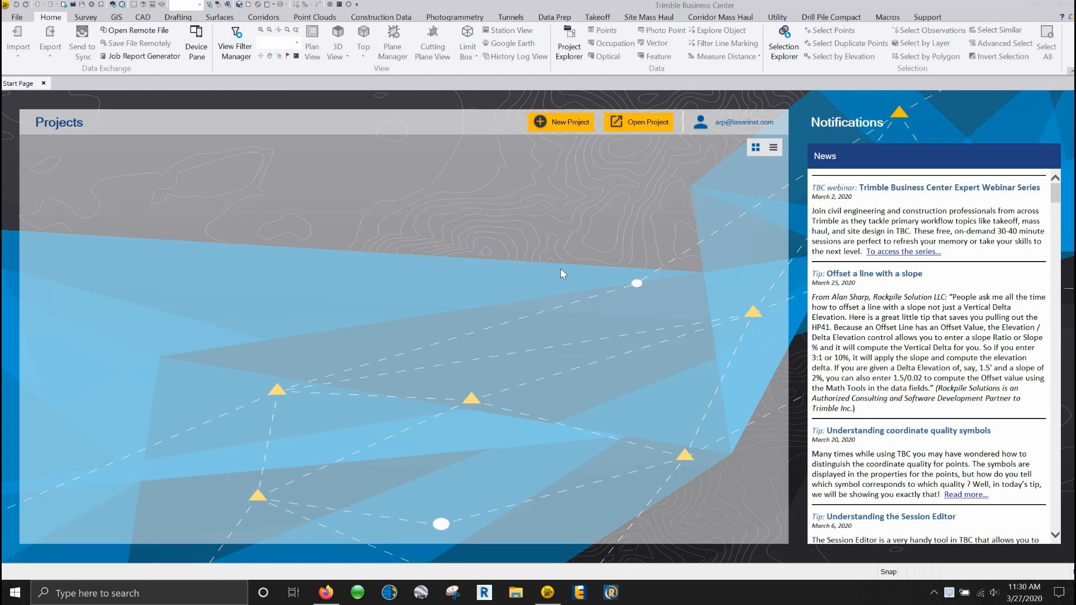
mouse_move(428, 277)
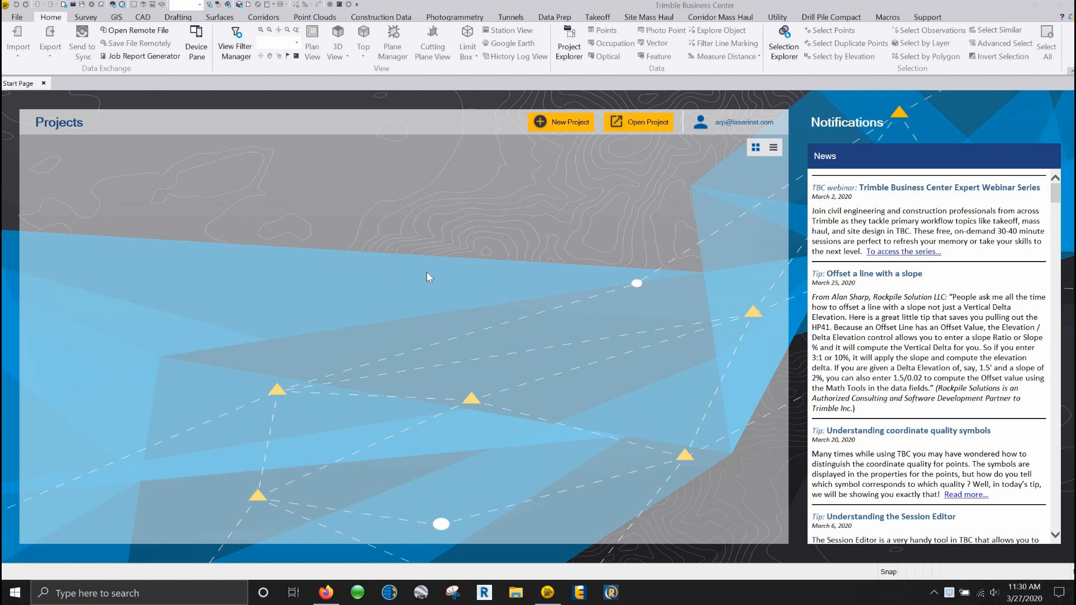
mouse_move(574, 157)
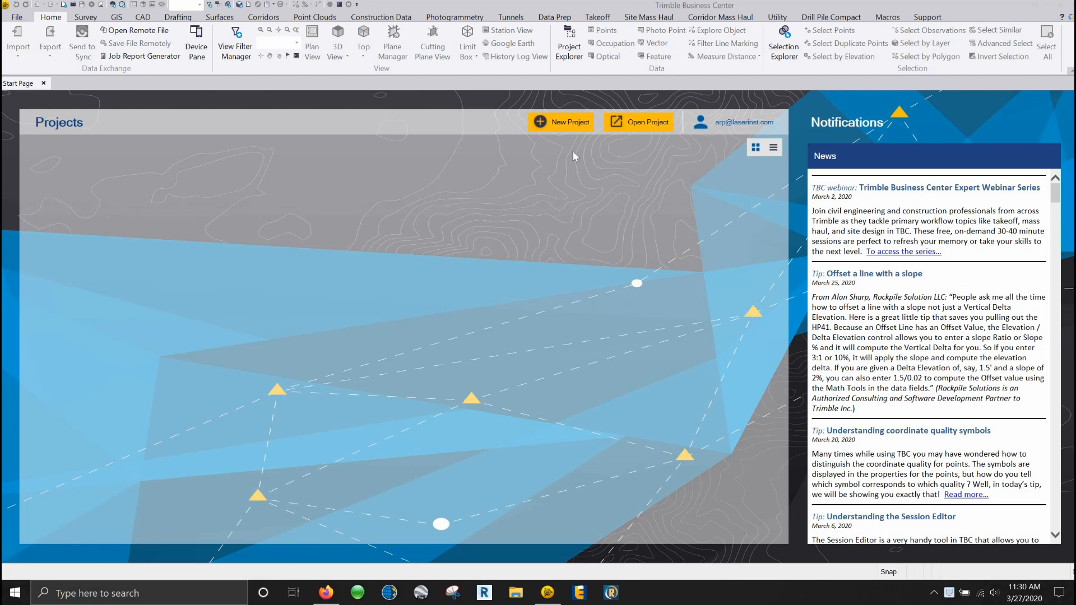
Create a new project from the US Survey Foot template.
click(561, 121)
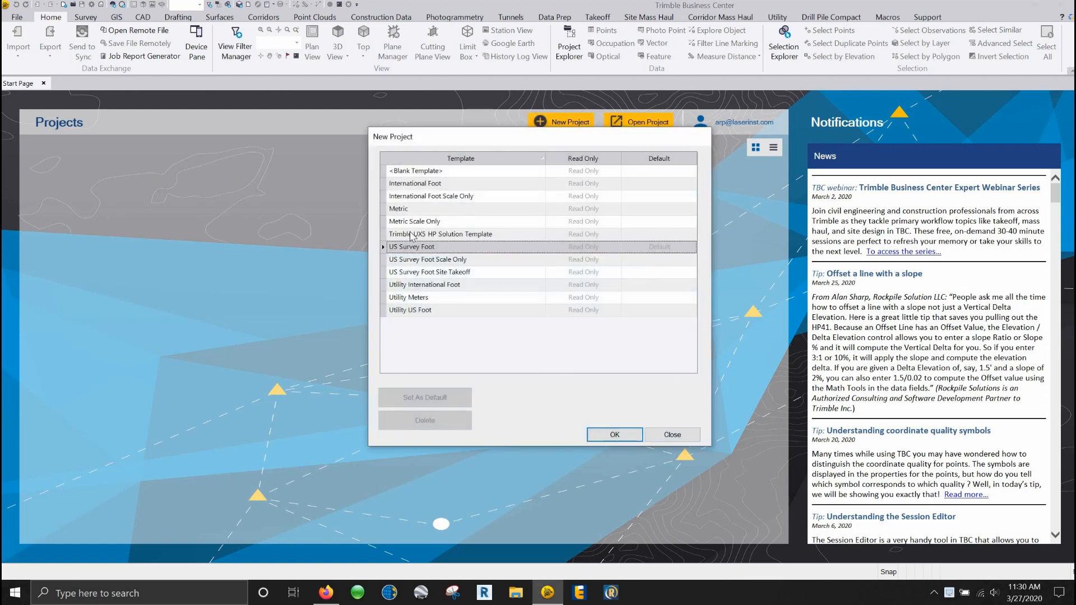
mouse_move(430, 247)
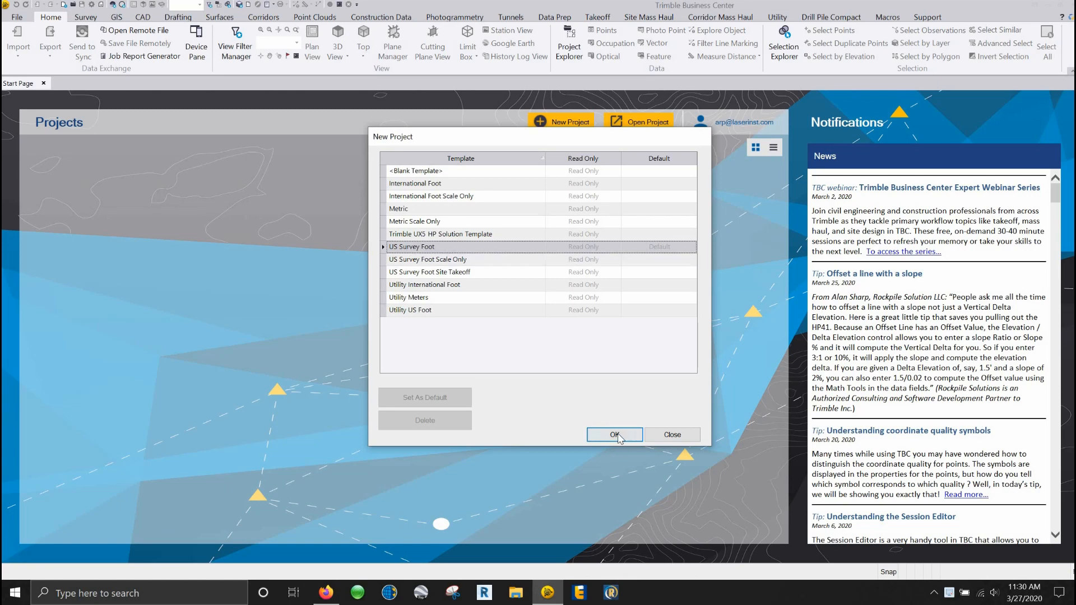
click(613, 435)
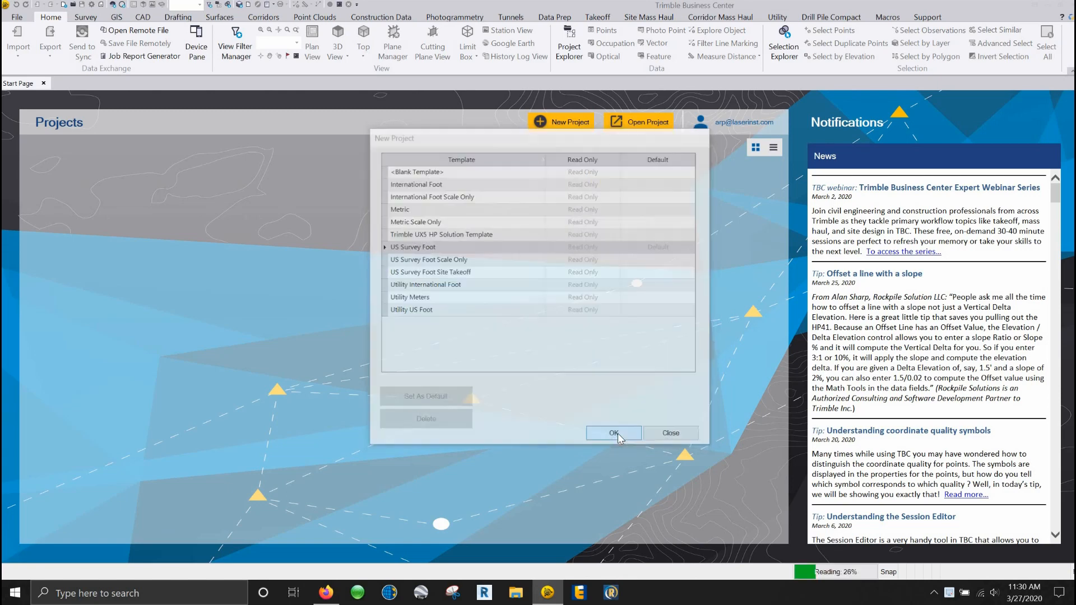
Show the Project Explorer pane with the unnamed project's data tree beside the plan view.
click(613, 432)
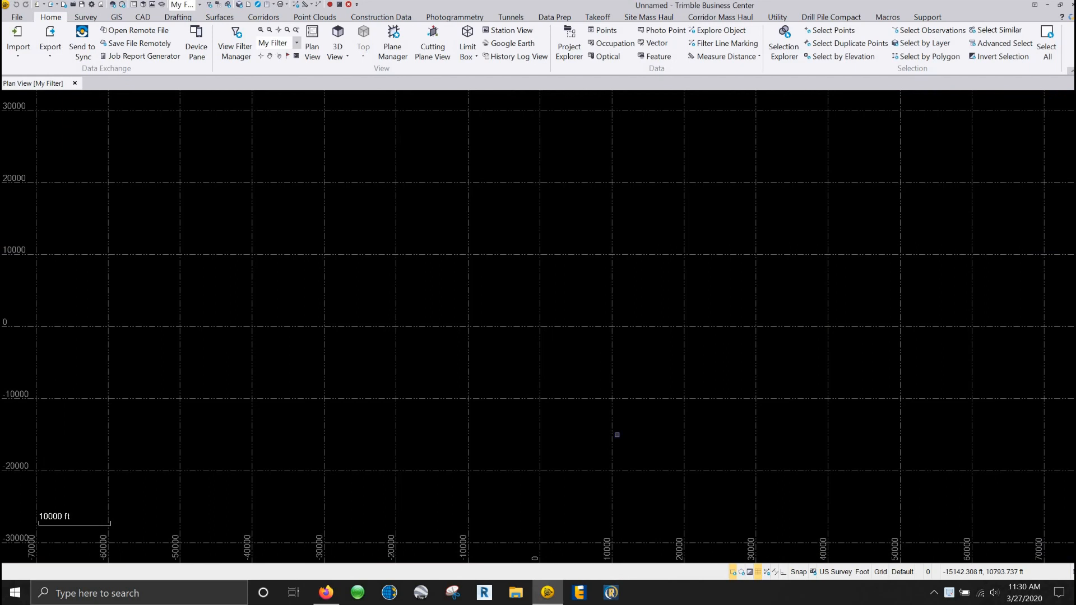
mouse_move(311, 175)
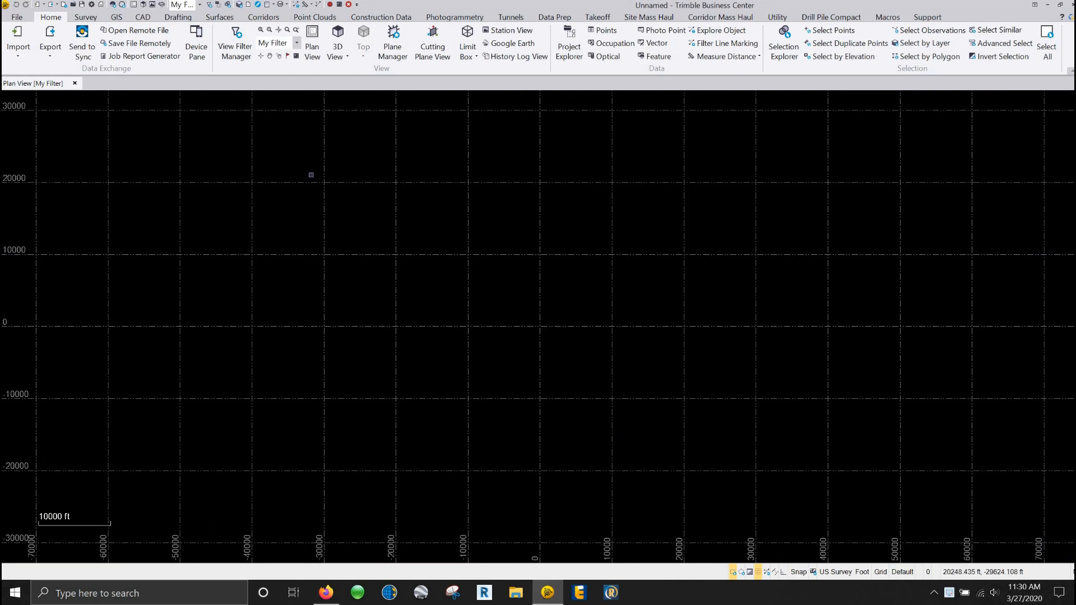
click(569, 43)
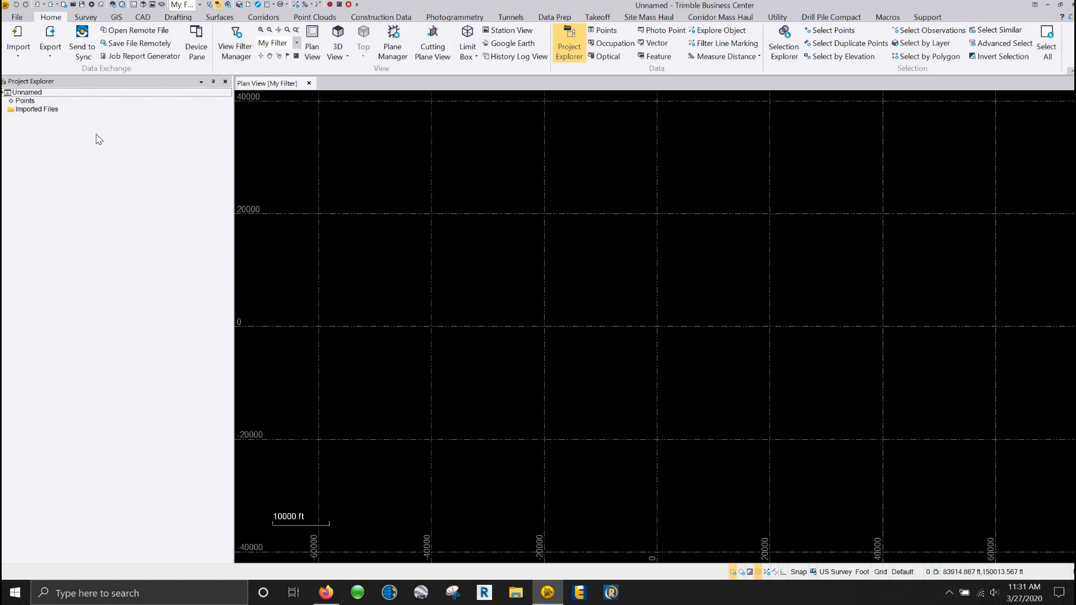
mouse_move(35, 99)
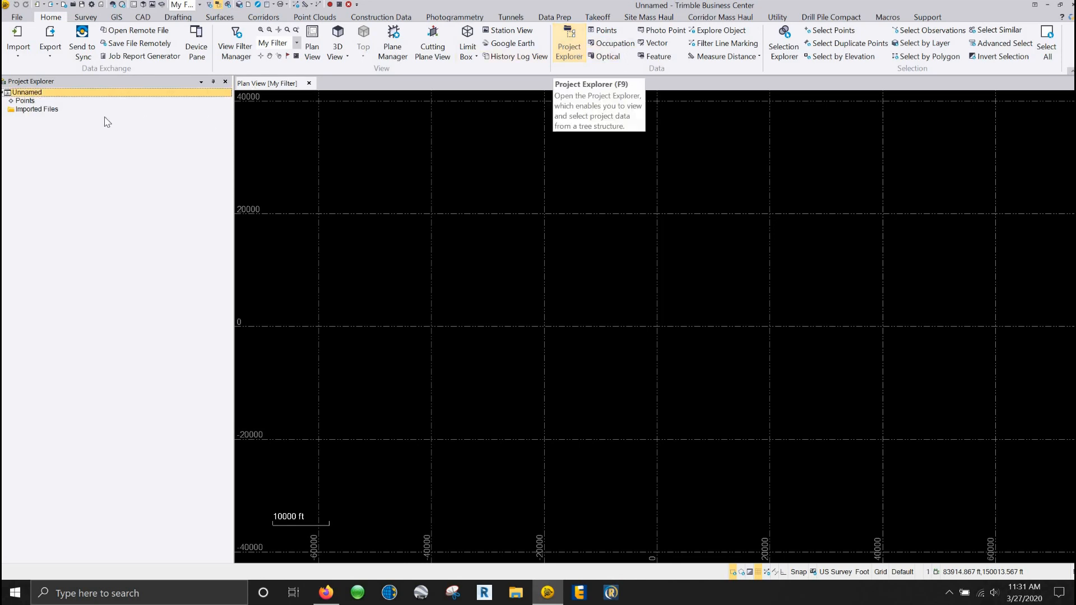
Bring up Project Settings for the Unnamed project from its Project Explorer context menu.
right_click(26, 92)
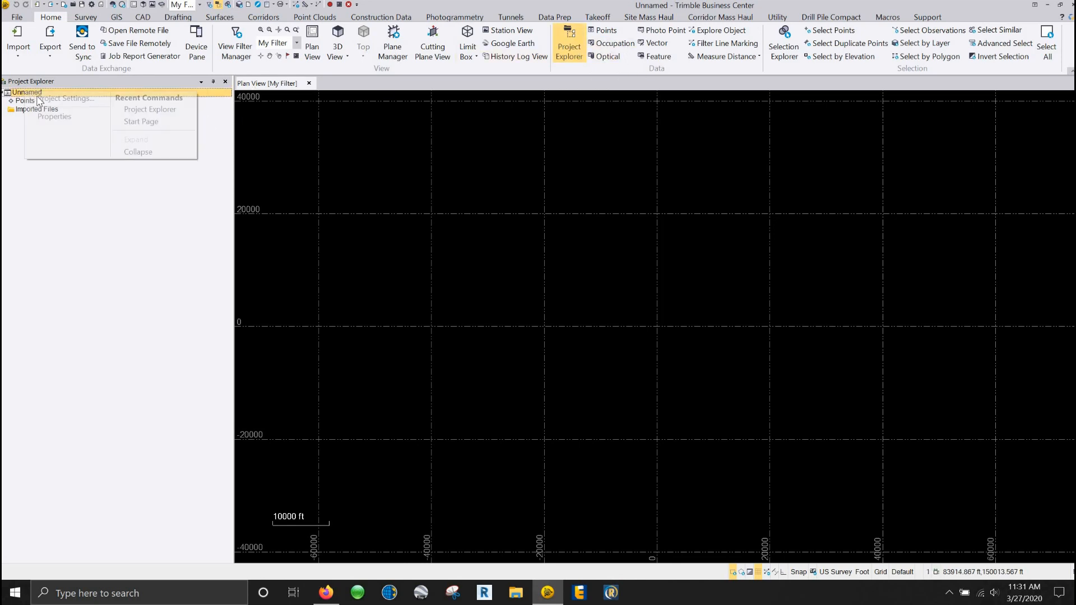
click(64, 98)
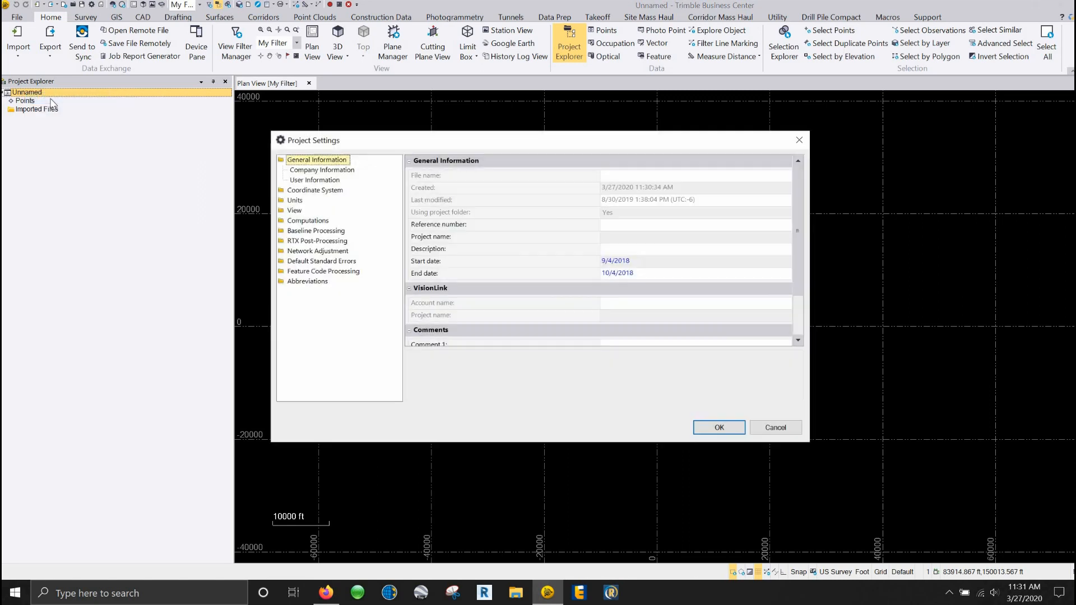
mouse_move(346, 283)
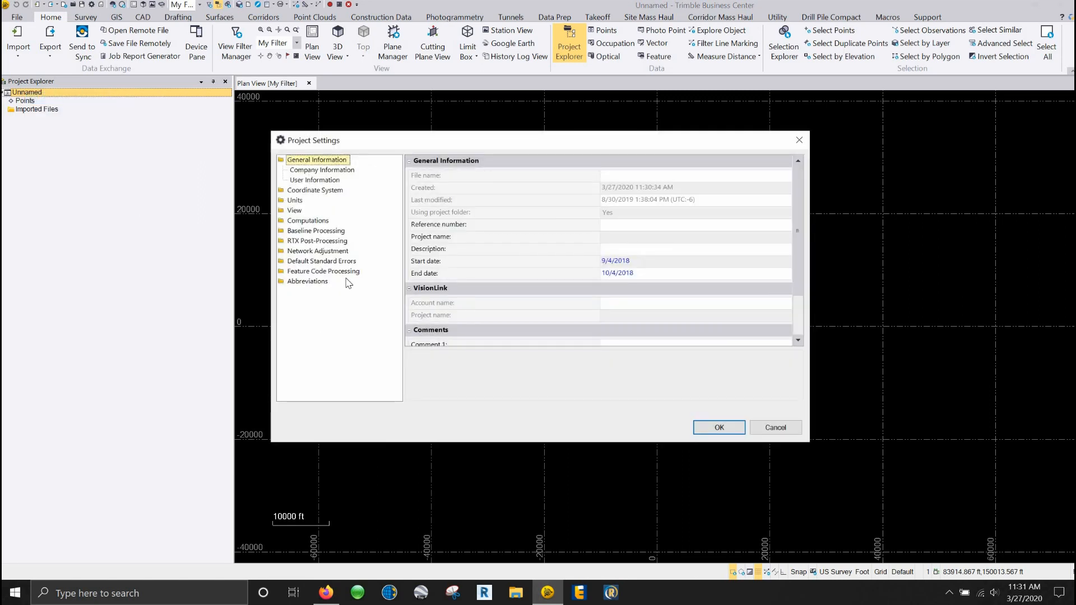
mouse_move(300, 249)
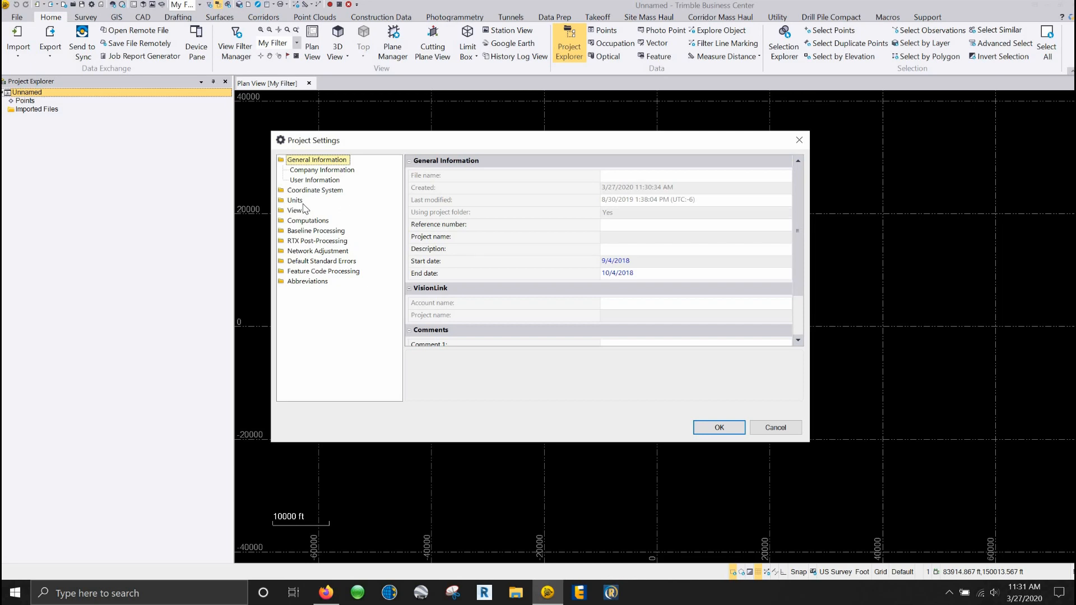
mouse_move(322, 196)
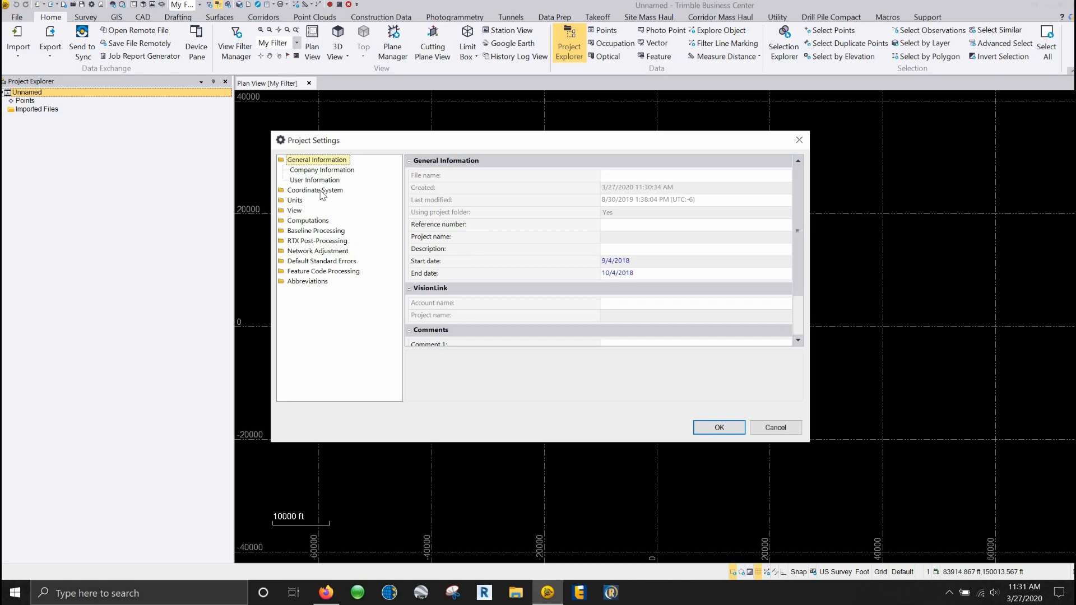
mouse_move(296, 213)
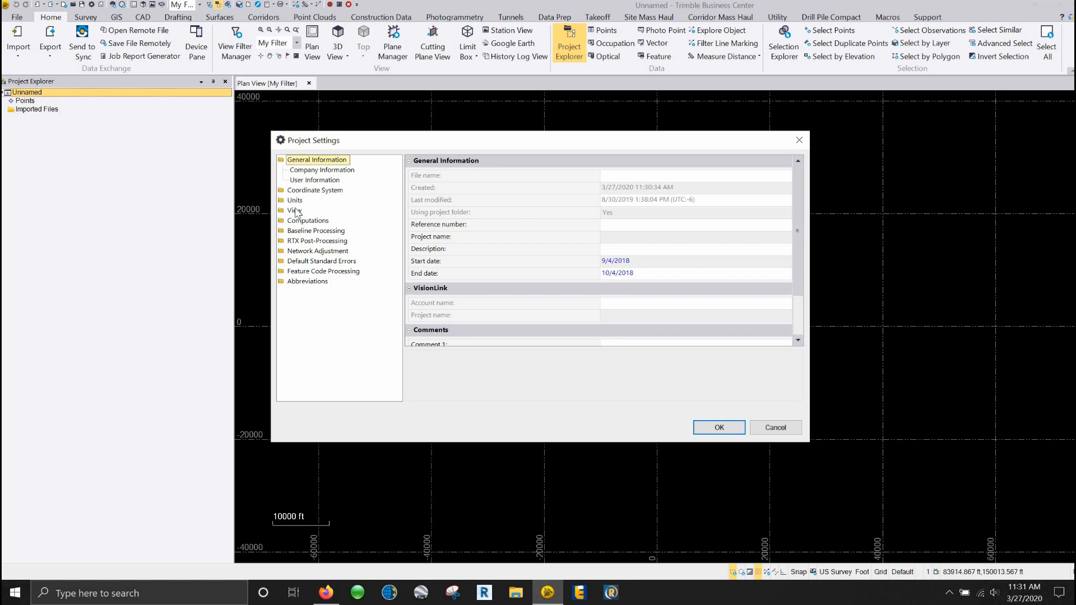
mouse_move(301, 272)
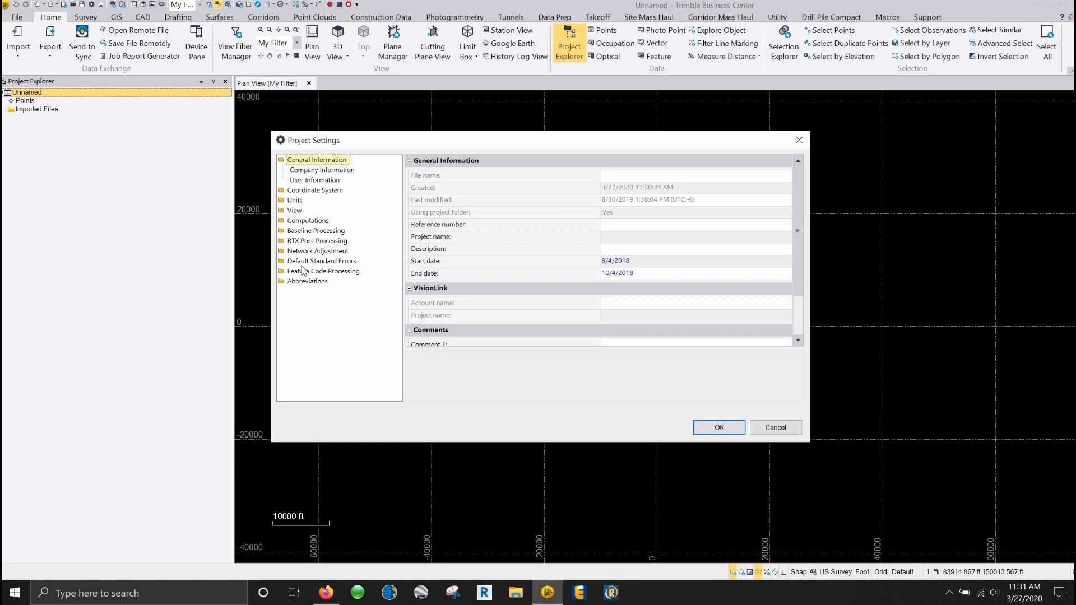
mouse_move(284, 246)
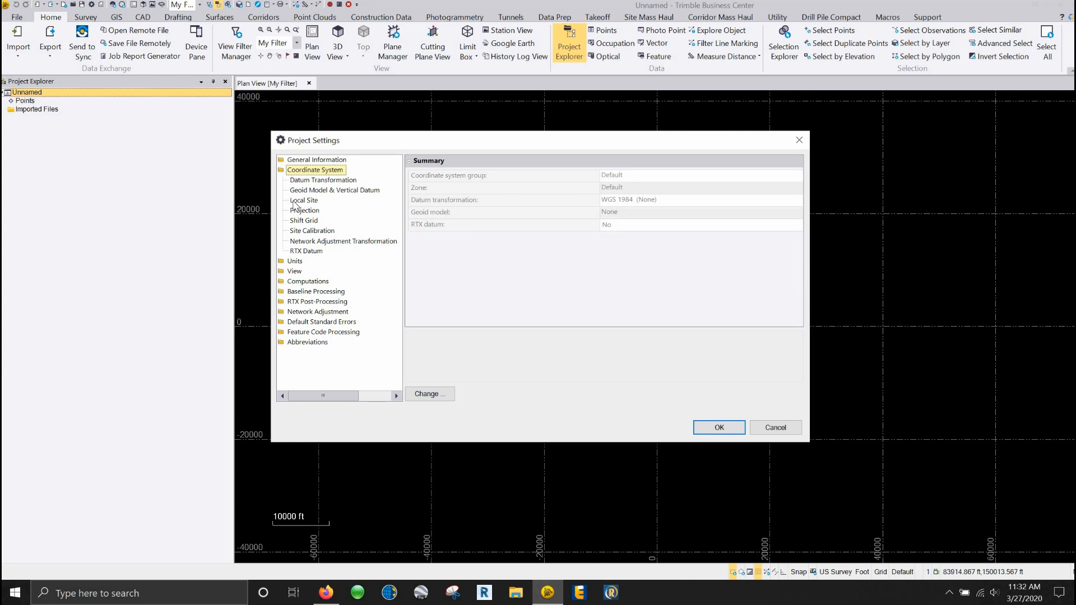
mouse_move(310, 185)
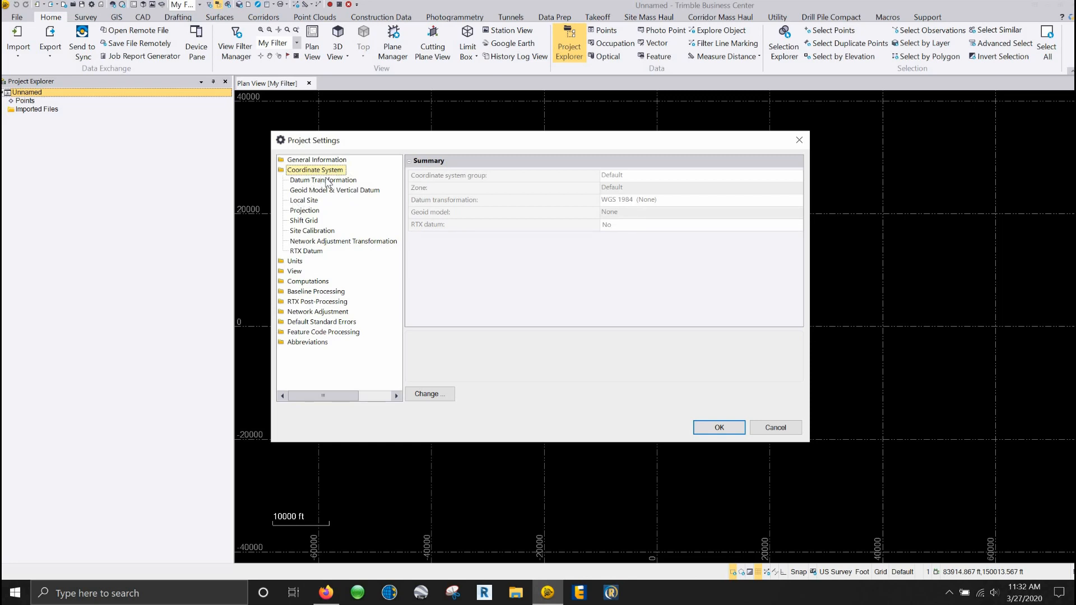
mouse_move(333, 200)
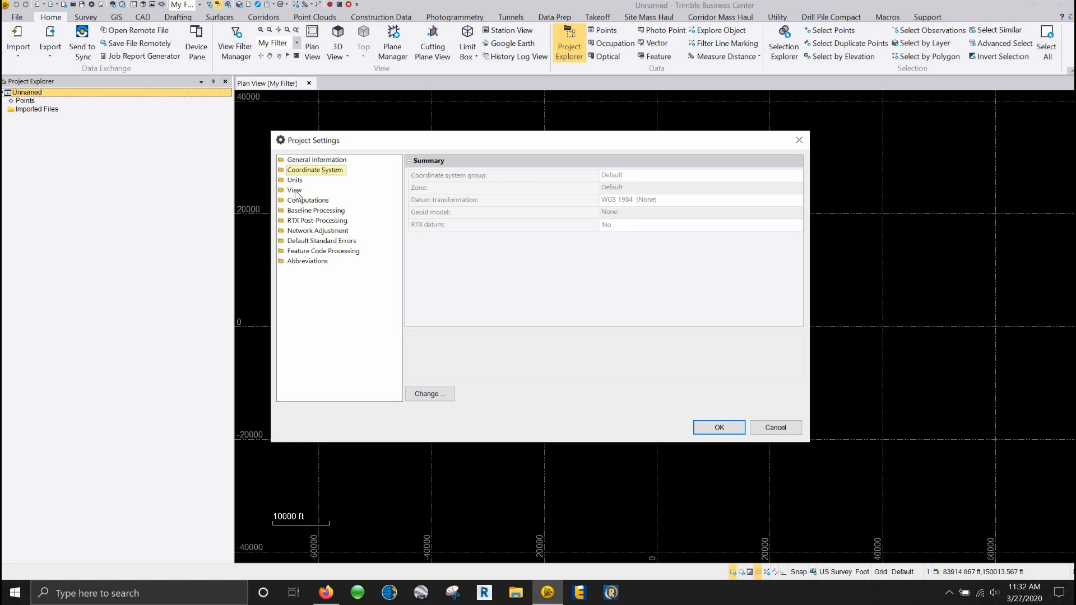
Expand the View category in Project Settings and review its listed view types.
click(294, 190)
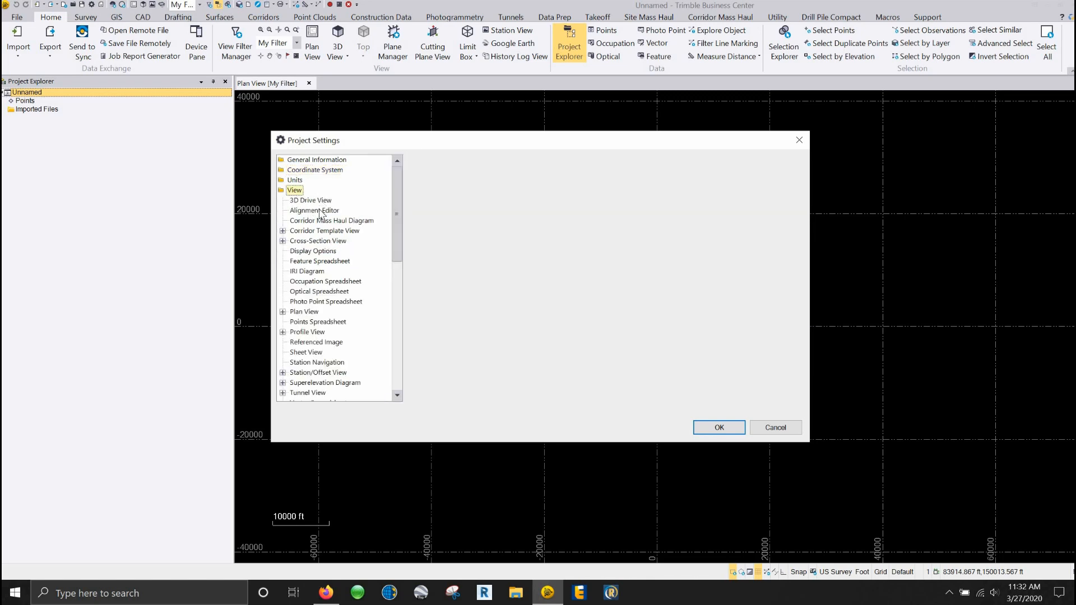
scroll(down, 3)
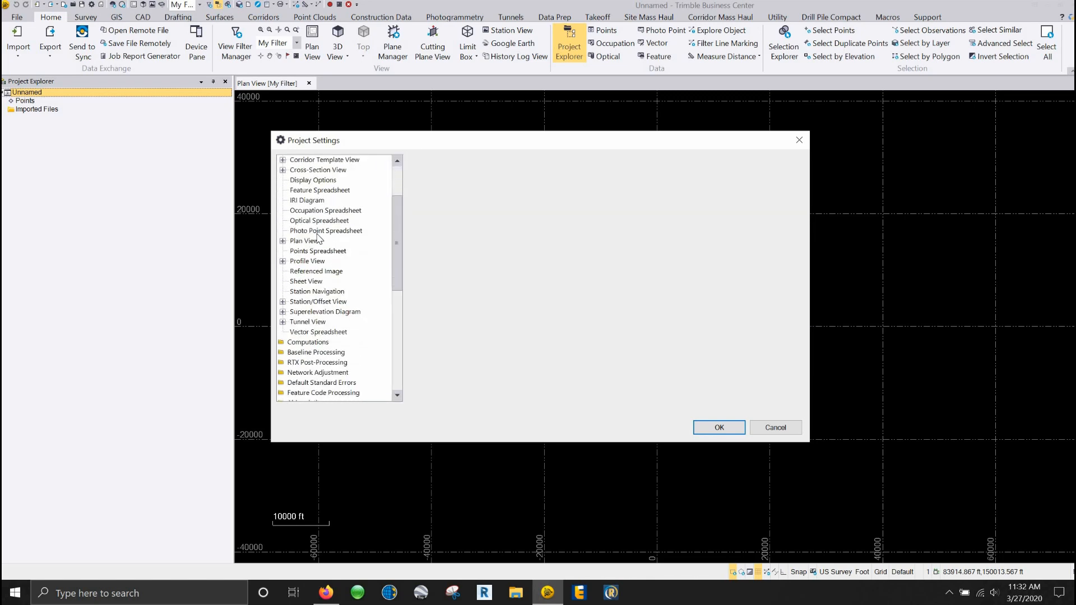
scroll(up, 3)
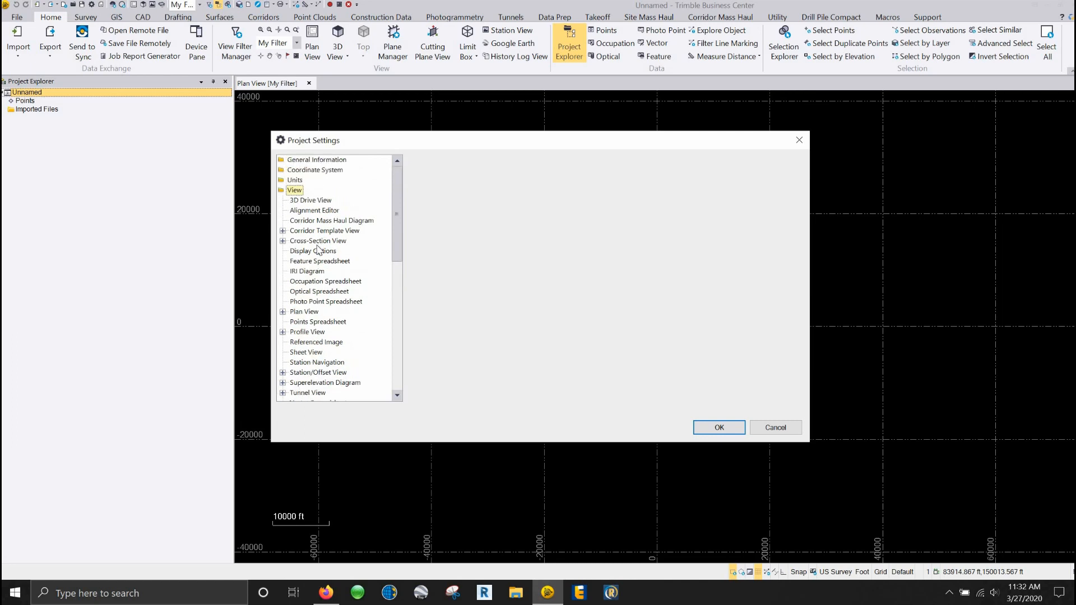
mouse_move(322, 230)
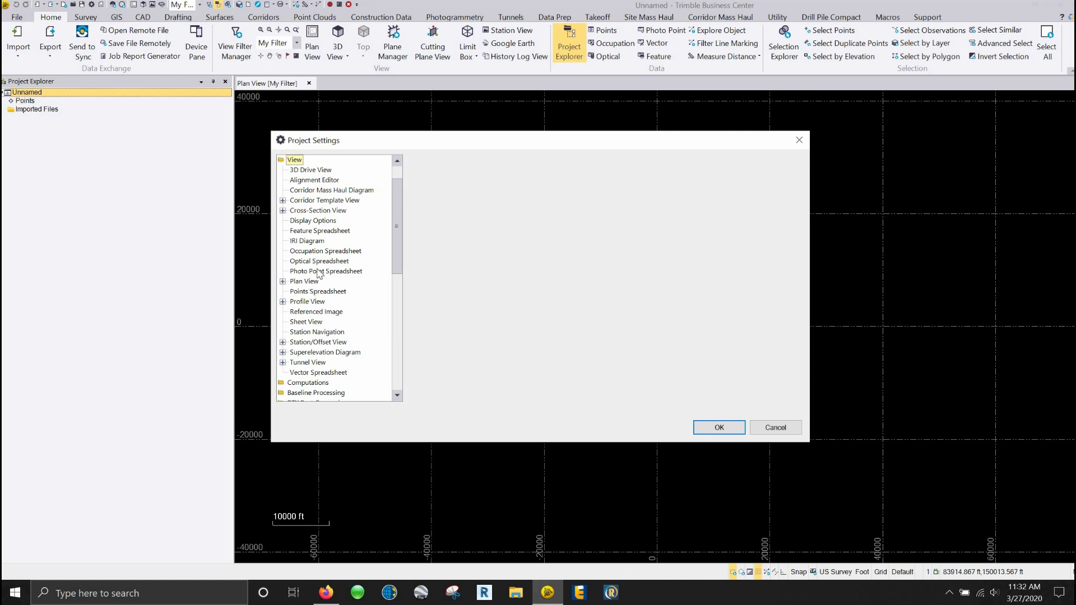
Show the Optical Spreadsheet settings and reach the station instrument height Method show/hide choice.
click(325, 261)
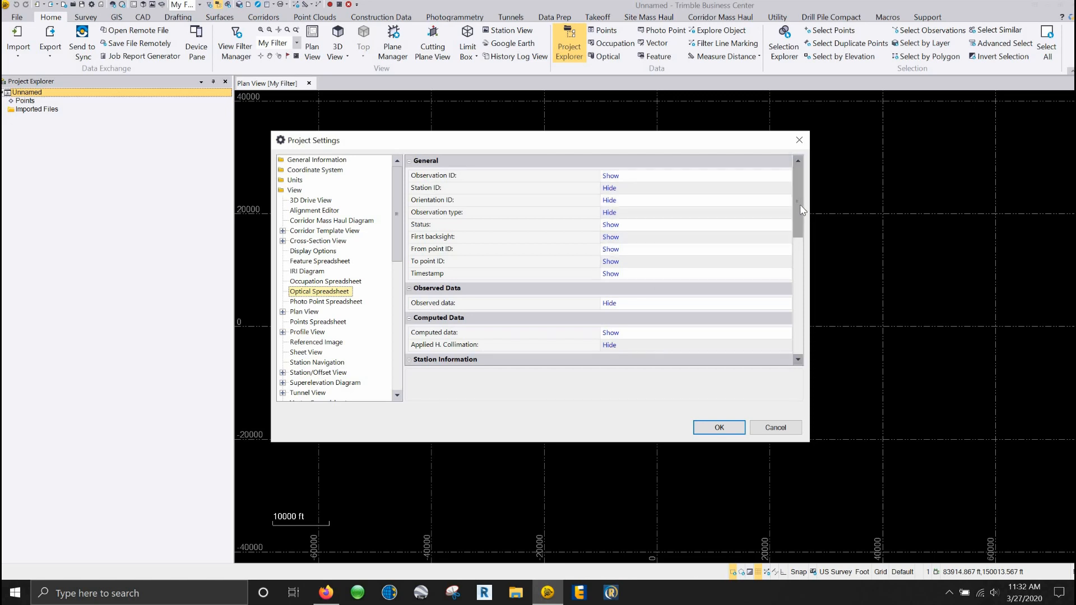
scroll(down, 3)
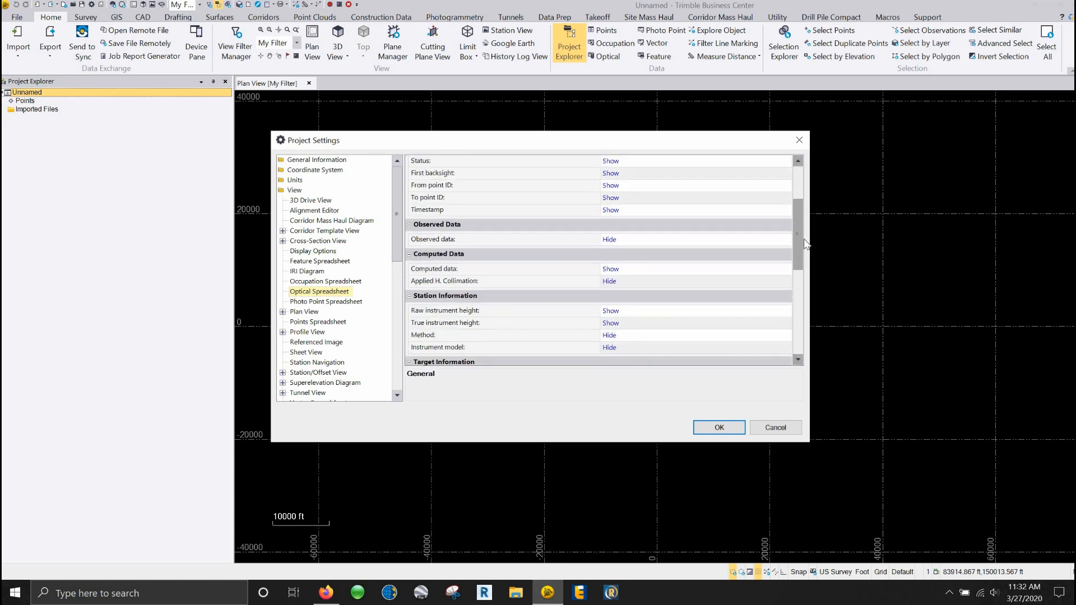
scroll(down, 3)
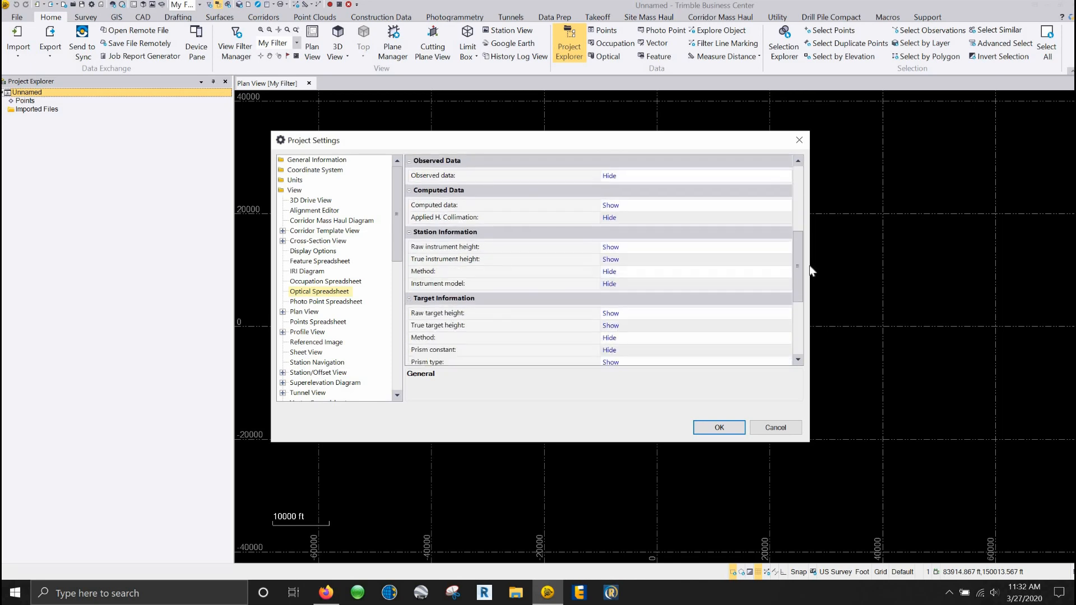
scroll(down, 3)
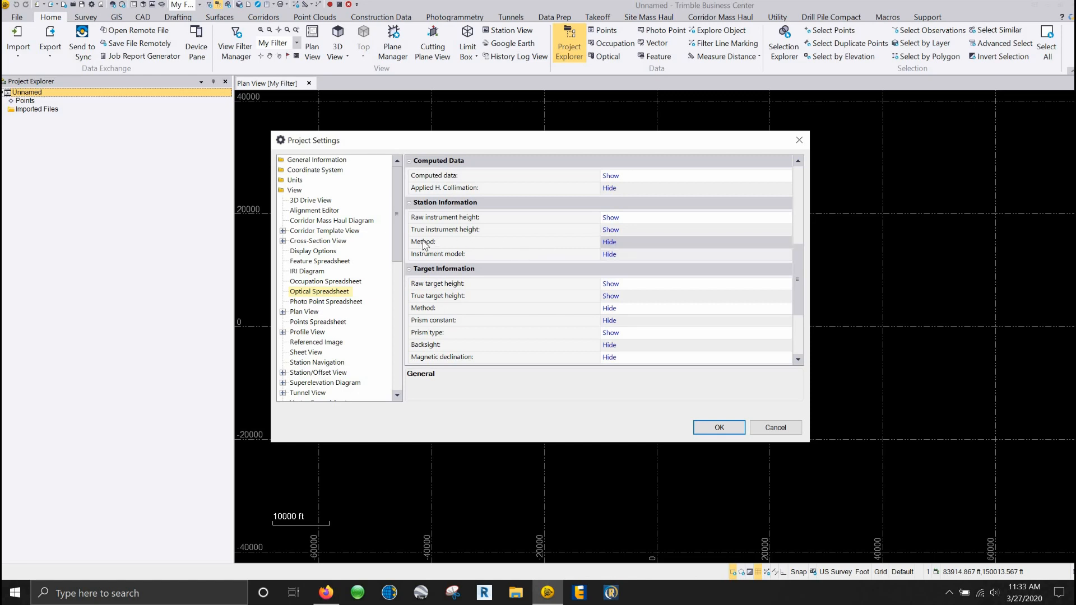
click(423, 242)
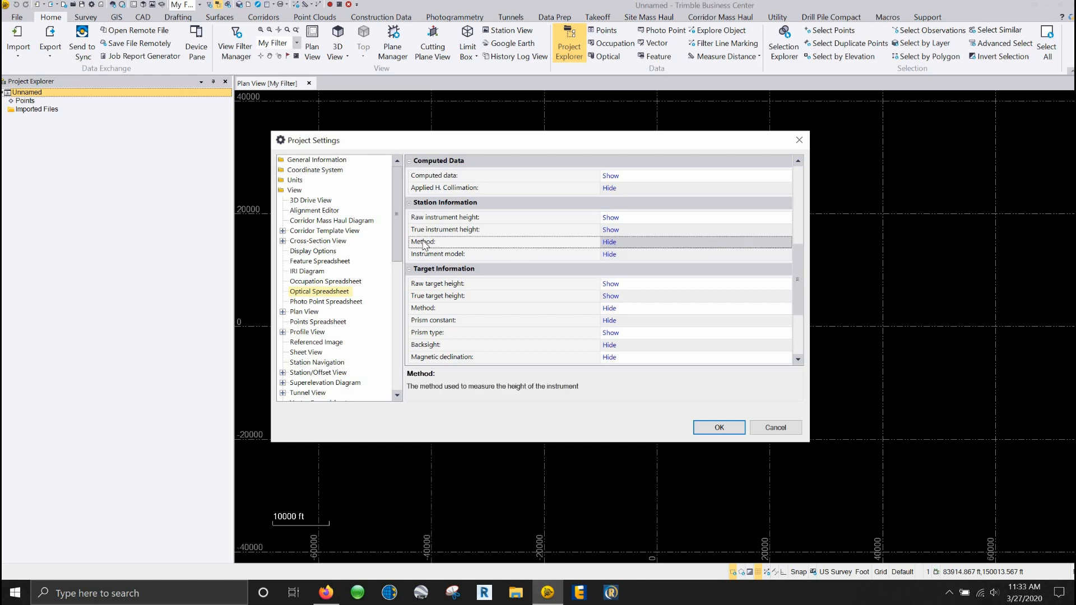
click(692, 242)
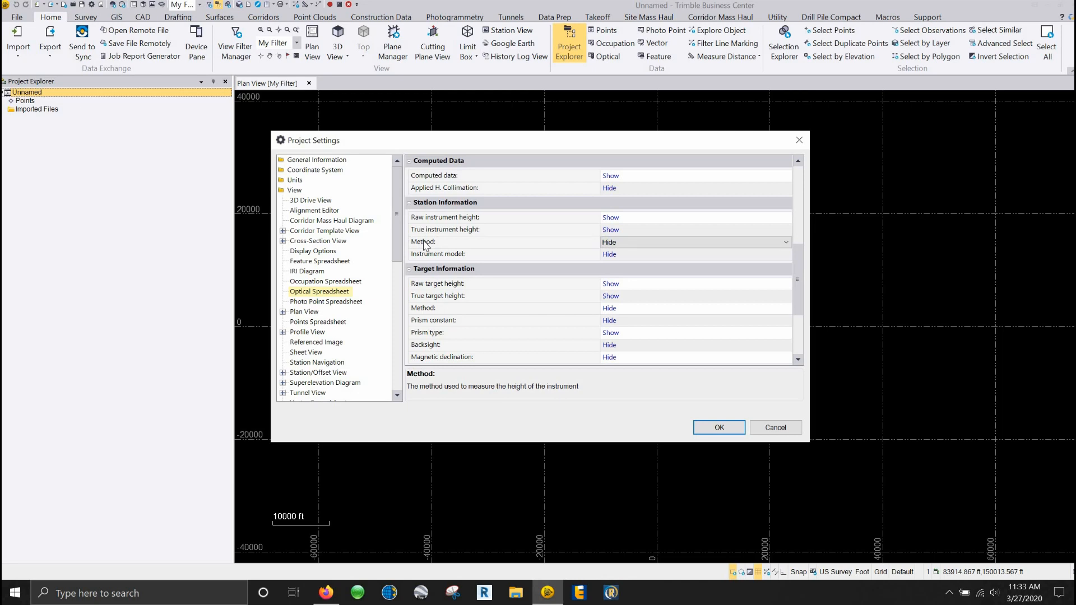
mouse_move(444, 246)
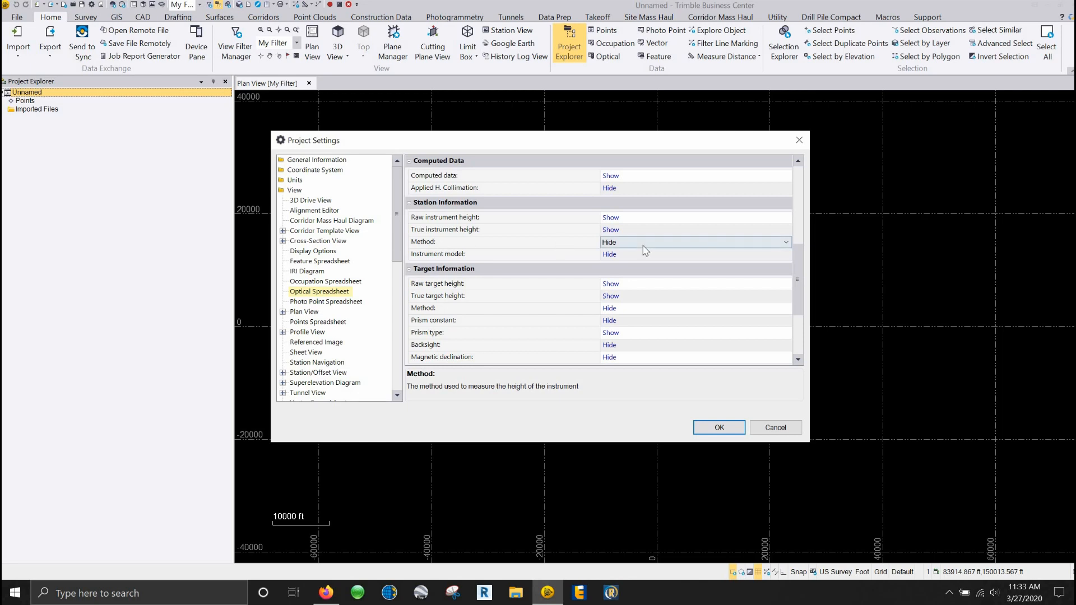
Set the station Method column to Show and review the remaining Optical Spreadsheet options.
click(695, 242)
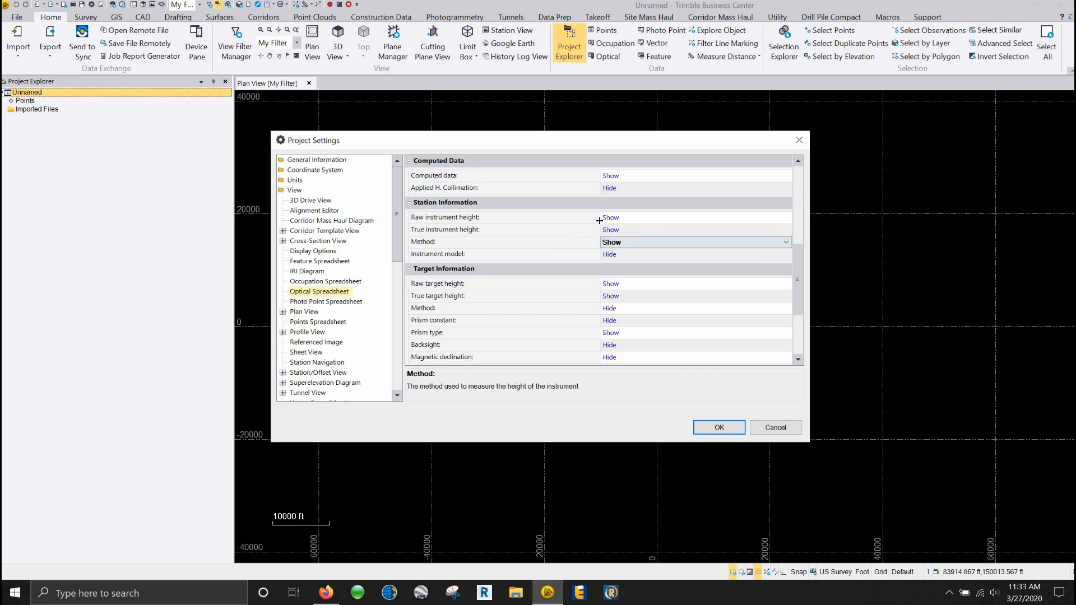
mouse_move(488, 239)
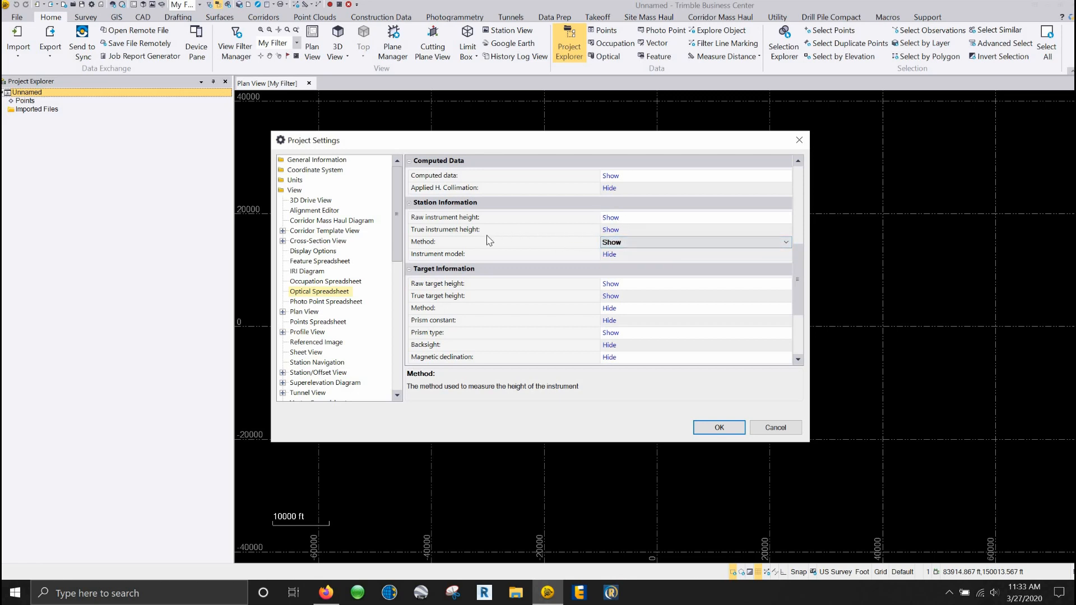
mouse_move(456, 245)
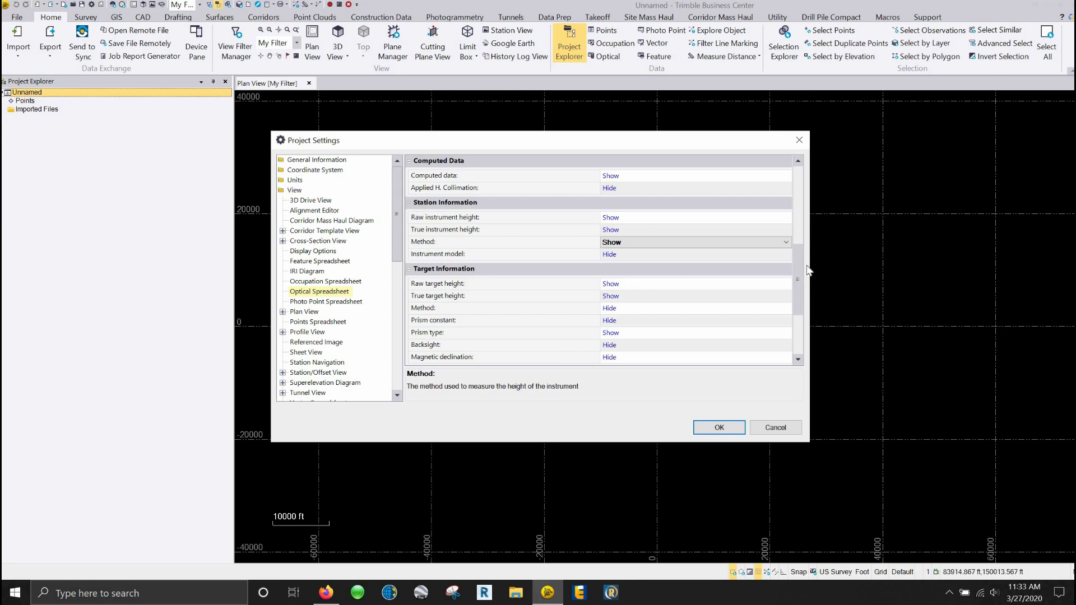
scroll(down, 3)
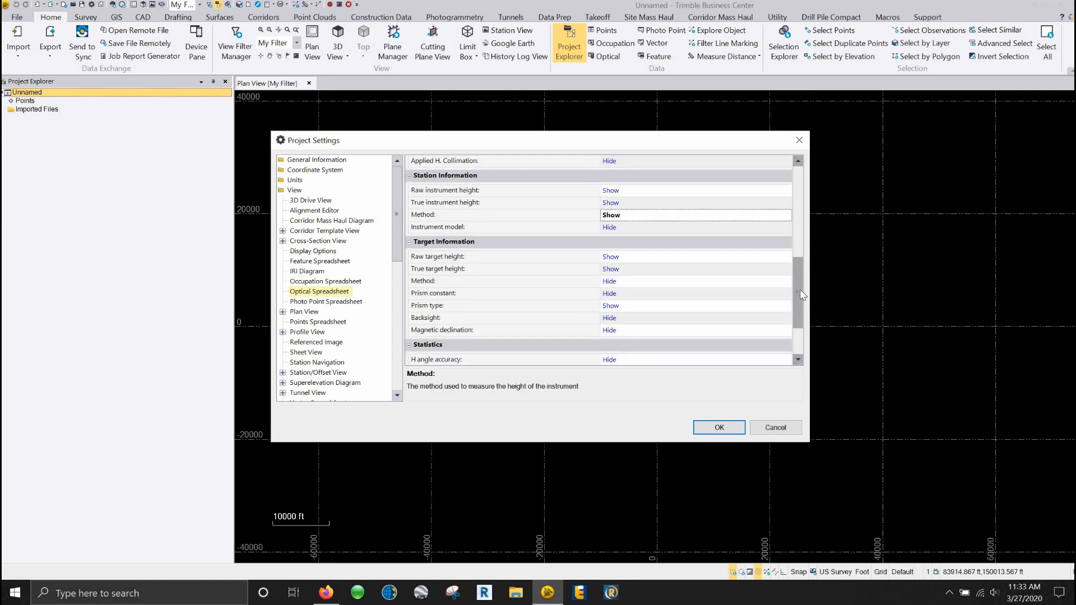
scroll(down, 3)
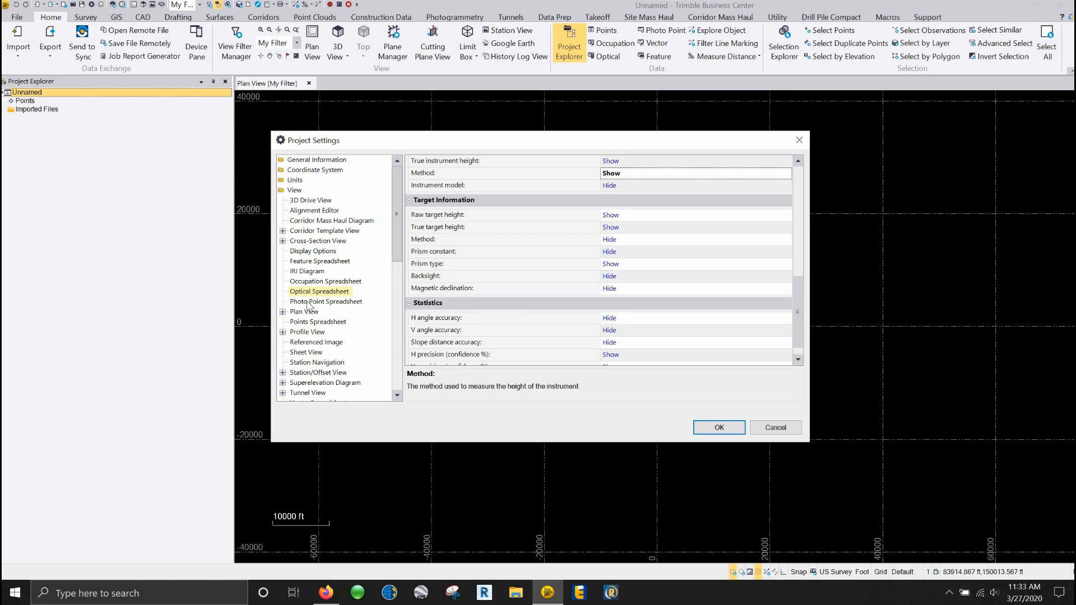
mouse_move(332, 355)
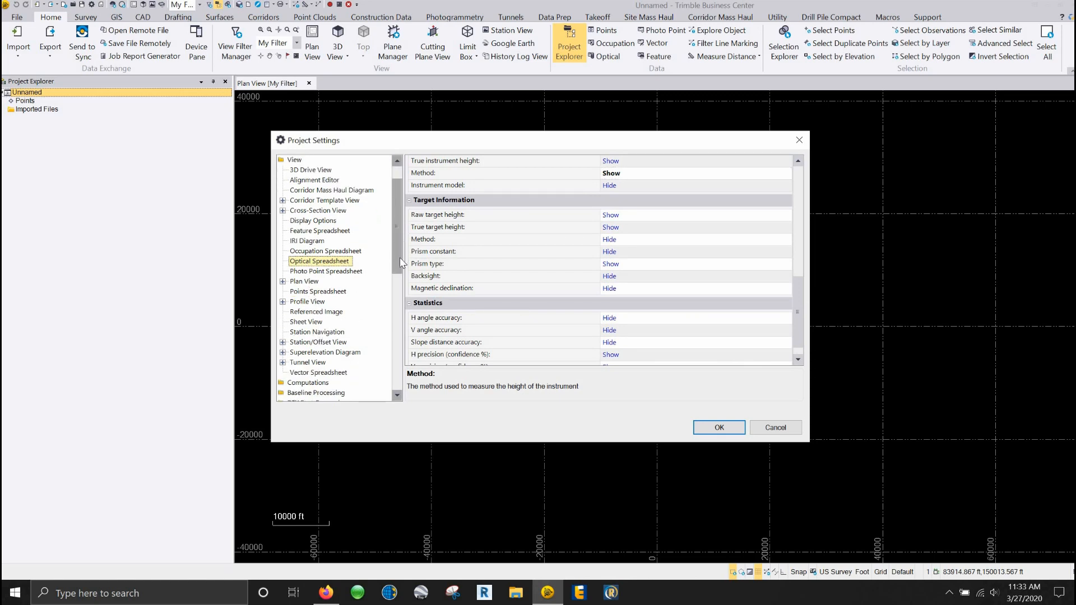
scroll(down, 3)
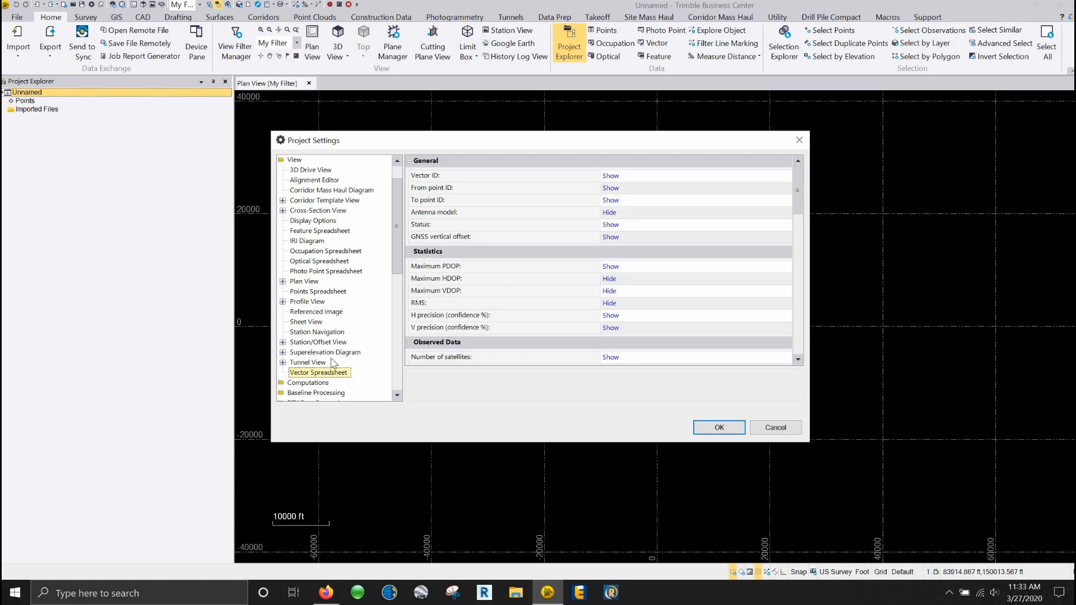
Review the Vector Spreadsheet show/hide column list end to end, returning to the General fields.
scroll(down, 3)
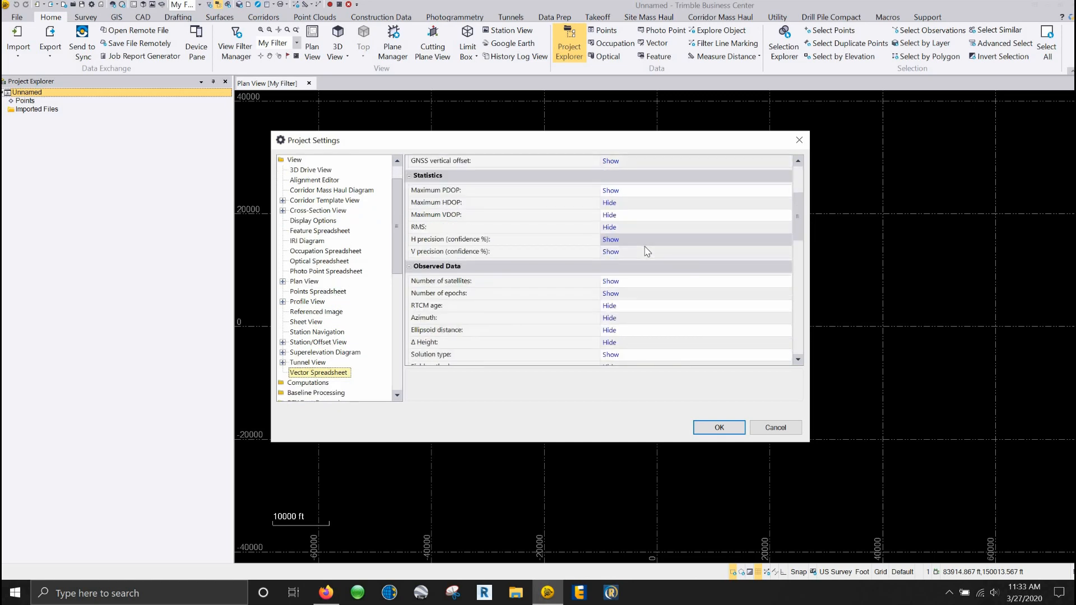
scroll(down, 3)
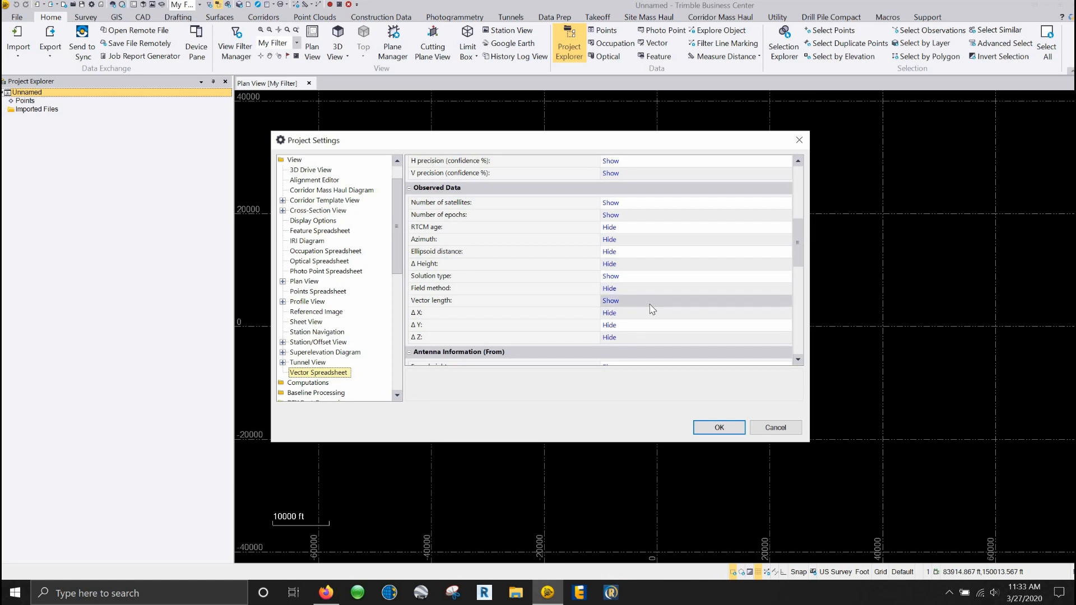
mouse_move(656, 313)
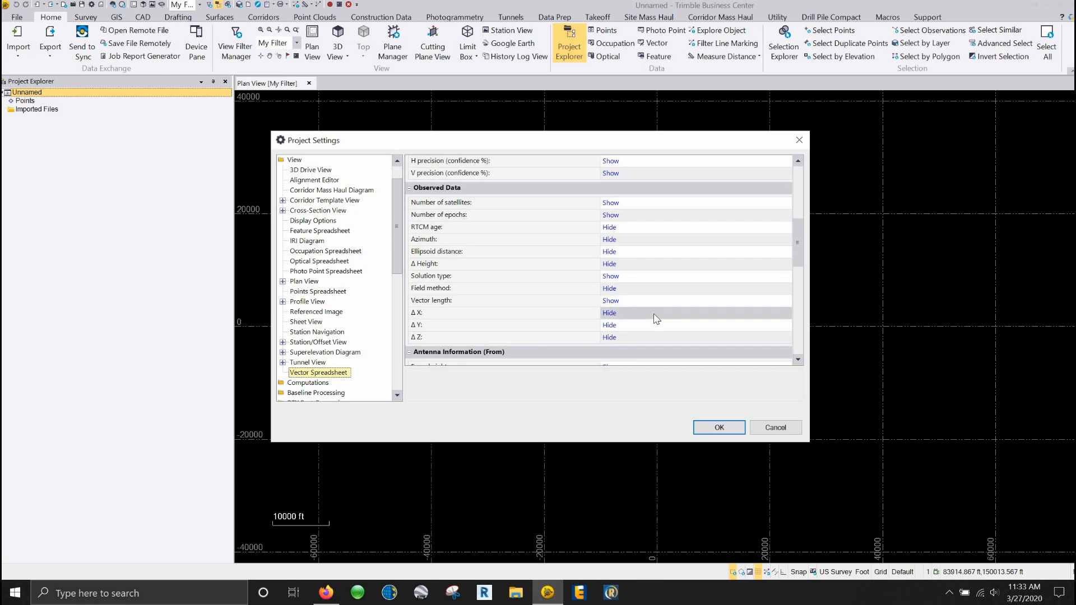
scroll(down, 3)
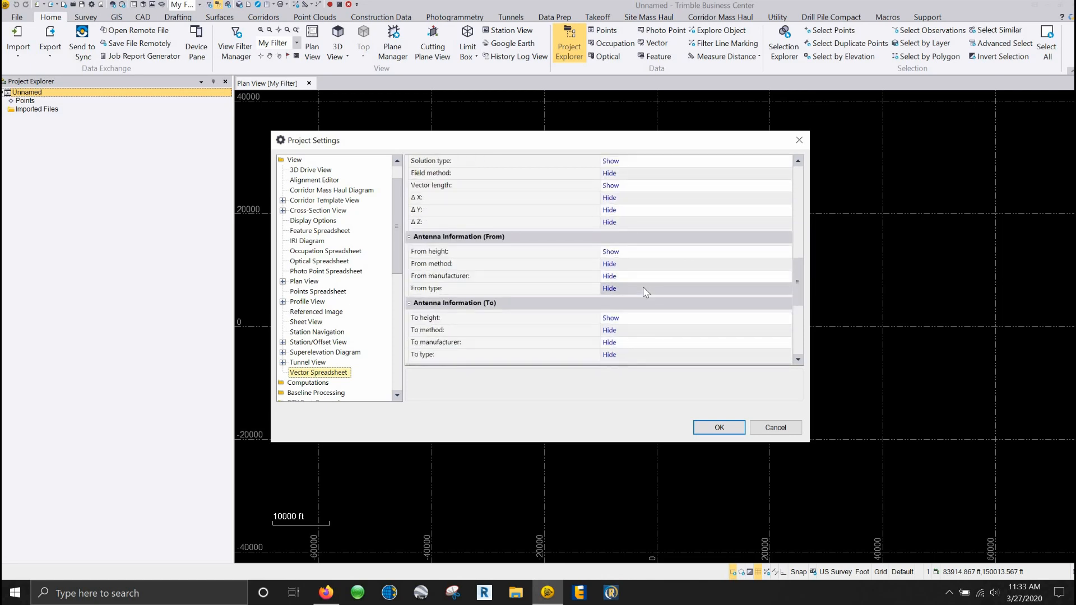
scroll(down, 3)
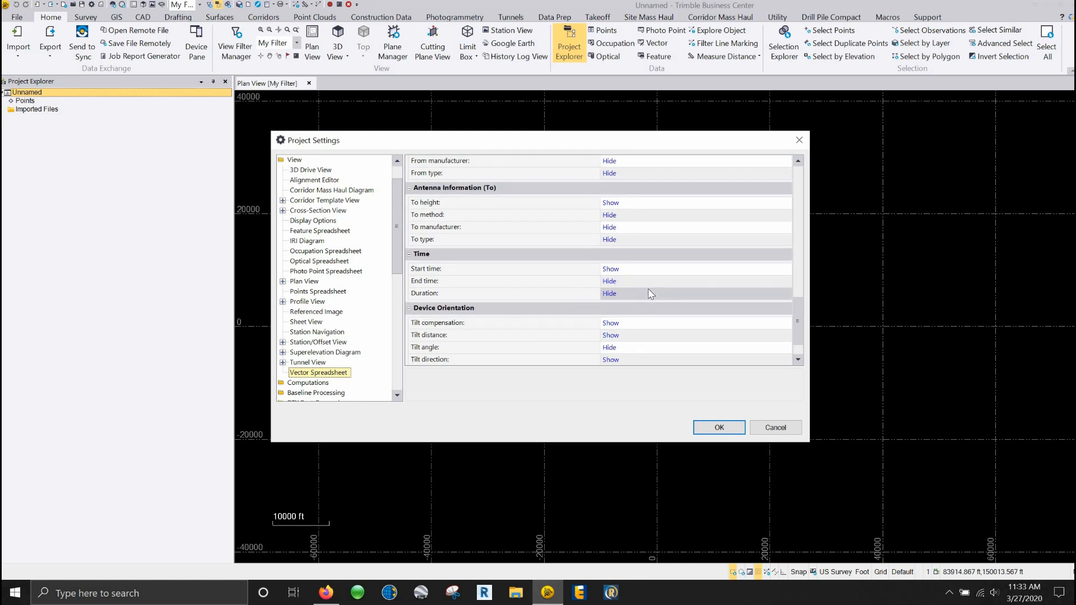
scroll(down, 3)
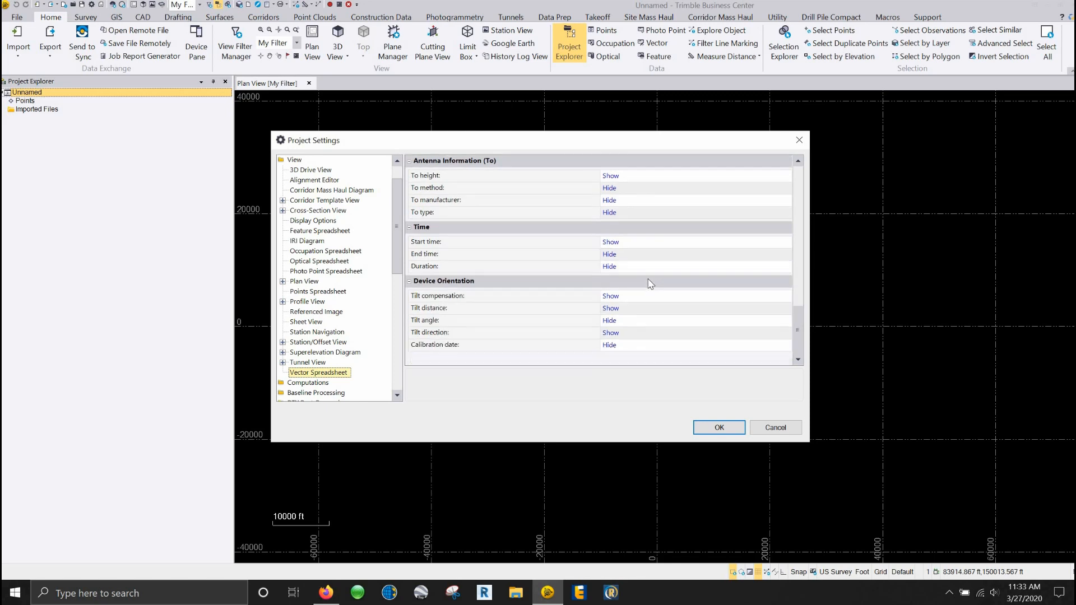
scroll(up, 3)
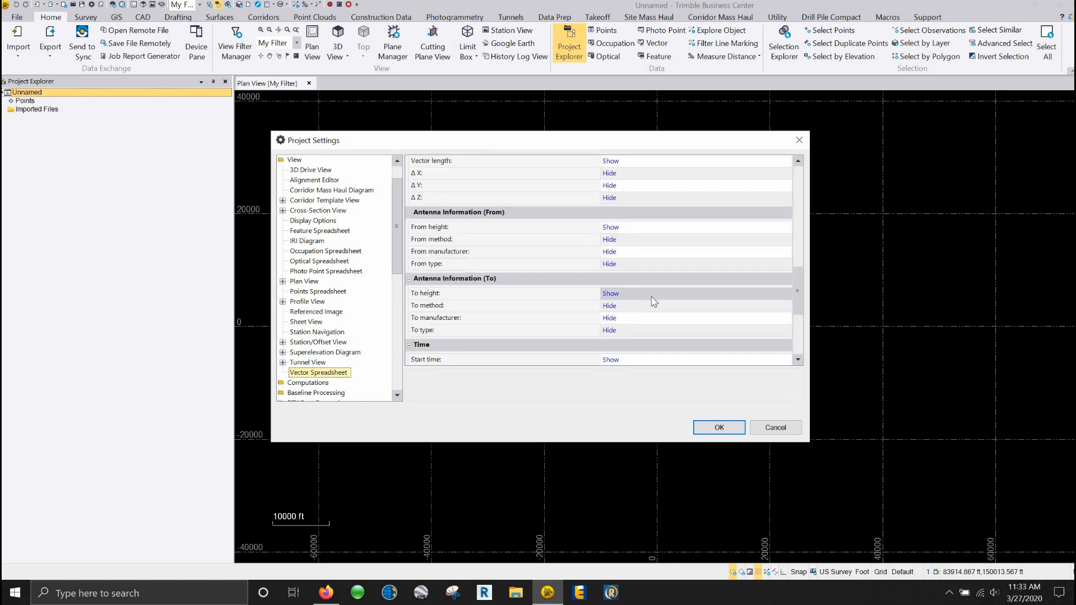
scroll(up, 3)
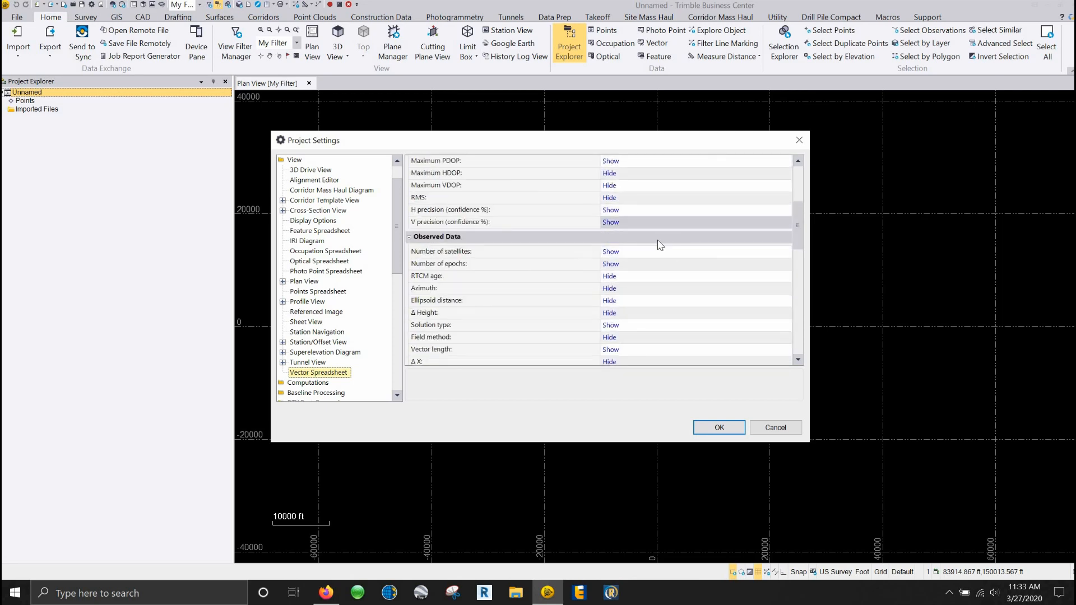
scroll(up, 3)
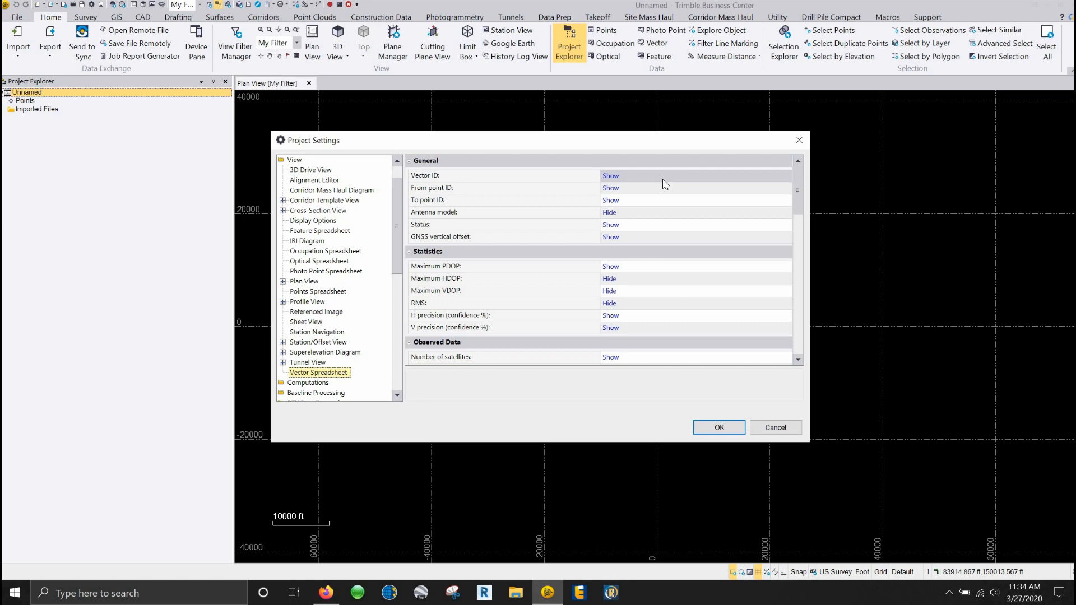
mouse_move(644, 190)
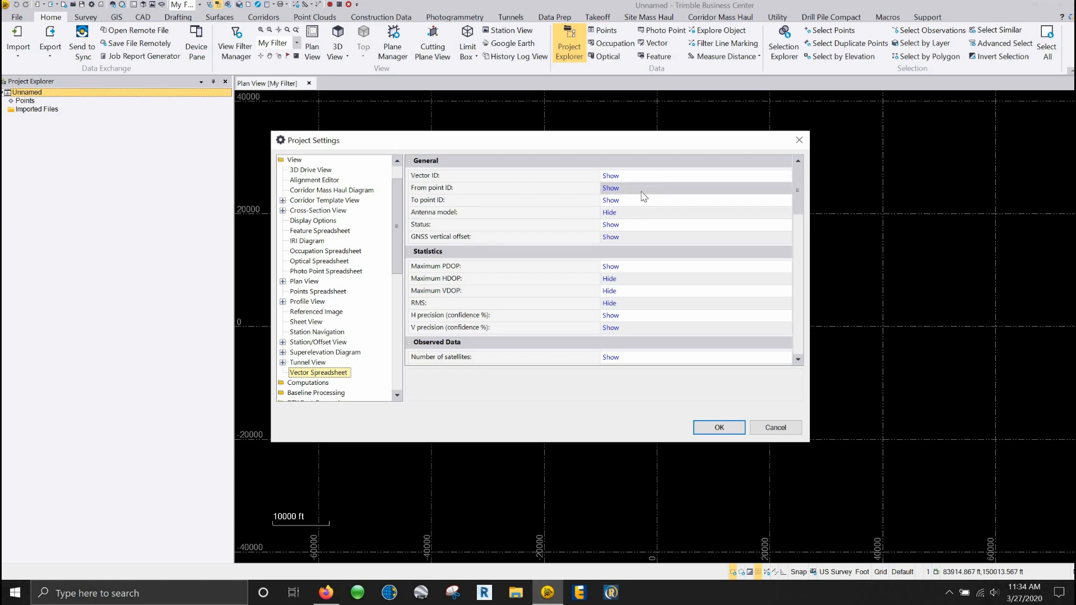
mouse_move(327, 322)
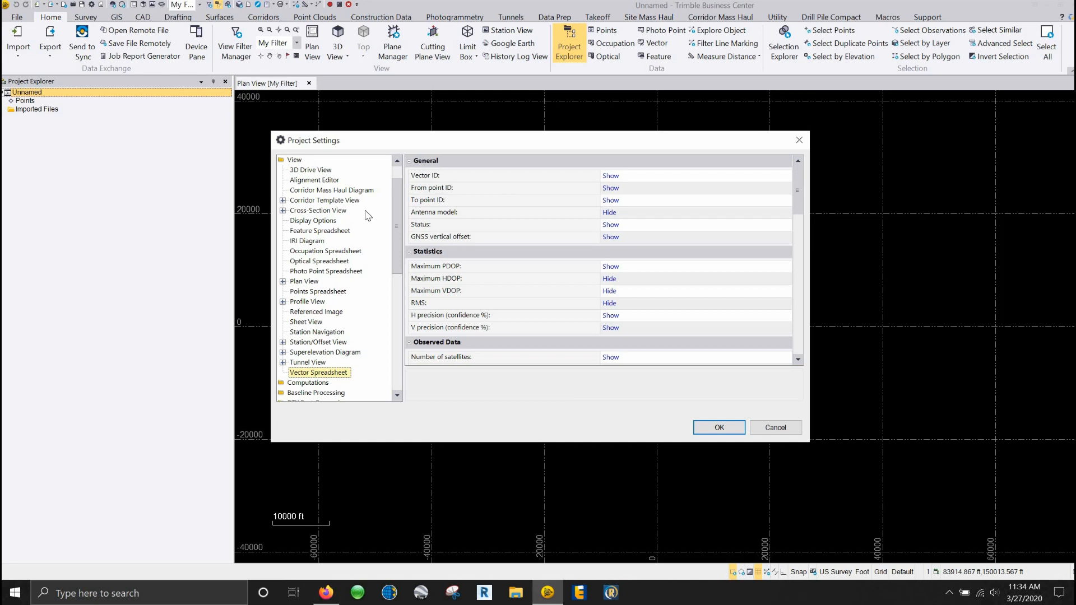
scroll(down, 3)
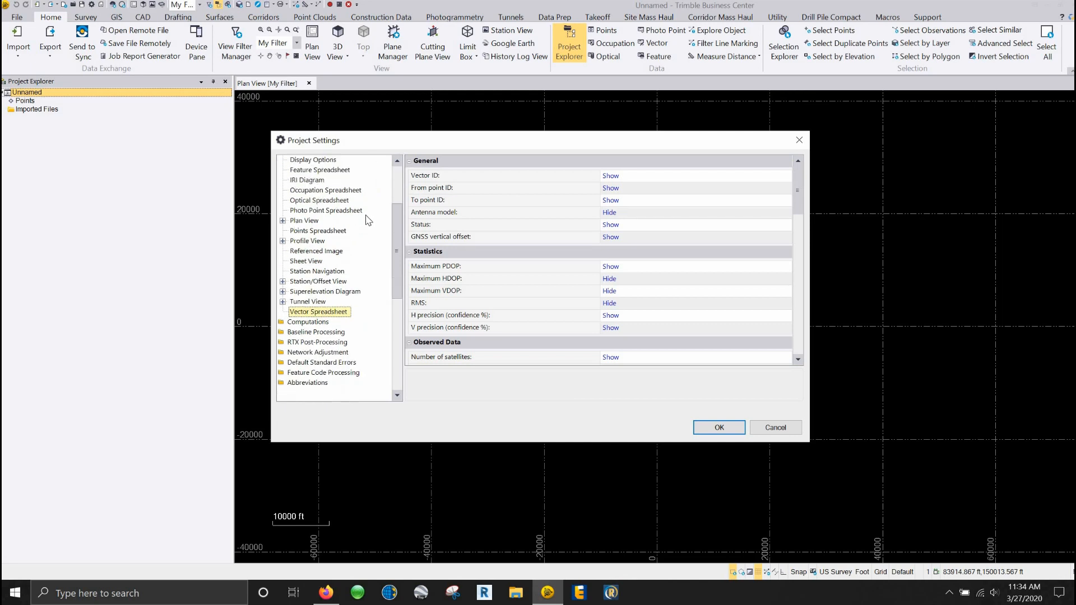
scroll(down, 3)
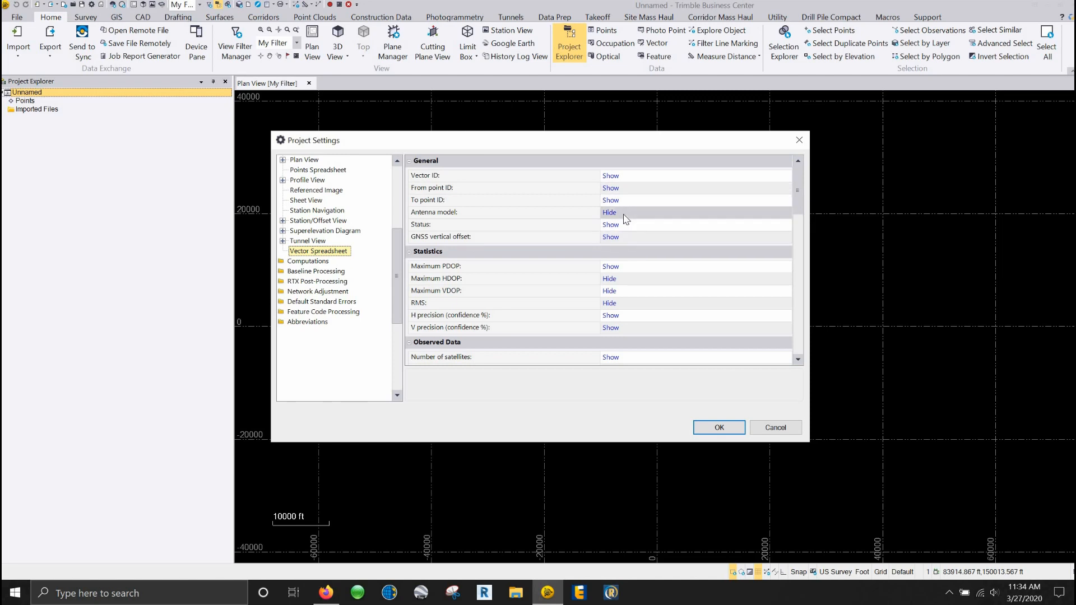
mouse_move(621, 232)
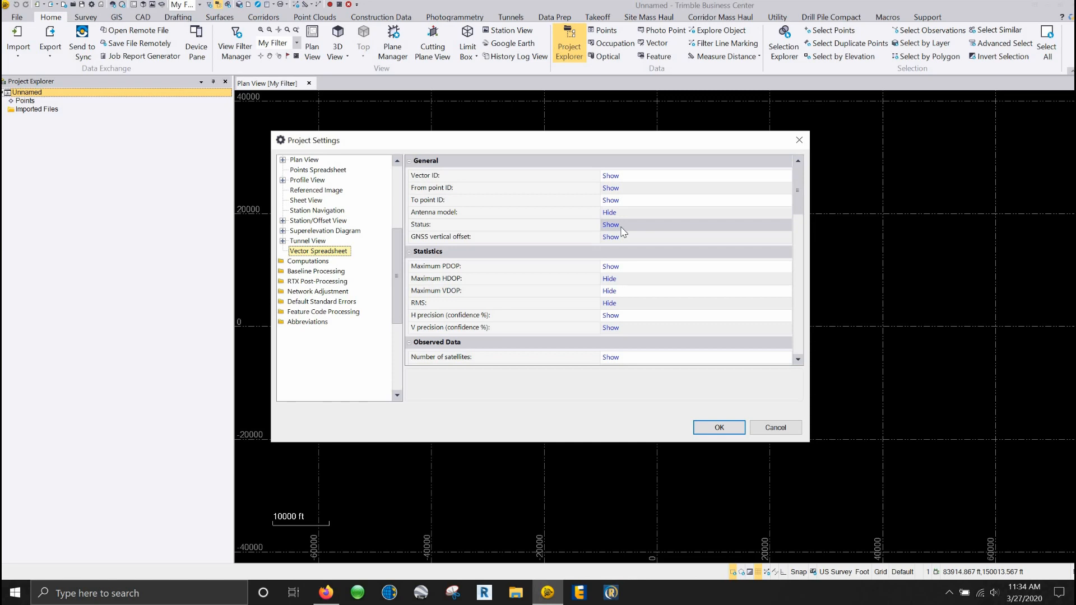
mouse_move(494, 228)
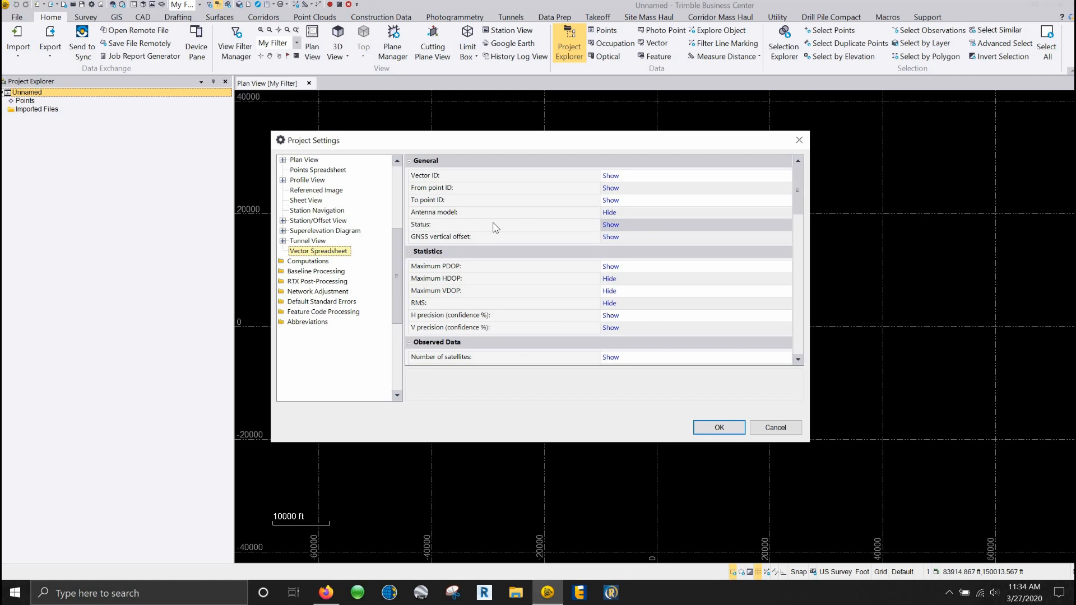
mouse_move(333, 308)
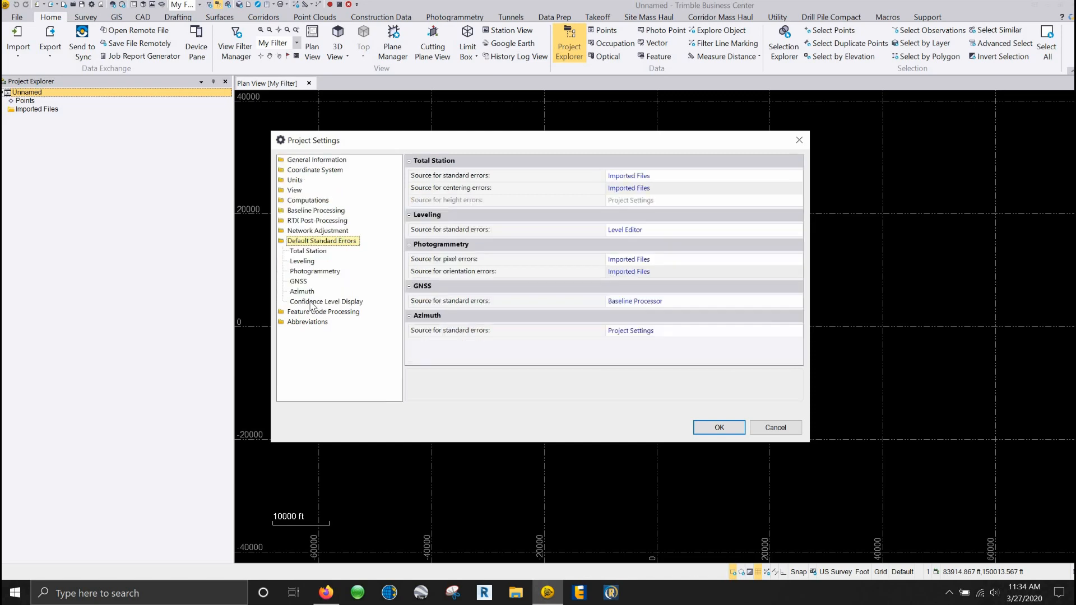
mouse_move(320, 256)
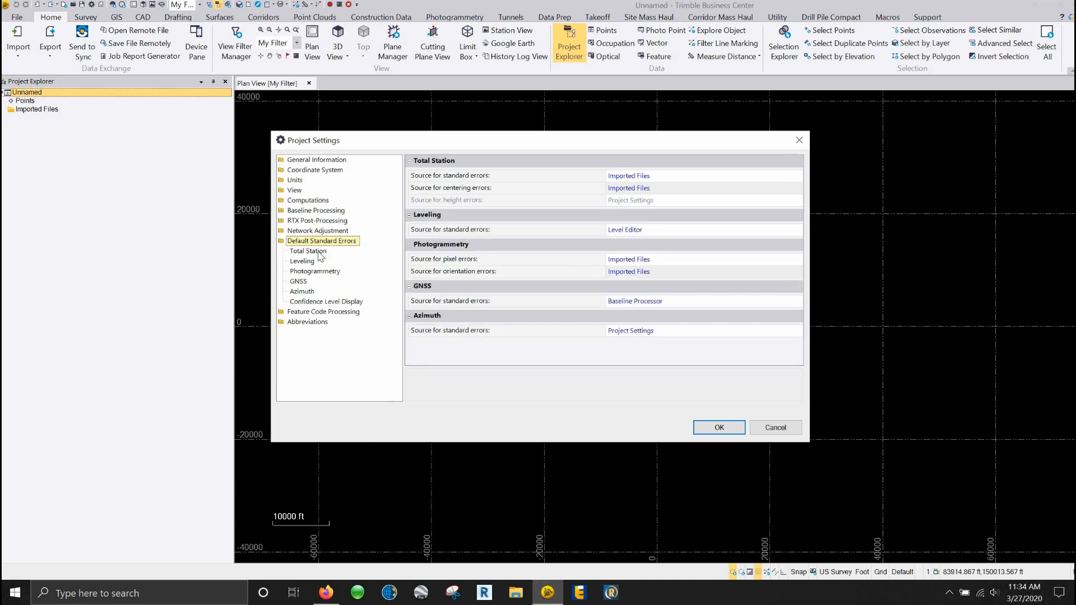
Review the Total Station default standard errors (centering, instrument height, vertical angle) then move to GNSS defaults.
click(307, 250)
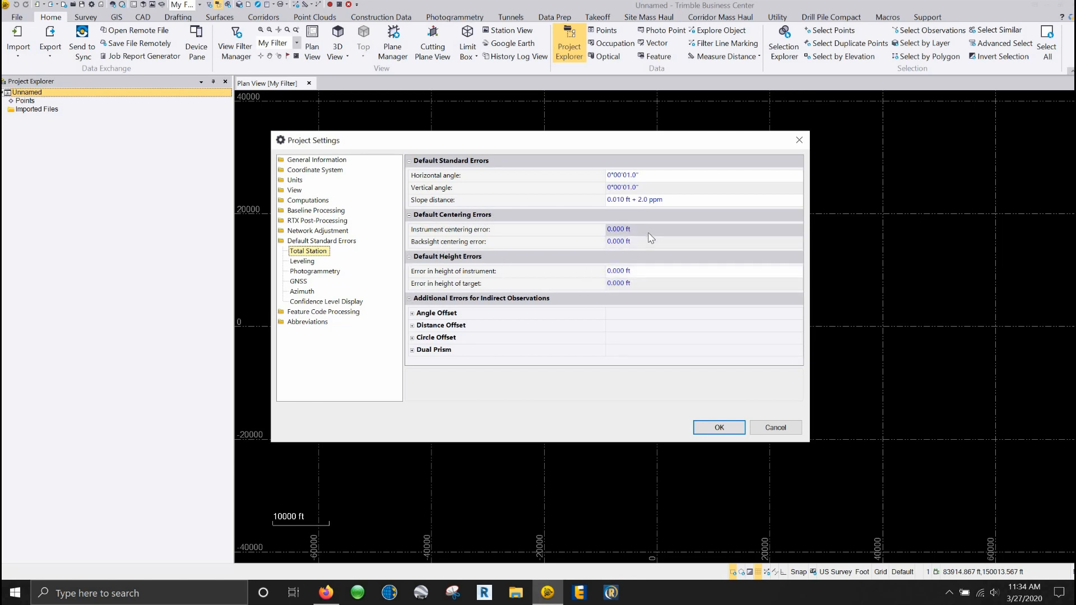
mouse_move(617, 240)
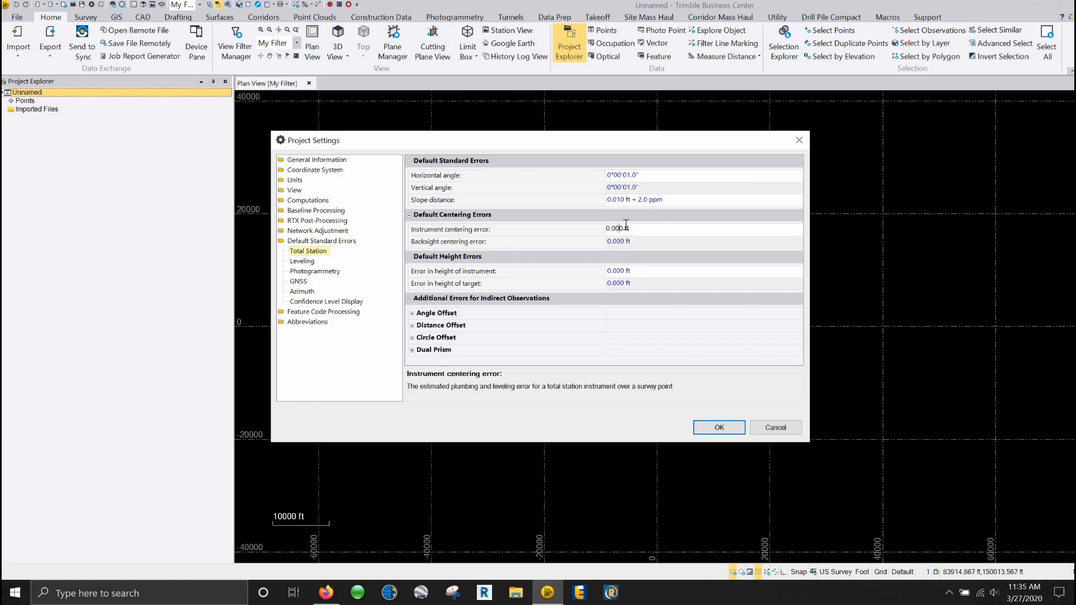
click(619, 241)
text(1)
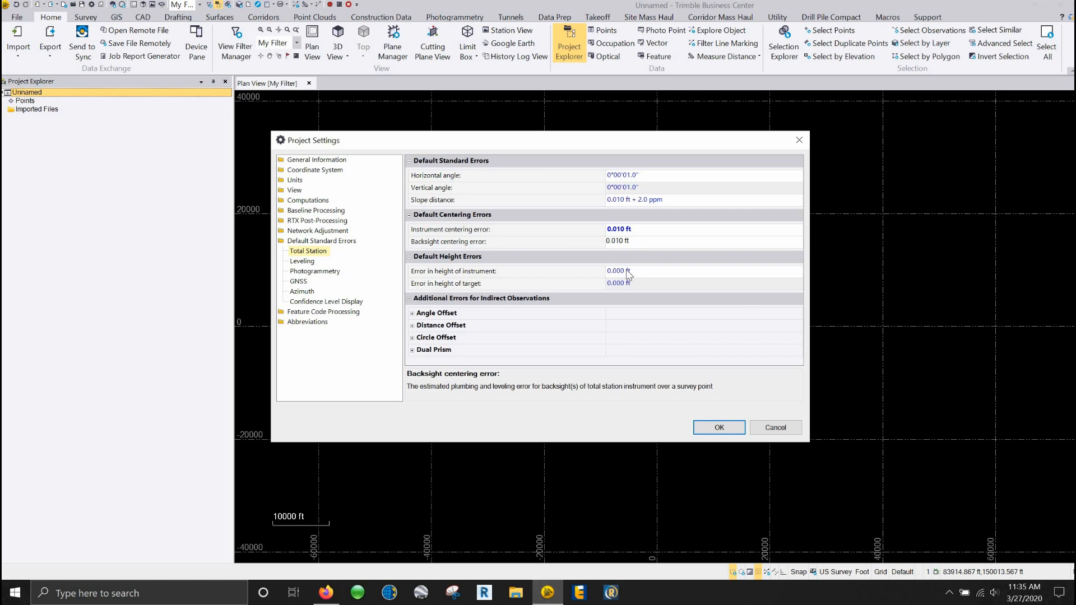
click(618, 270)
text(1)
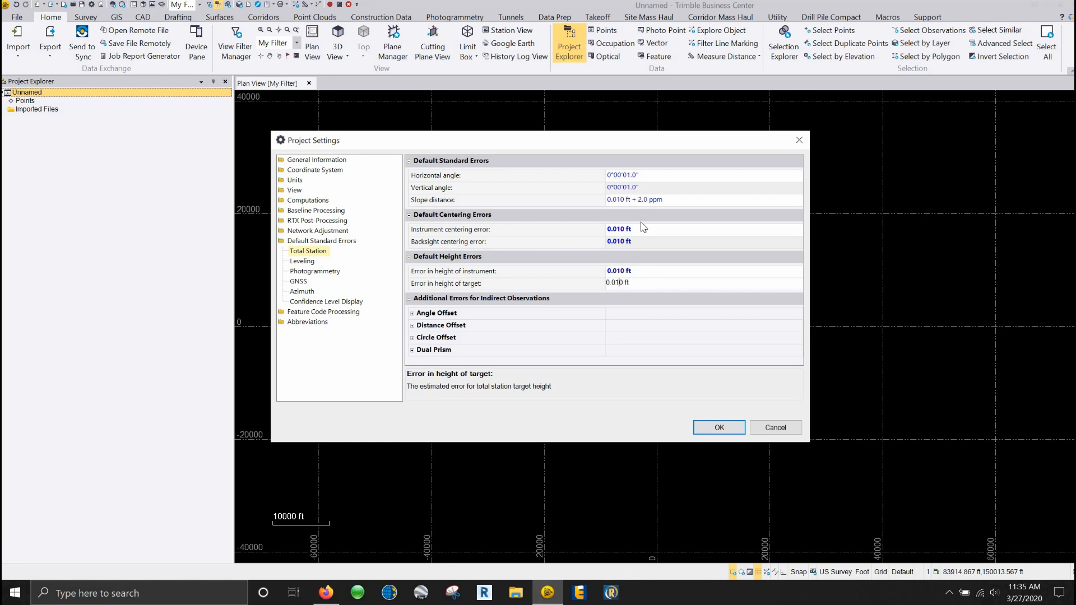
mouse_move(445, 187)
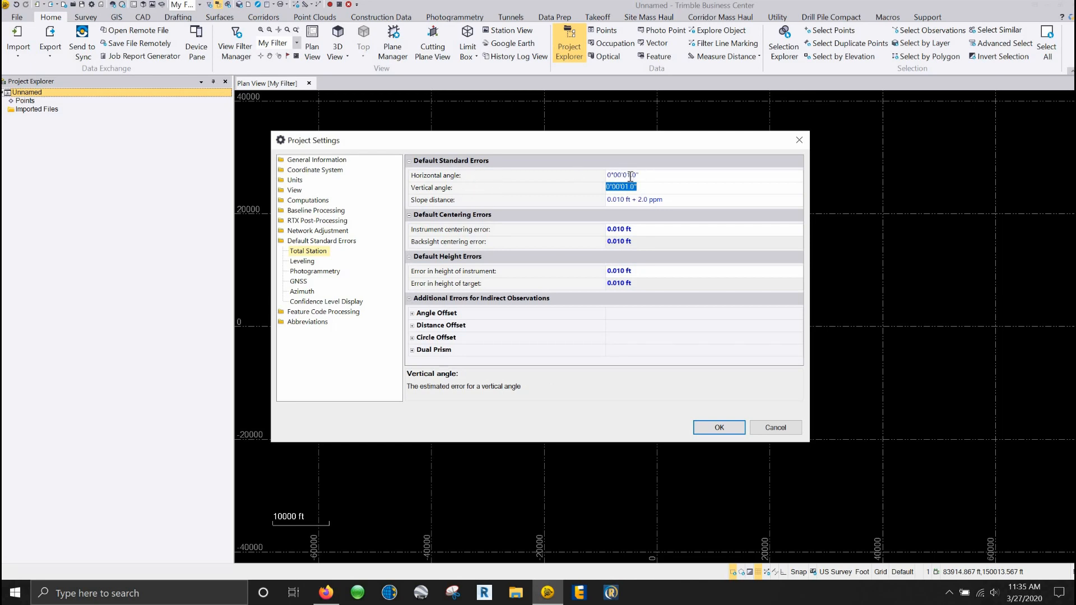
click(621, 175)
text(3)
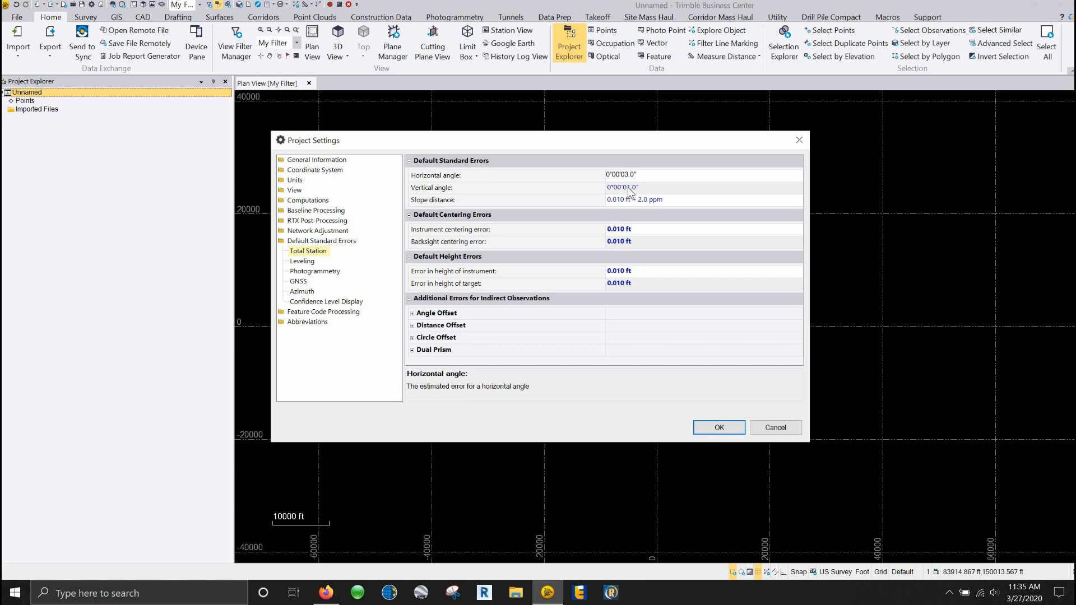
click(621, 188)
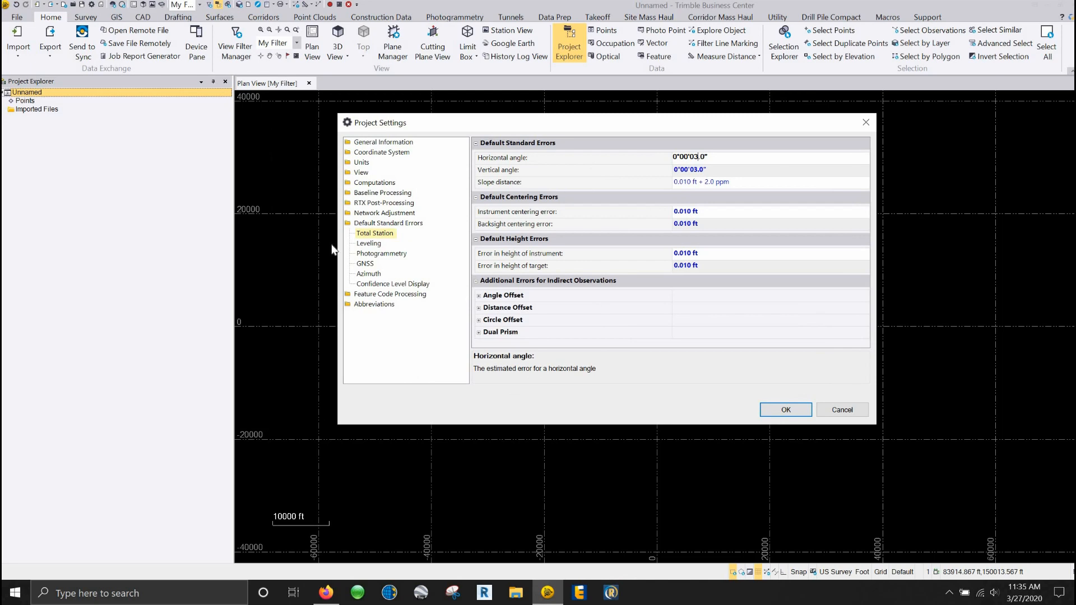
click(364, 264)
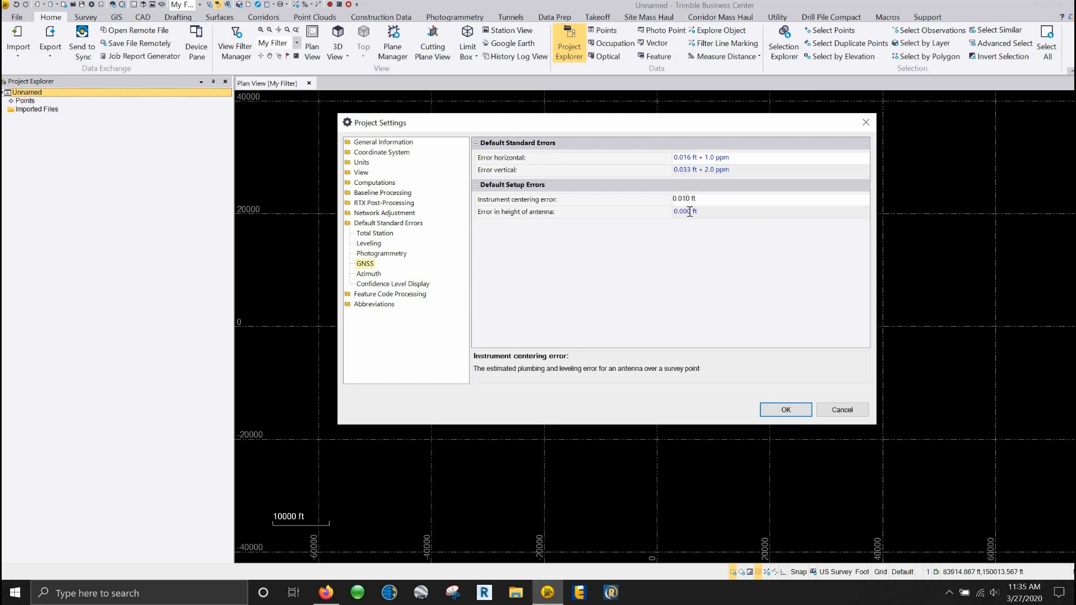
Review the GNSS antenna height error, error sources and Units, ending on General Information.
click(684, 211)
text(1)
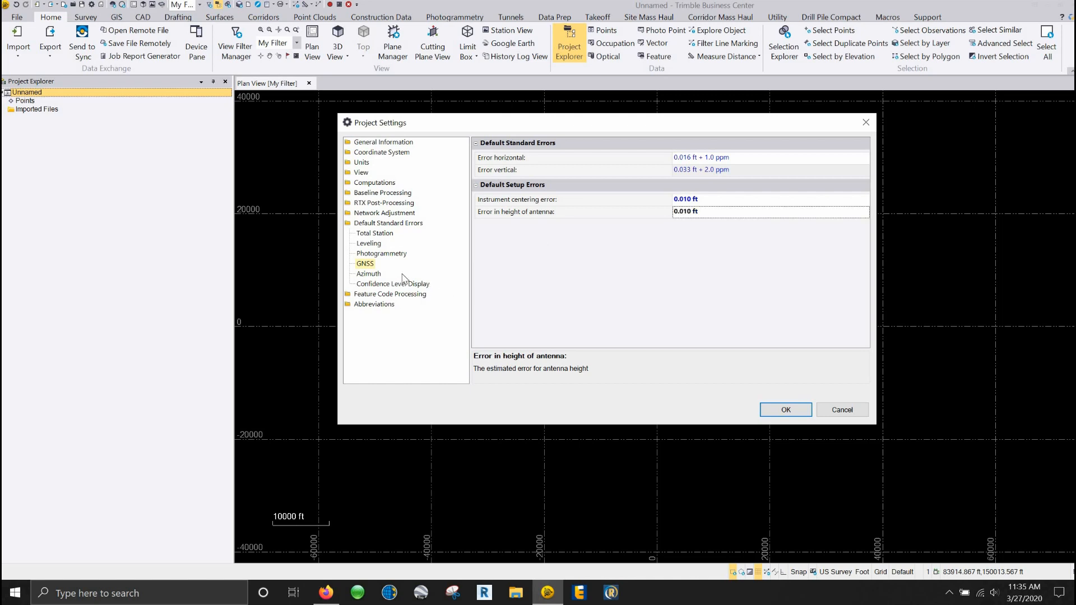
mouse_move(430, 278)
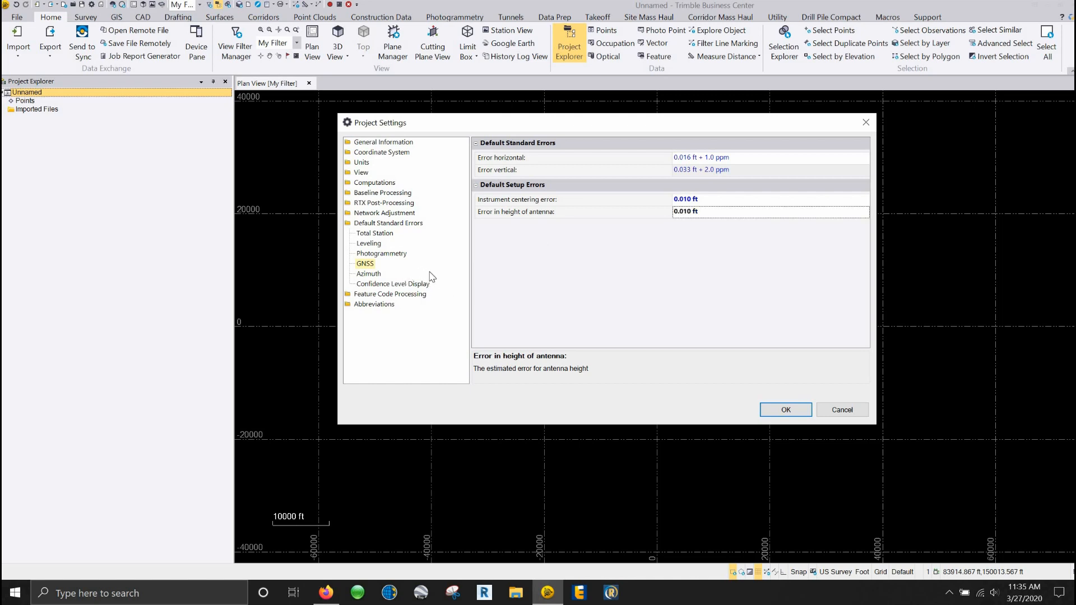
mouse_move(514, 268)
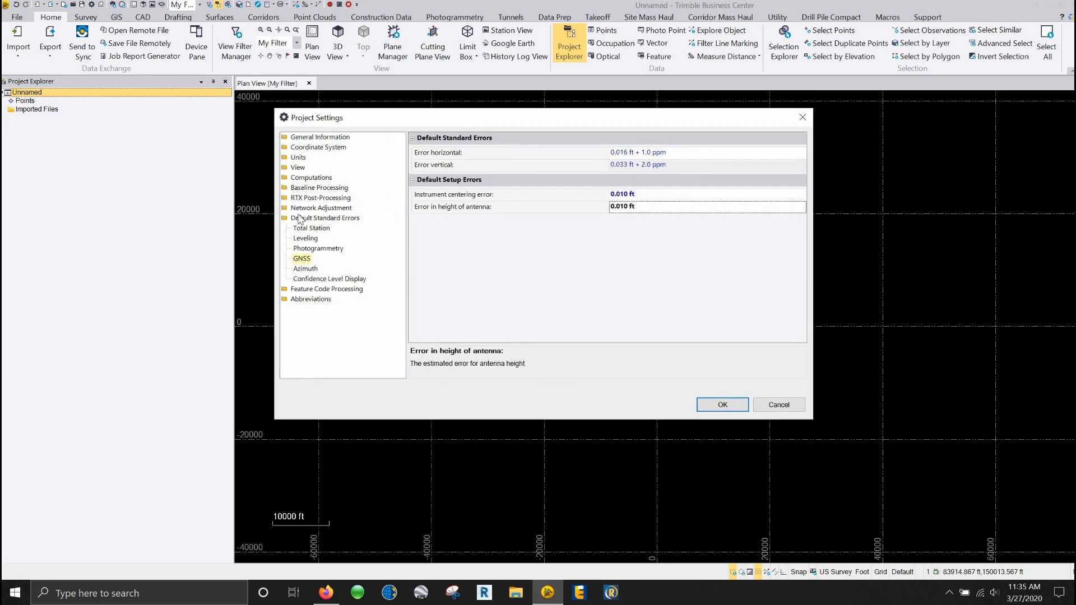
click(325, 217)
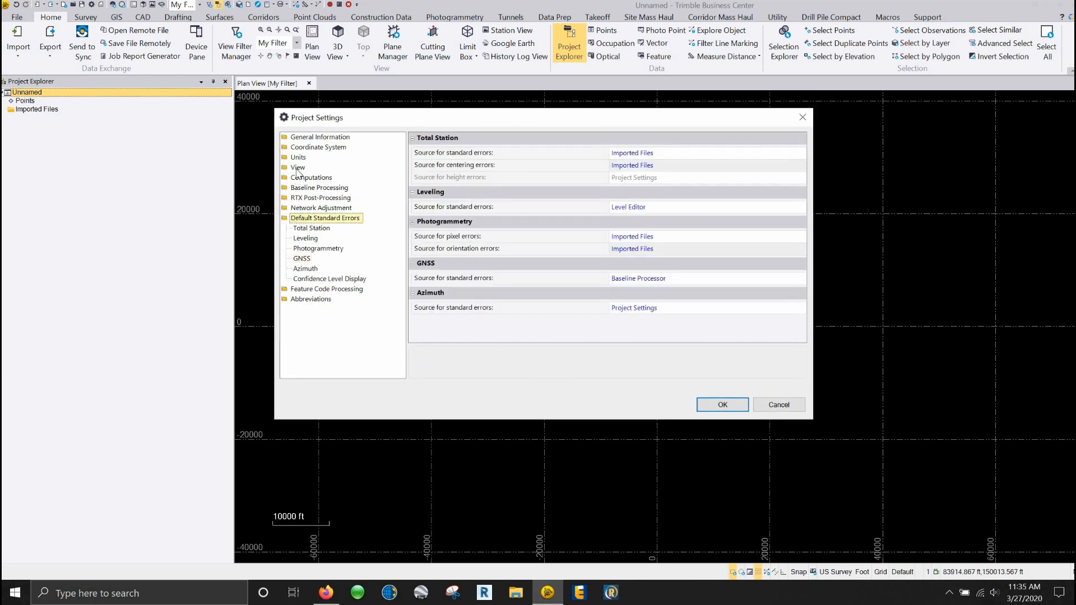
click(298, 157)
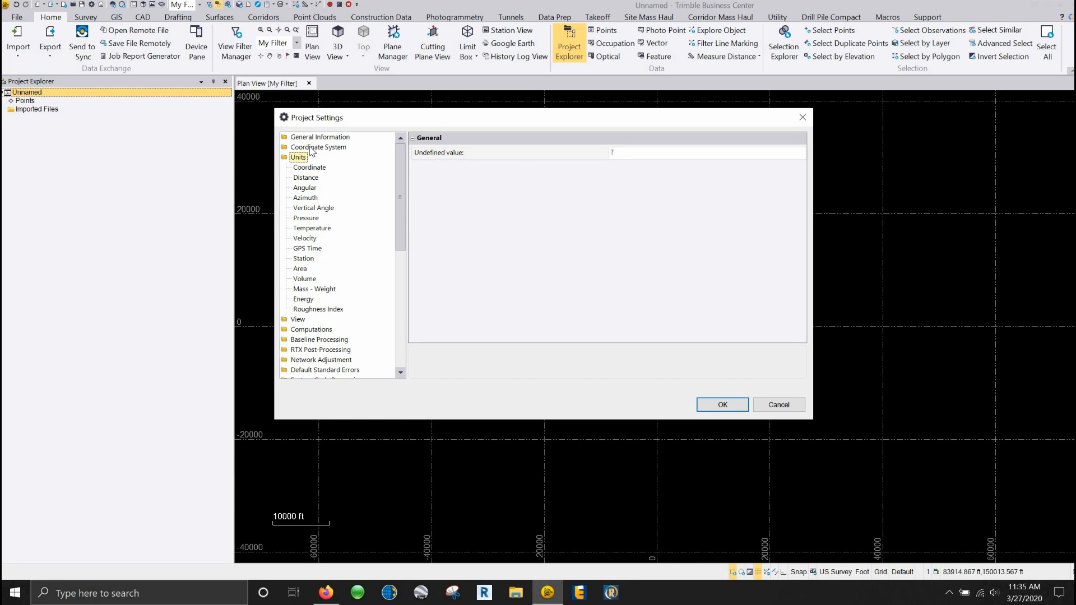
click(319, 136)
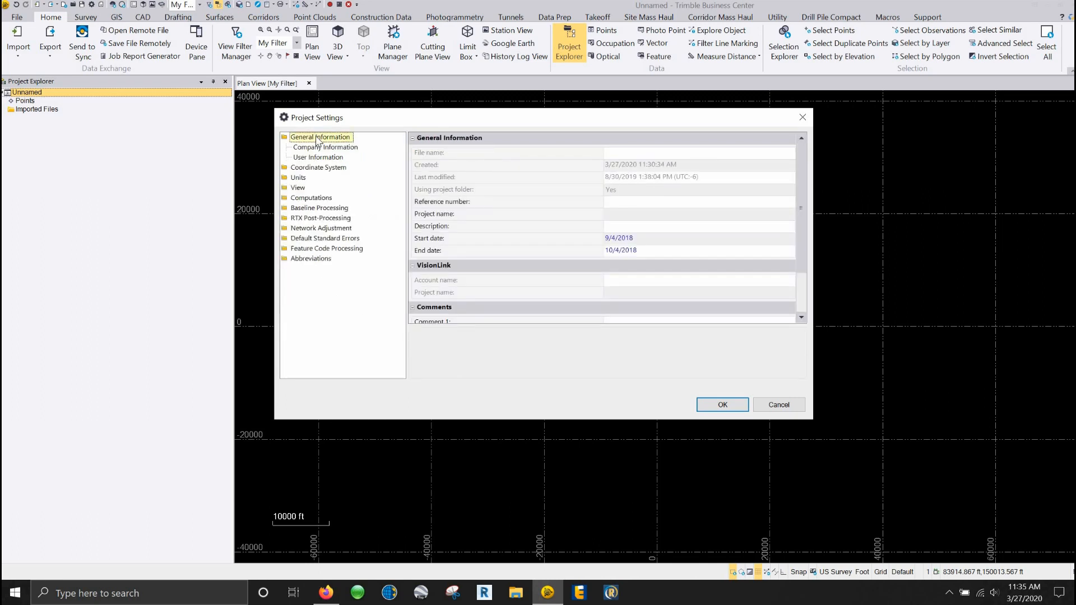
mouse_move(594, 210)
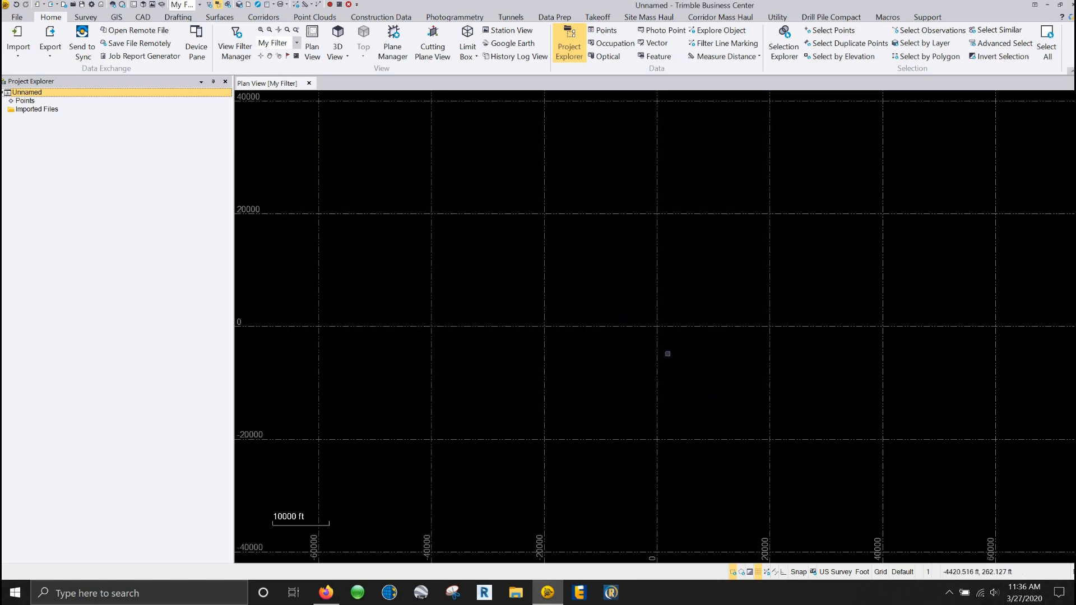
mouse_move(653, 359)
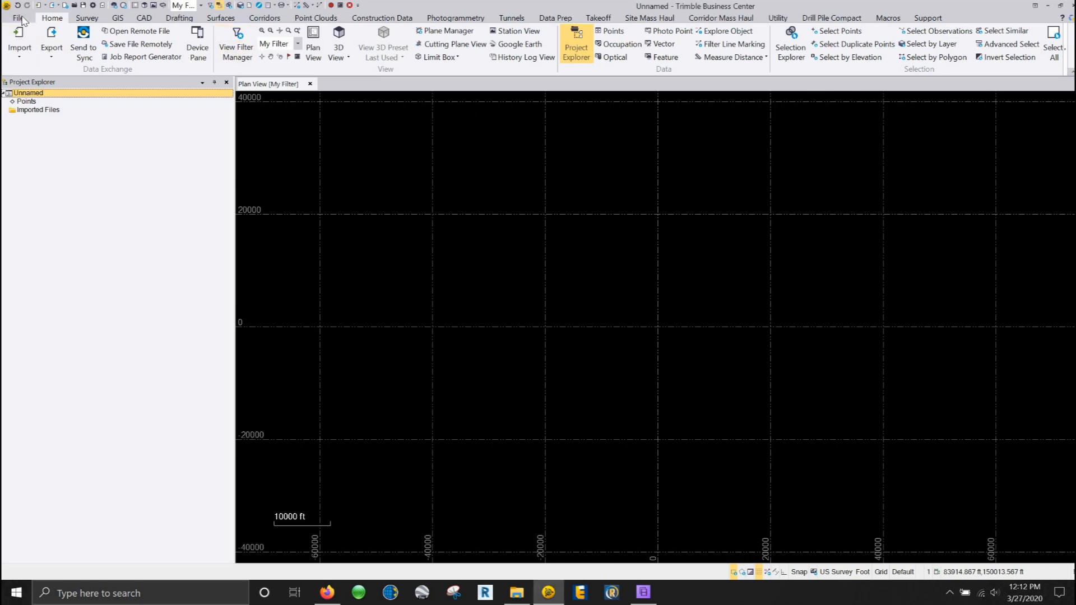
Save the project as a new template named 'Demo Template'.
click(19, 18)
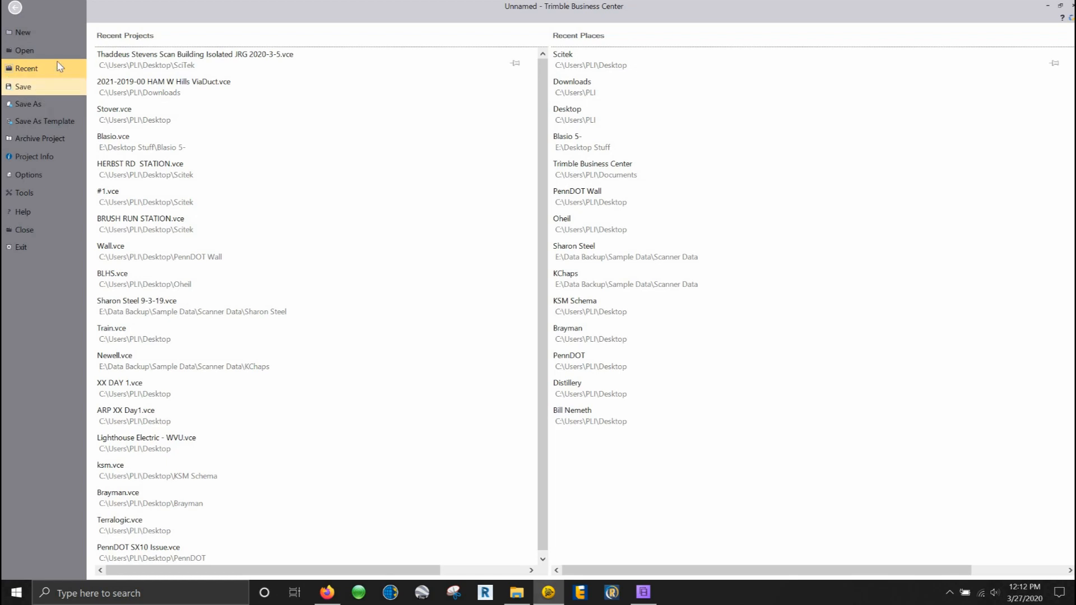
click(15, 8)
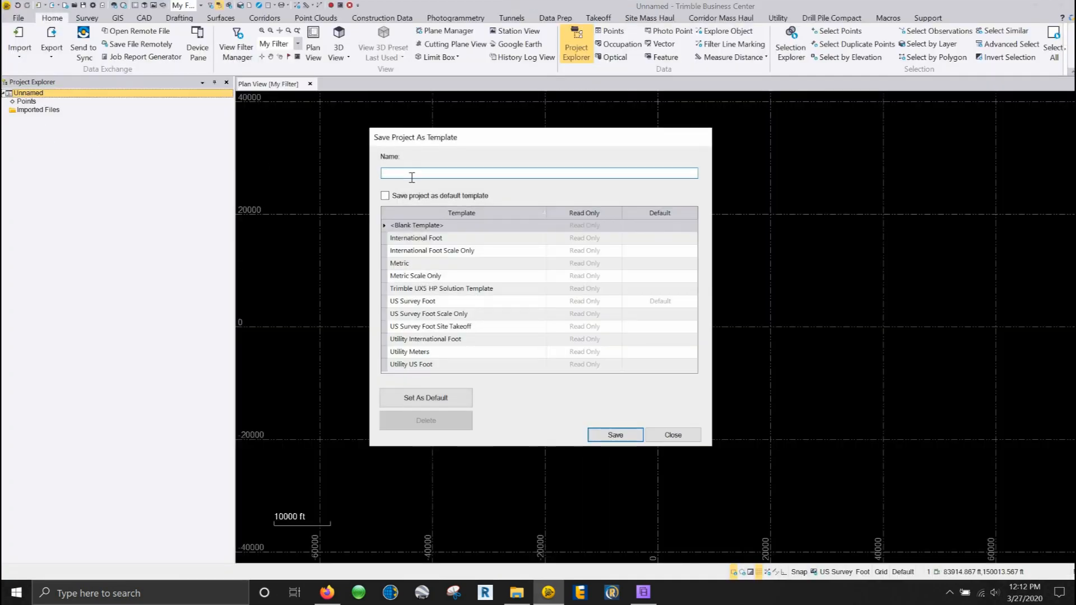
text(Demo)
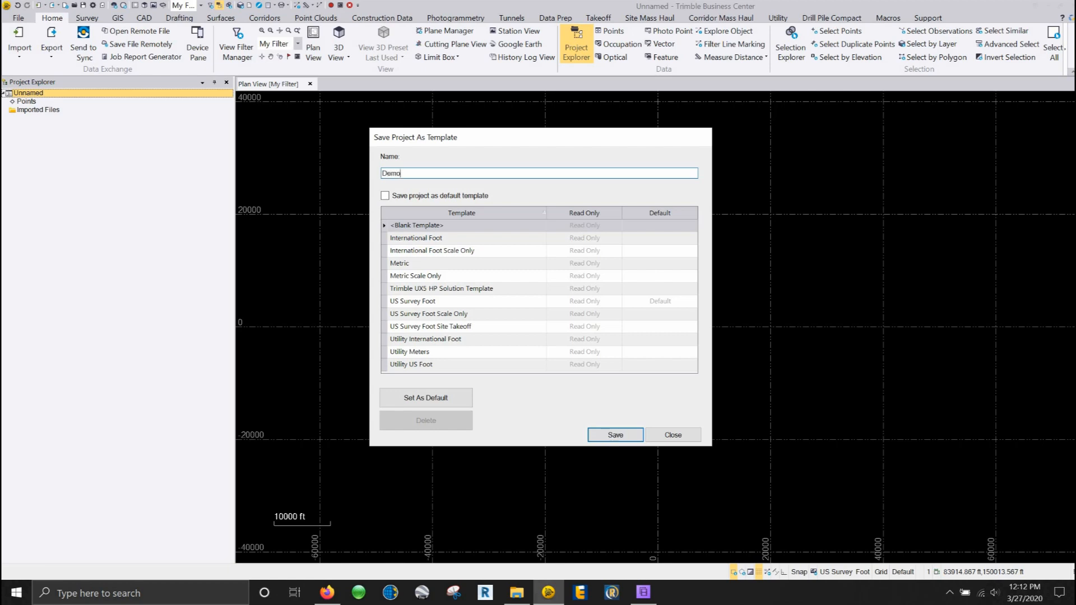
text(Templa)
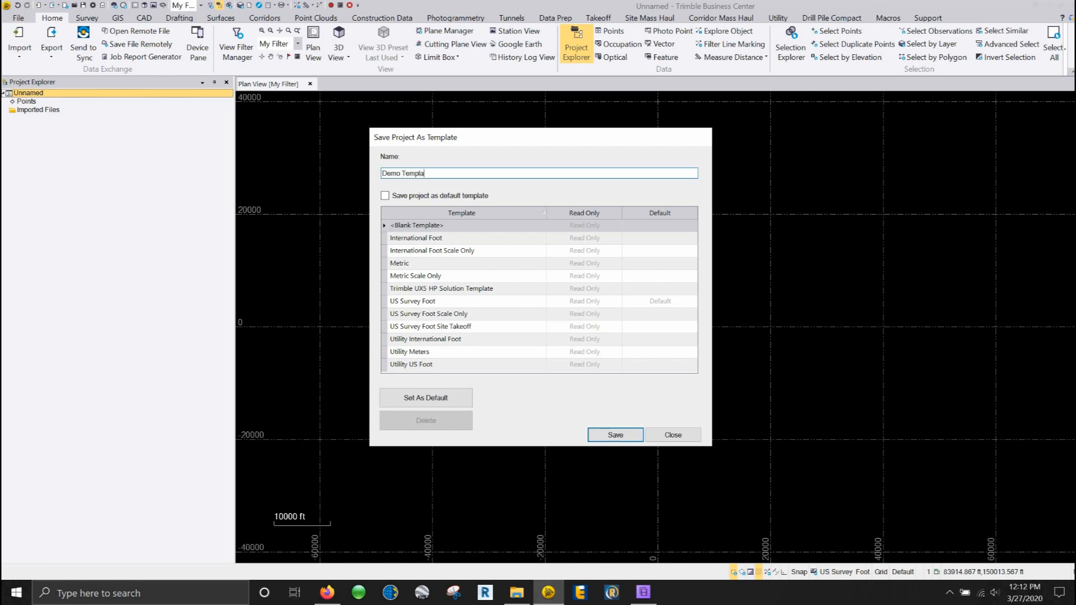
text(te)
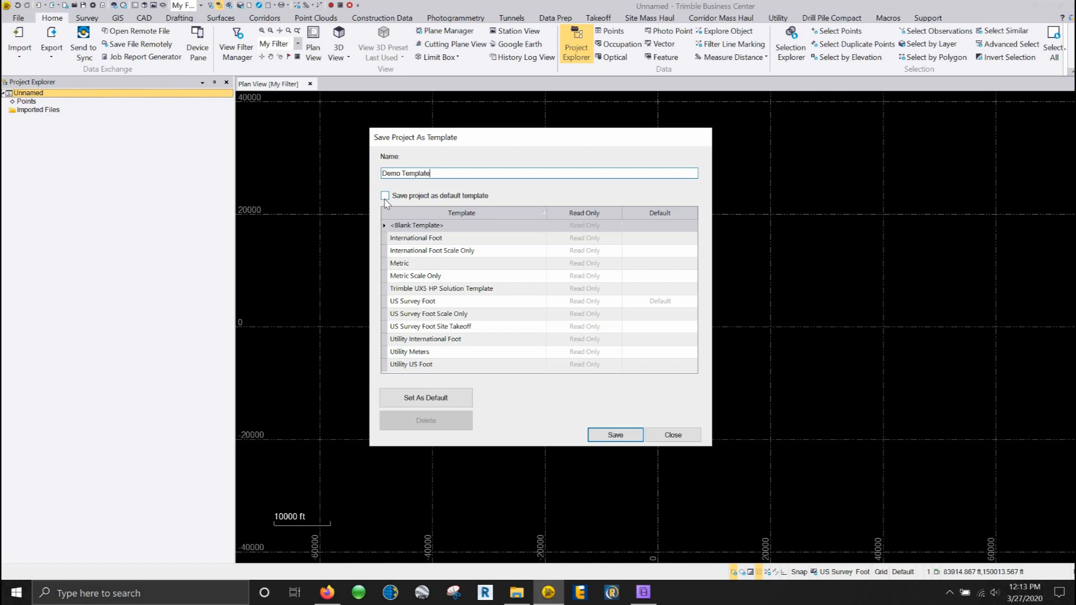
mouse_move(387, 204)
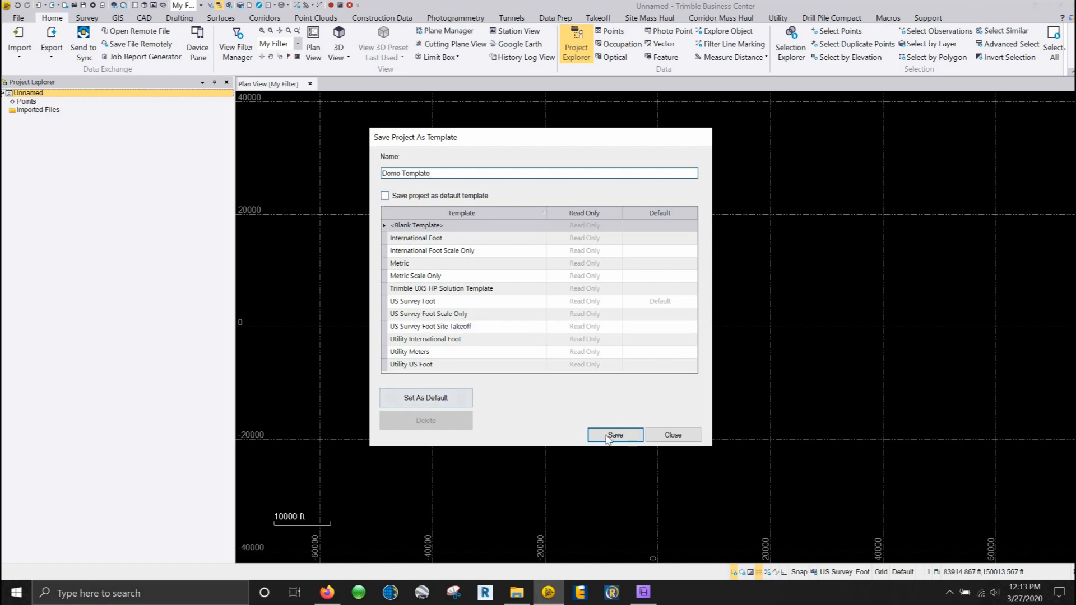
click(613, 435)
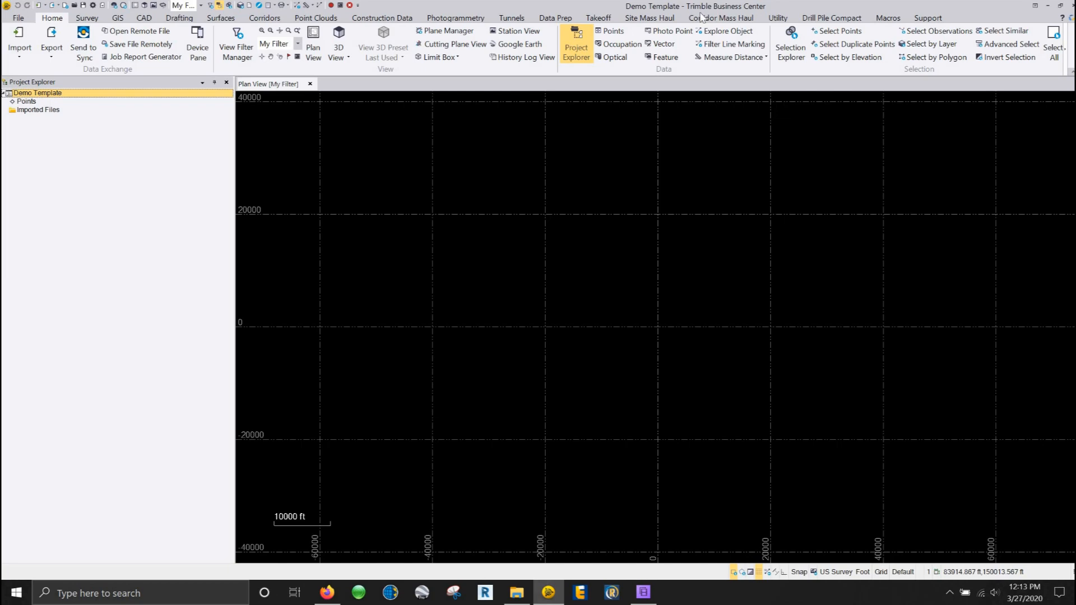
From the Support tab's Start Page, begin a New Project to see Demo Template listed.
click(927, 18)
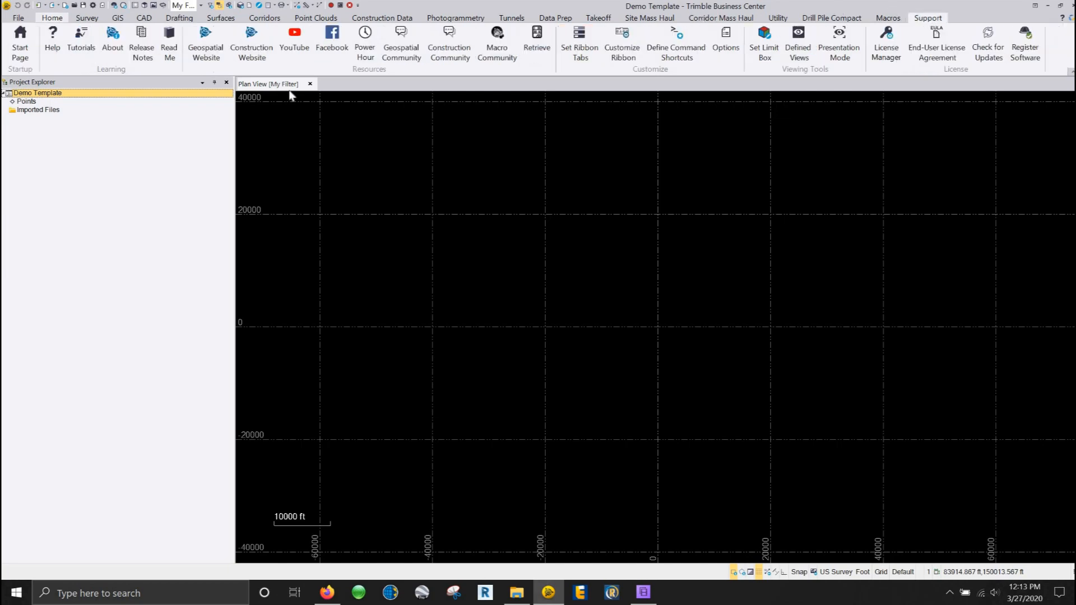
click(21, 41)
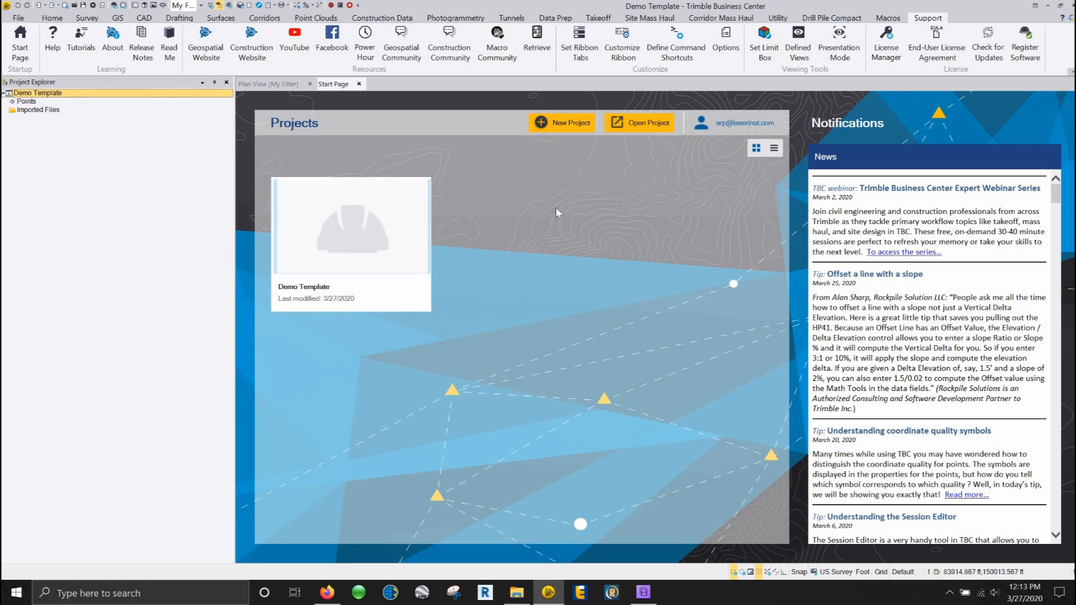
click(562, 122)
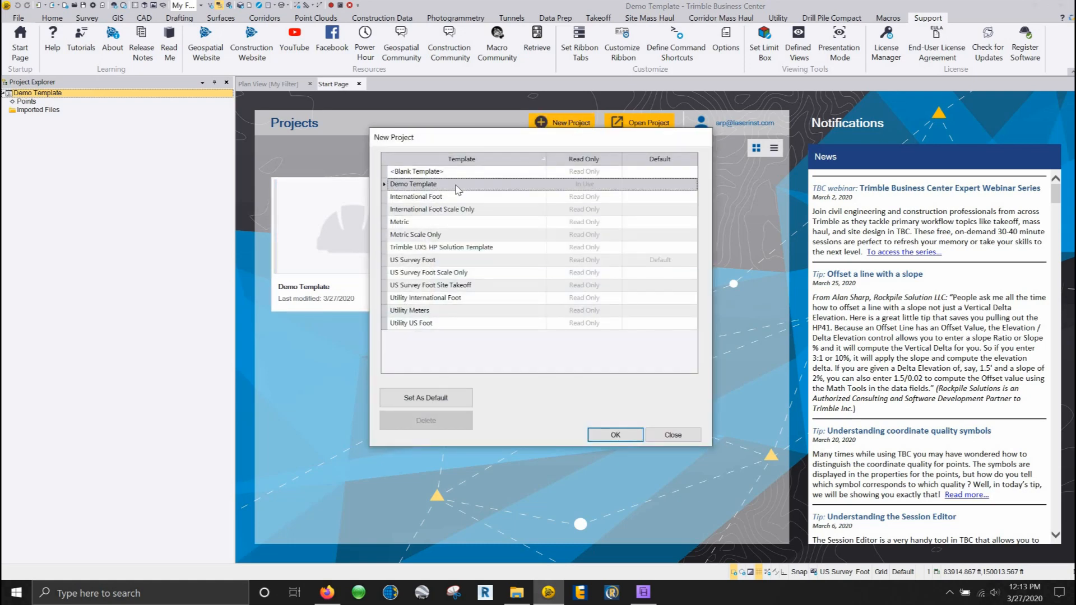
mouse_move(449, 188)
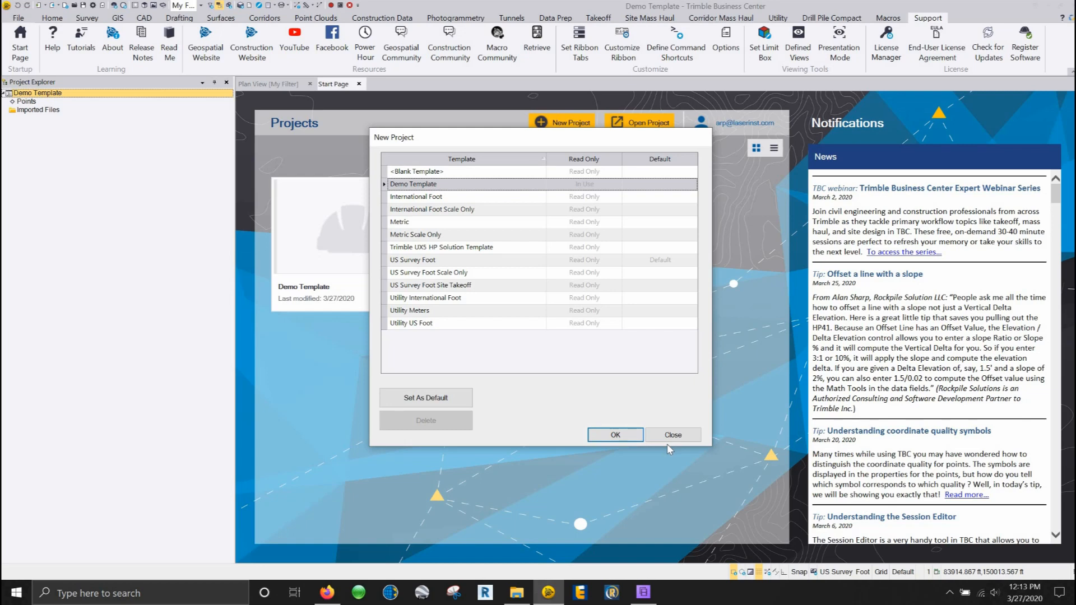
mouse_move(672, 435)
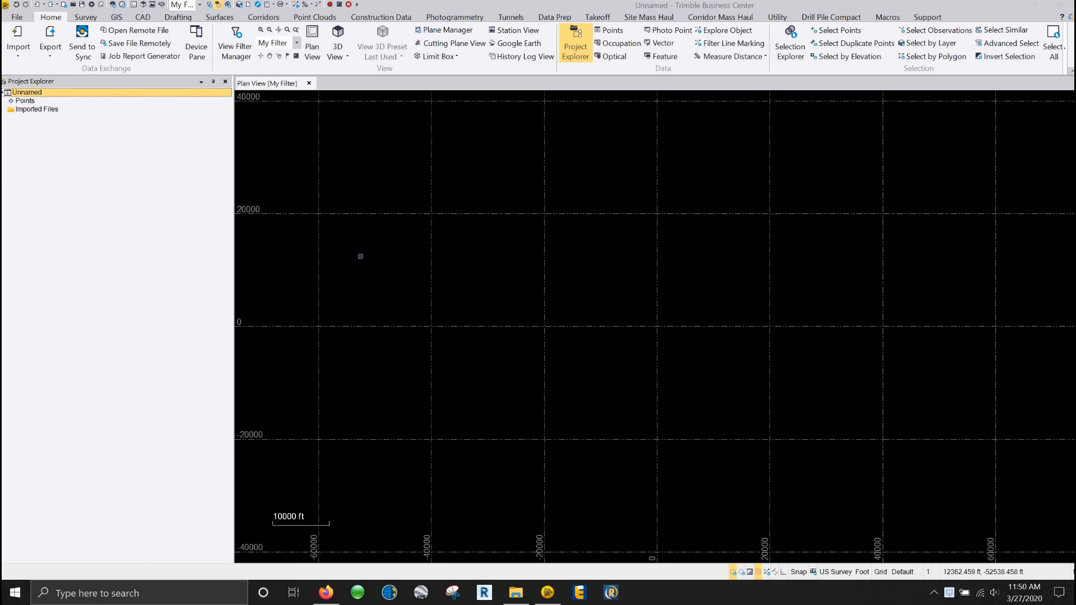
mouse_move(506, 206)
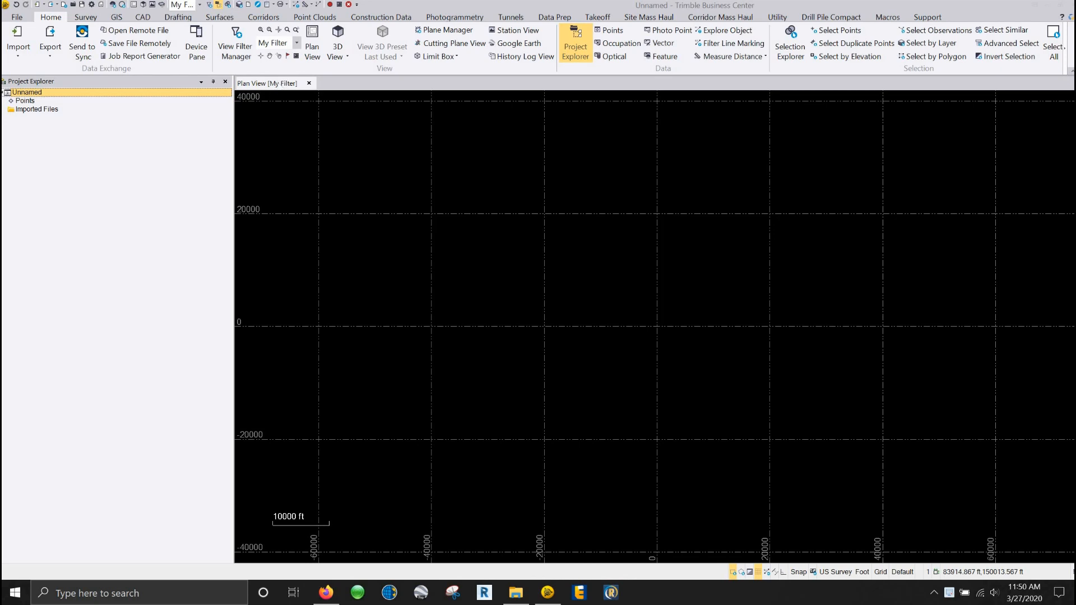
mouse_move(288, 87)
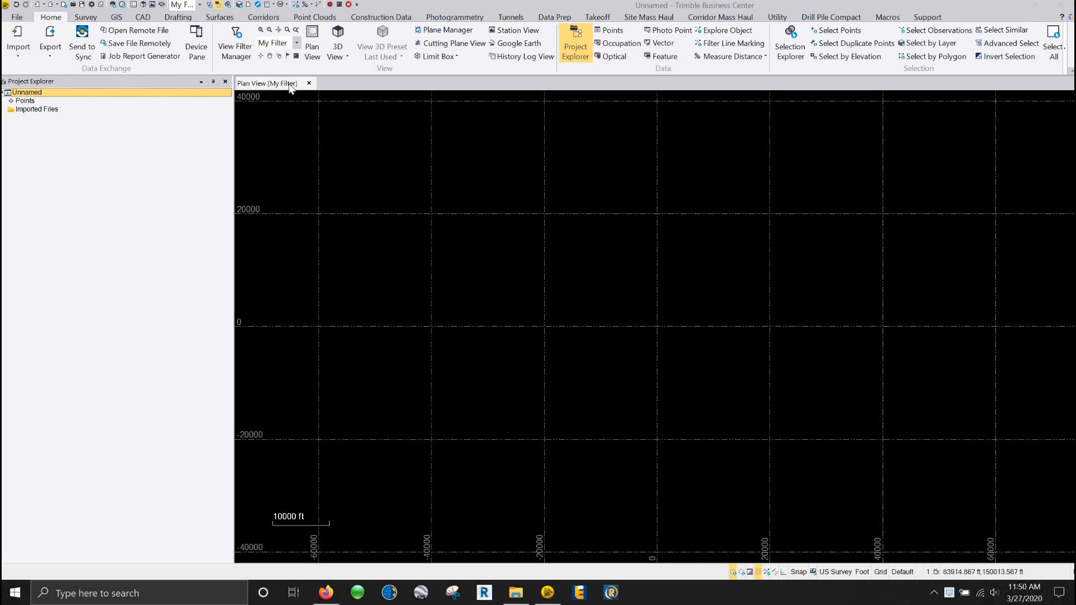
mouse_move(134, 35)
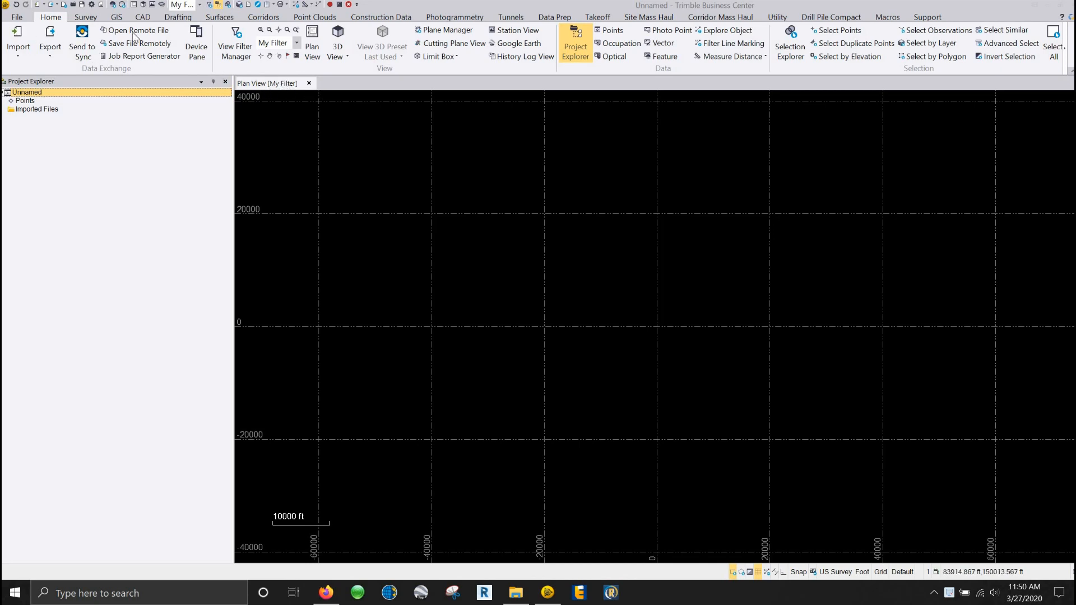
mouse_move(278, 17)
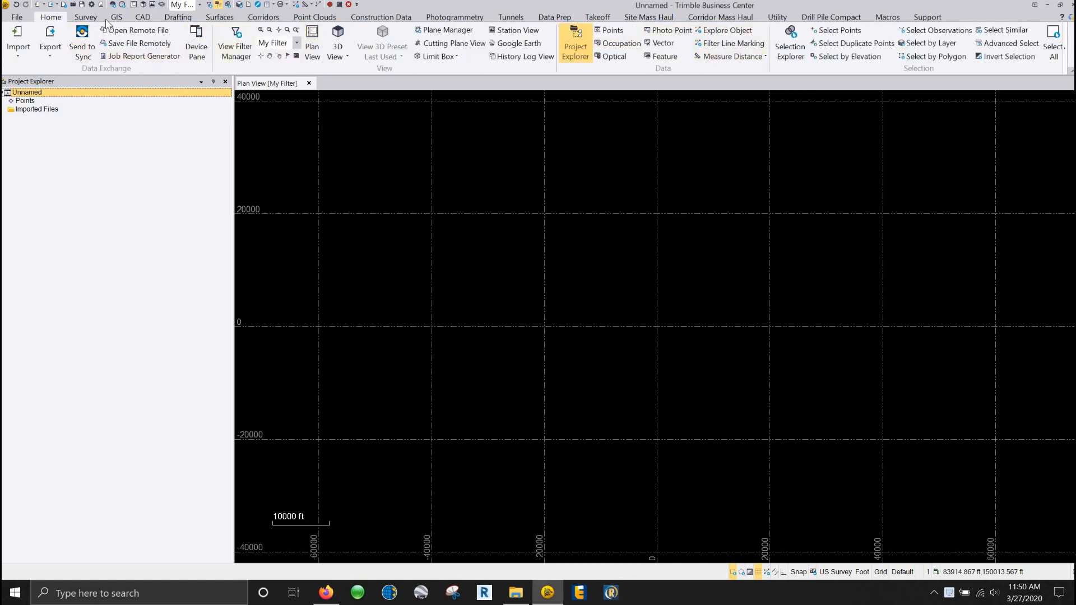
click(262, 17)
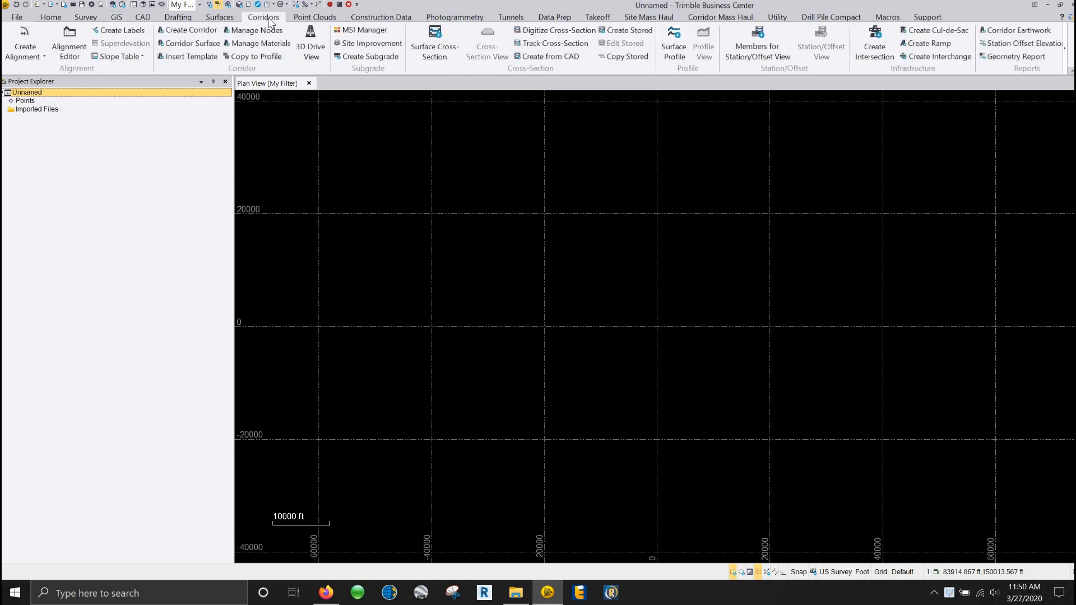
mouse_move(330, 8)
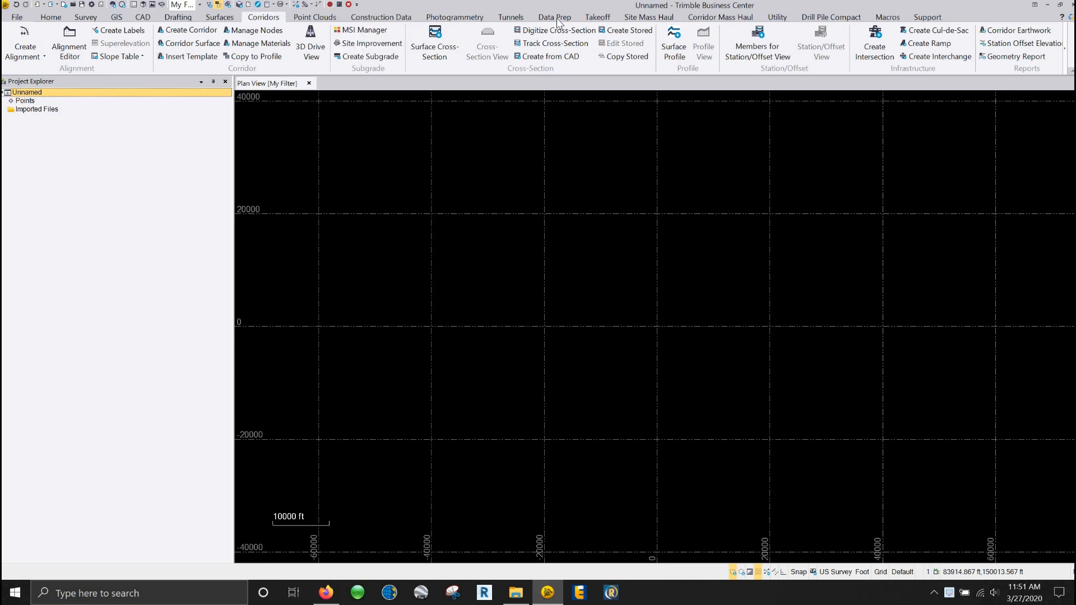
click(511, 17)
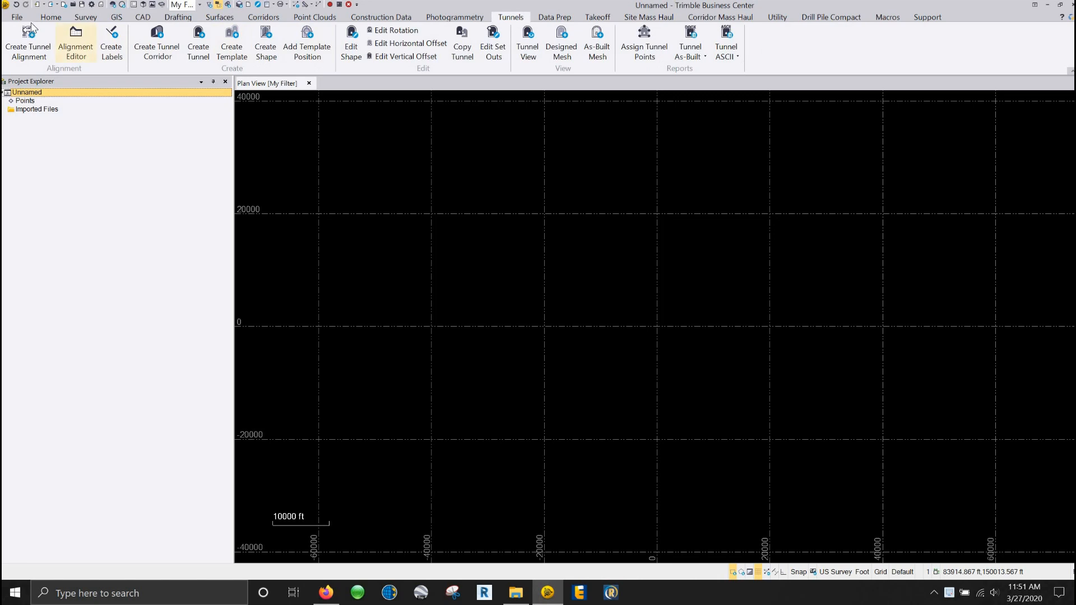
click(51, 17)
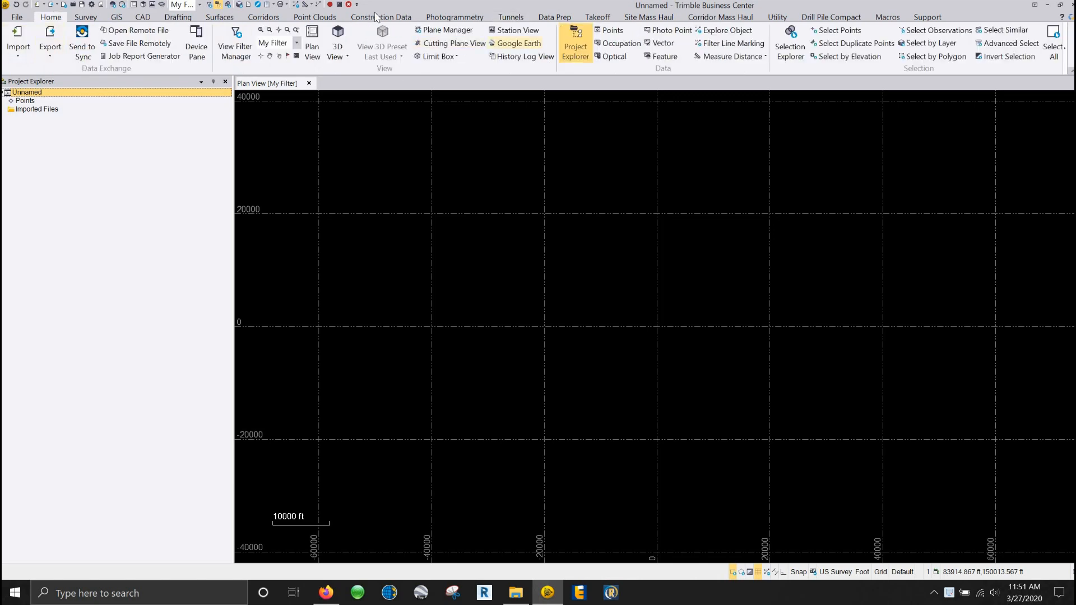
mouse_move(357, 6)
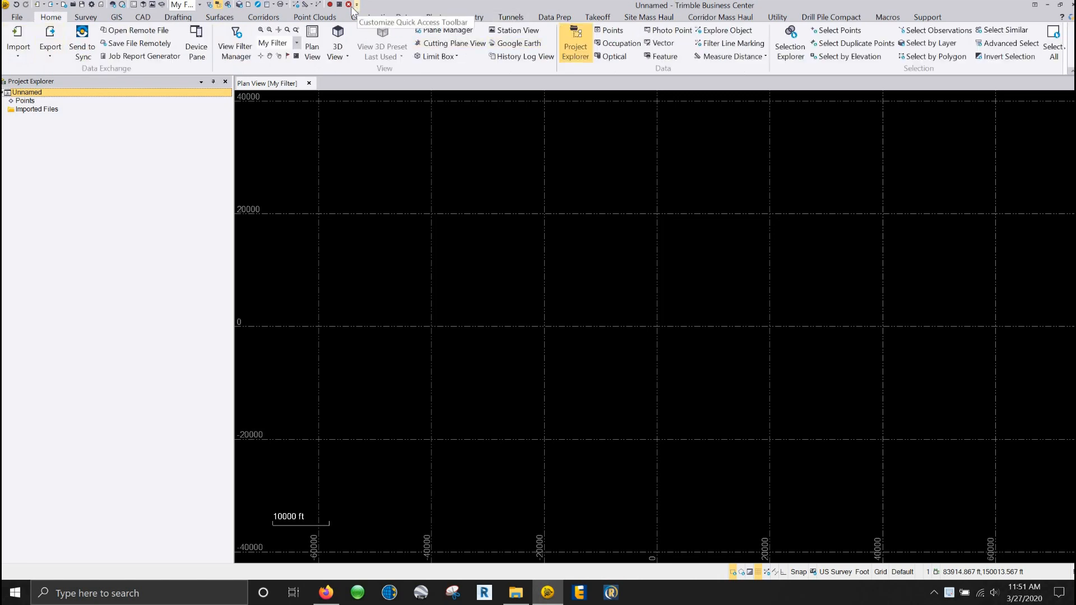
Reach Customize the Ribbon via the Quick Access Toolbar's More Commands and collapse Home.
click(356, 6)
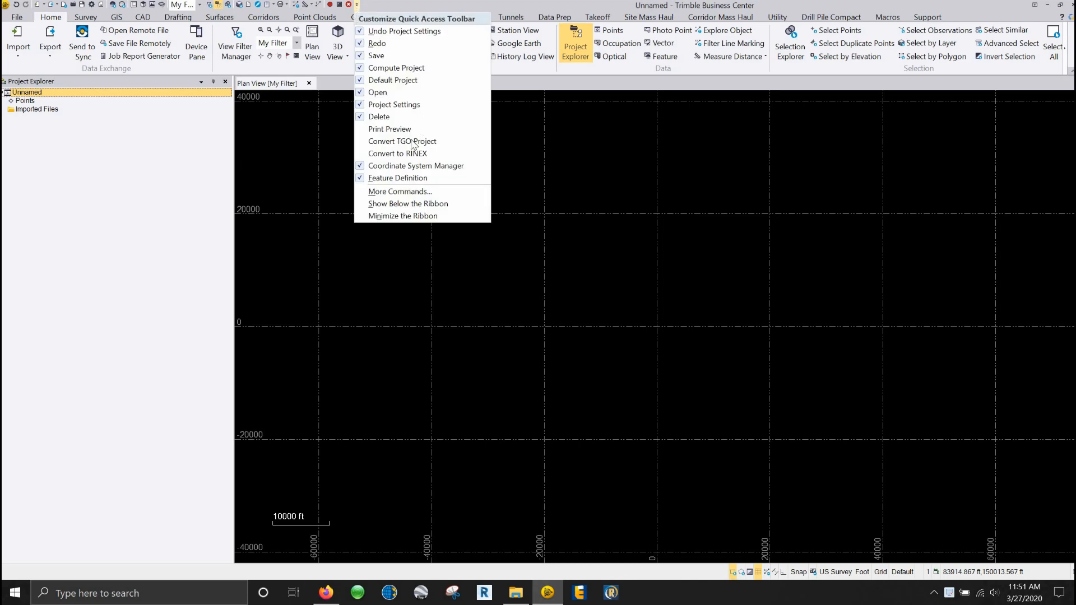
click(401, 198)
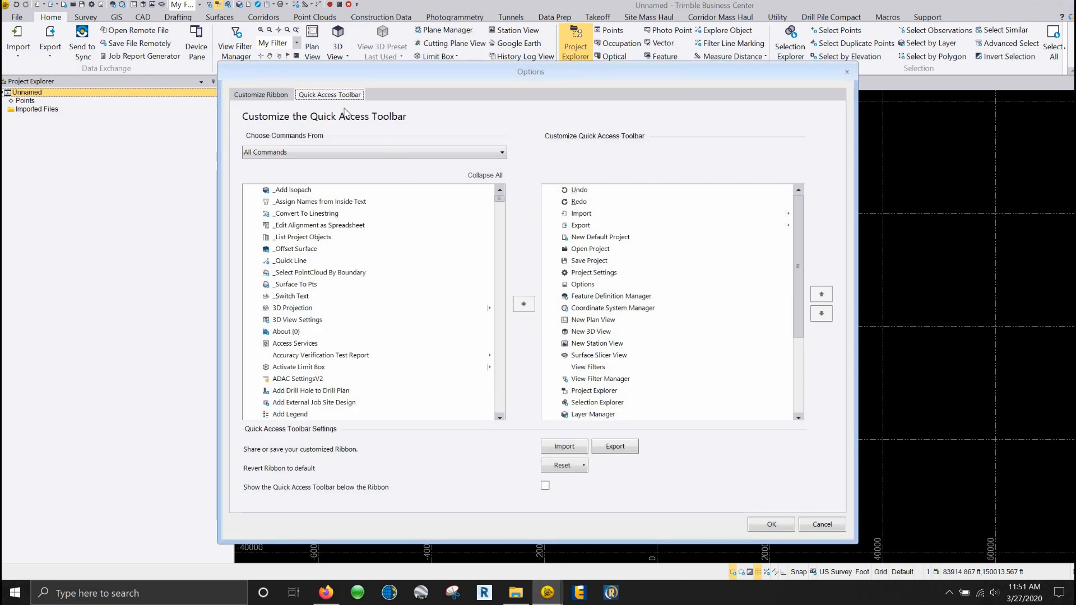
mouse_move(259, 99)
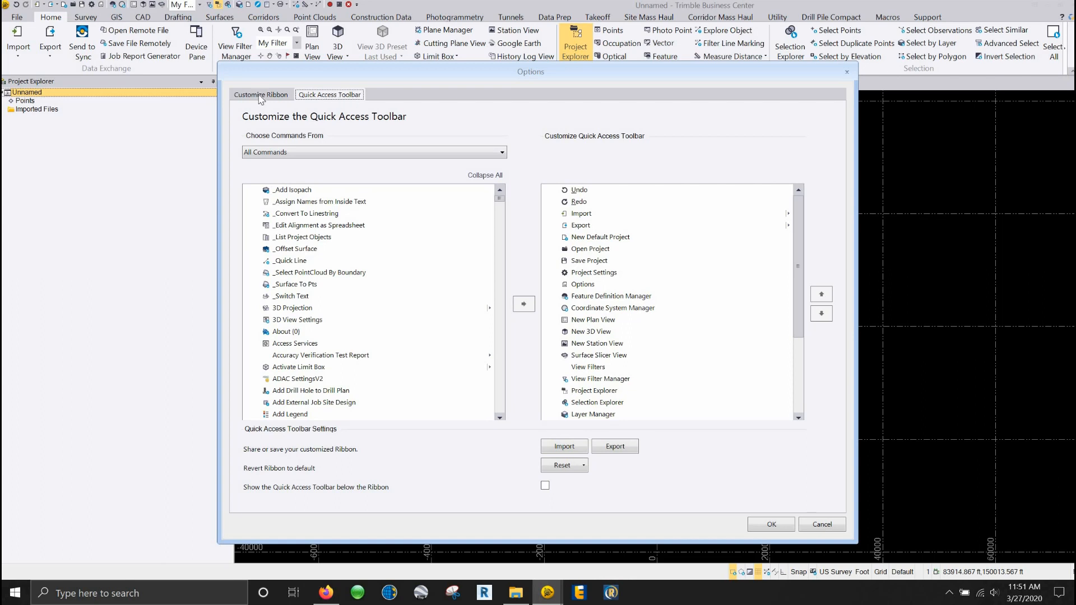
click(260, 94)
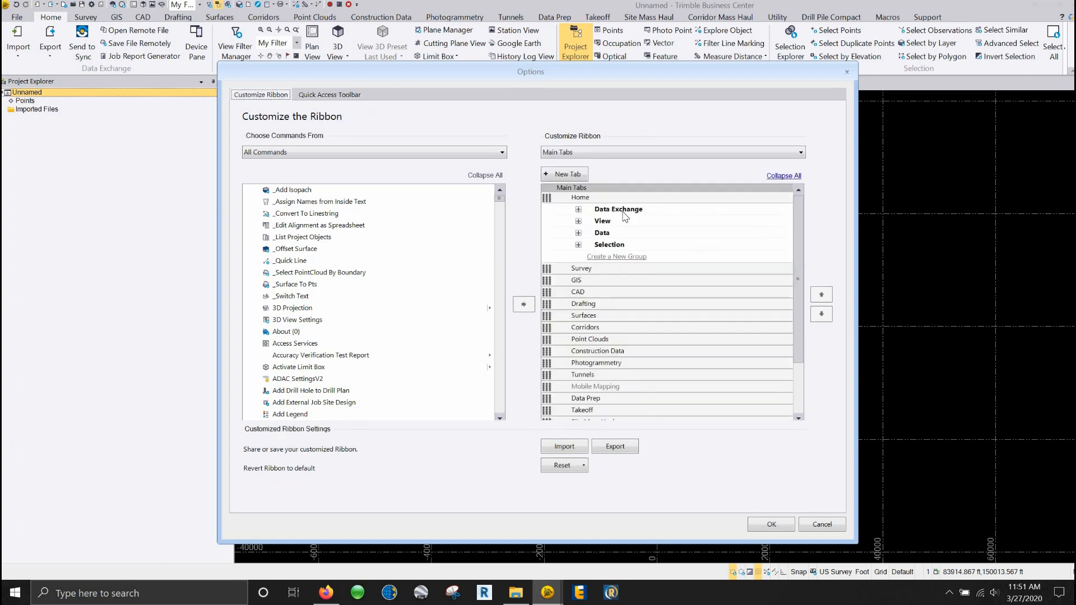
click(579, 198)
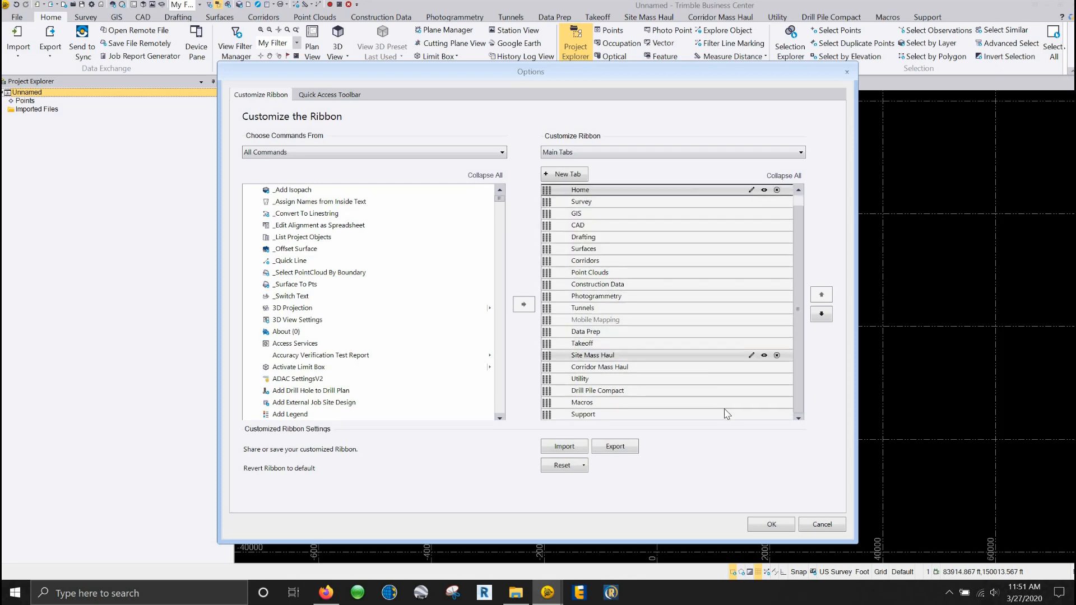
mouse_move(751, 414)
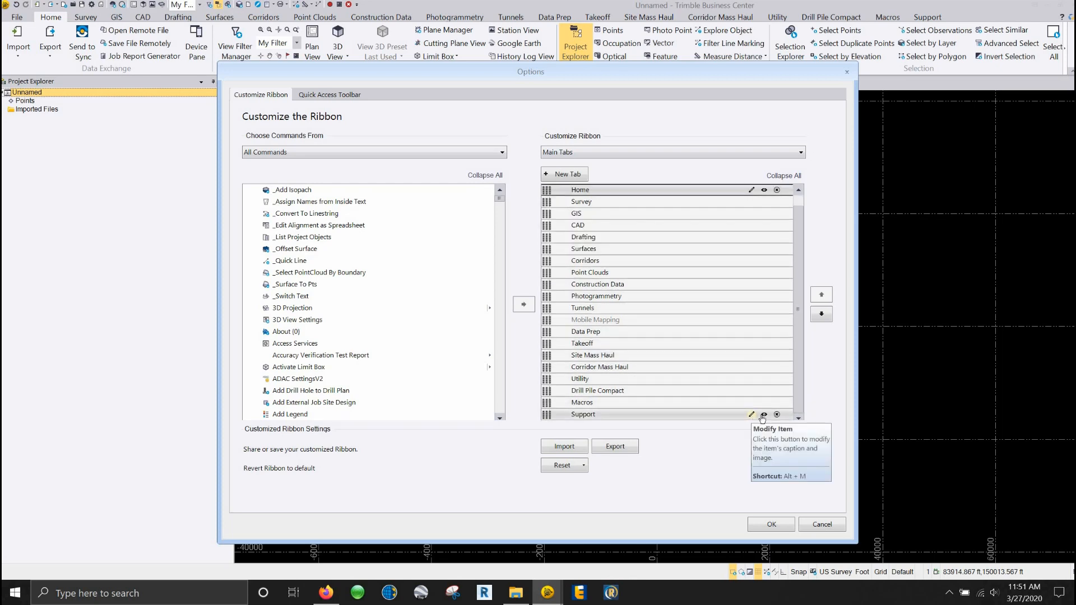
mouse_move(778, 417)
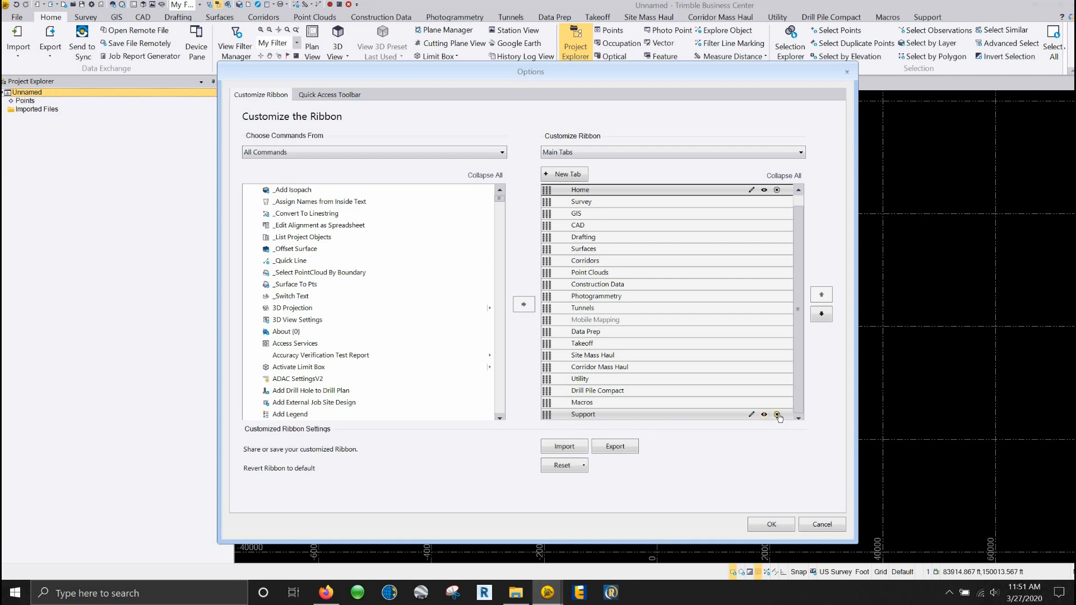
mouse_move(775, 414)
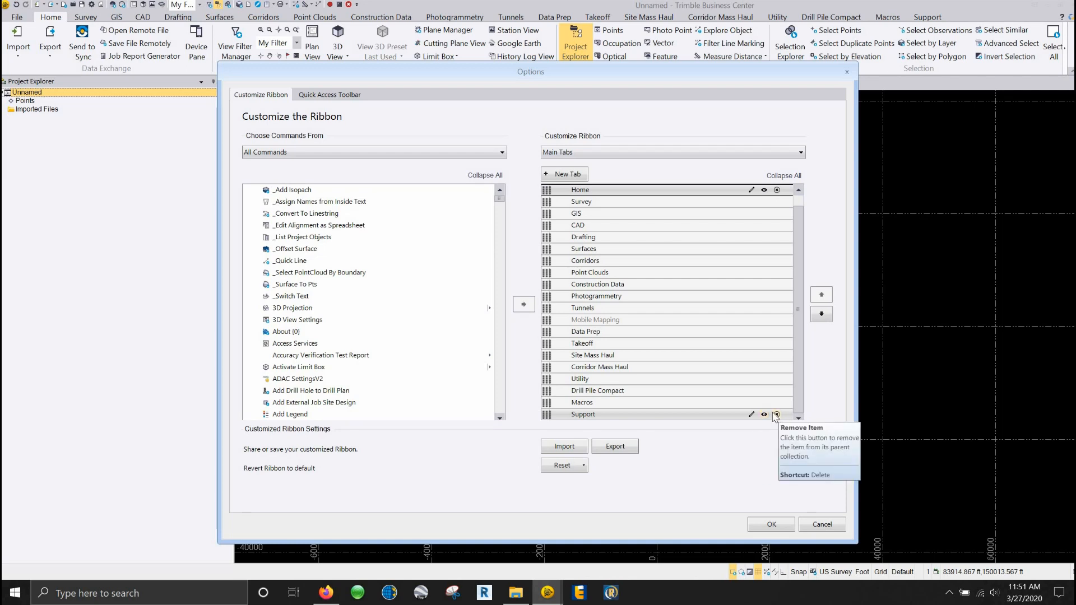
mouse_move(664, 295)
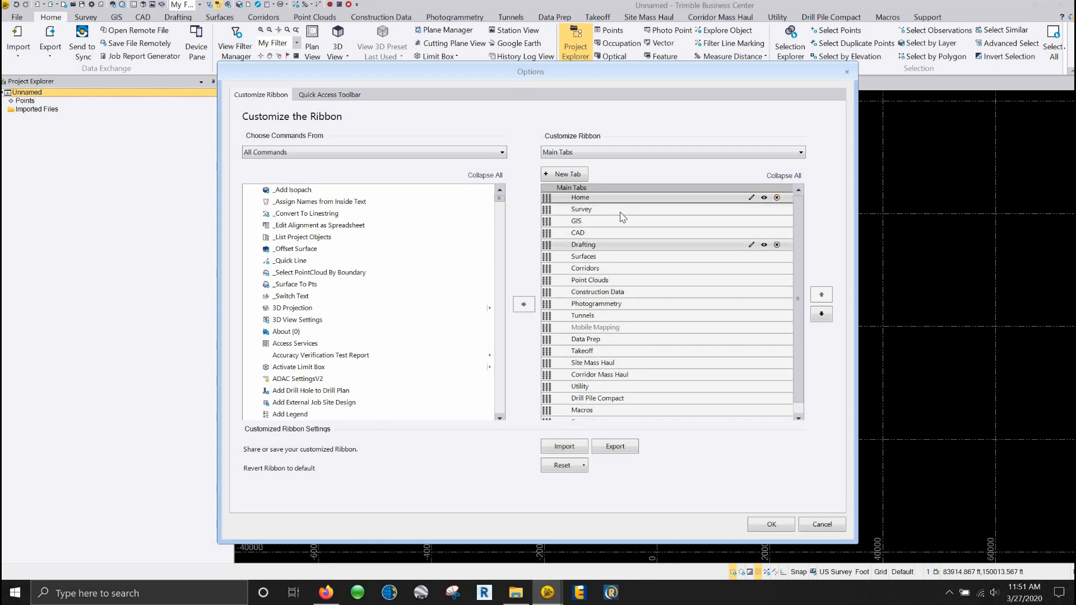
mouse_move(616, 221)
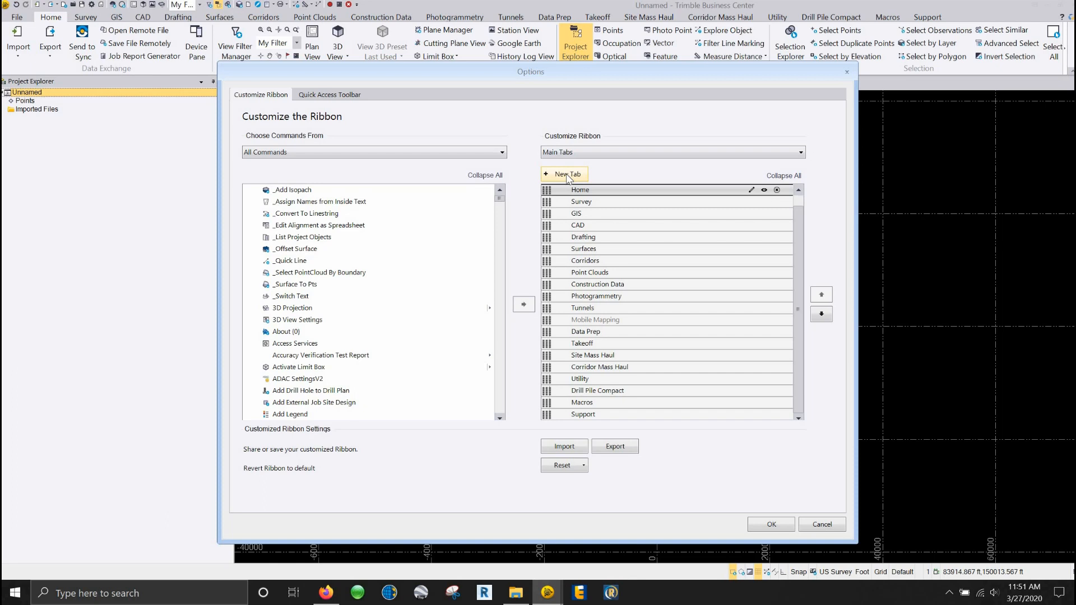
Add a new custom ribbon tab and rename it Demo.
click(563, 174)
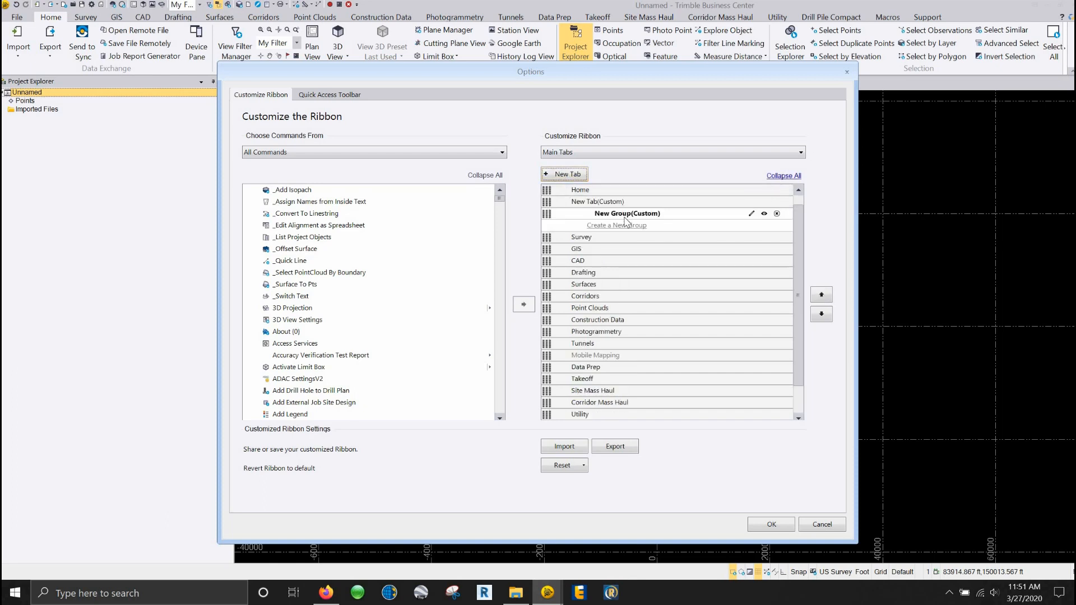
click(597, 201)
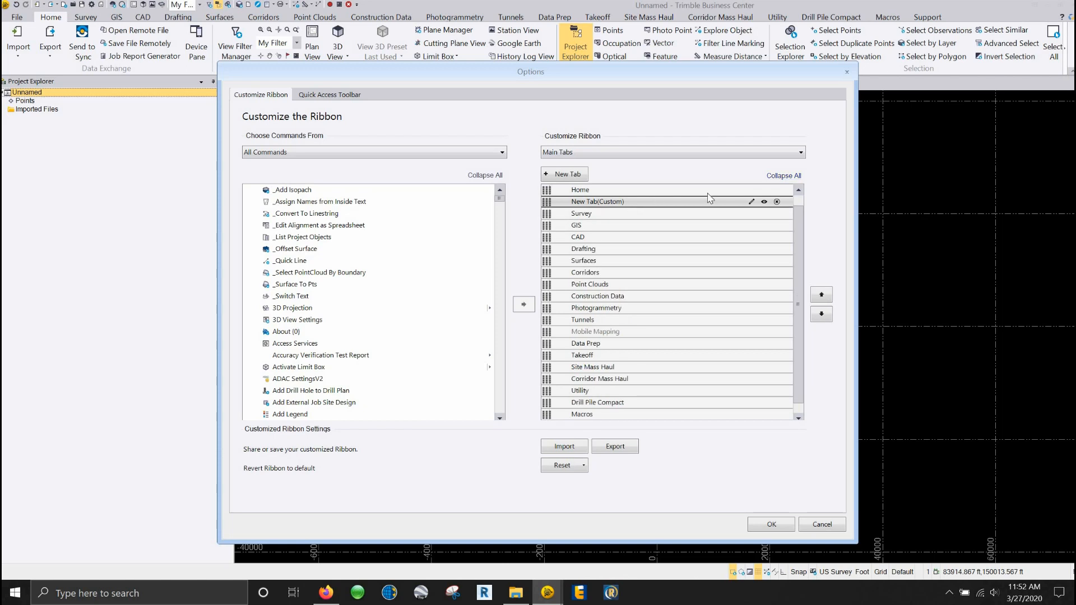
click(751, 201)
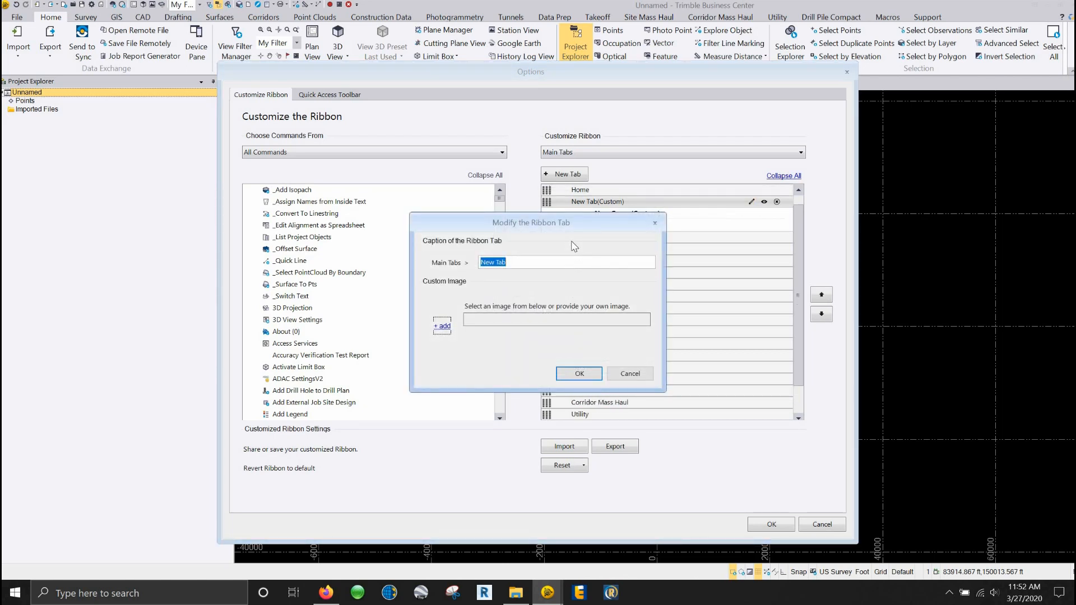
text(Demo)
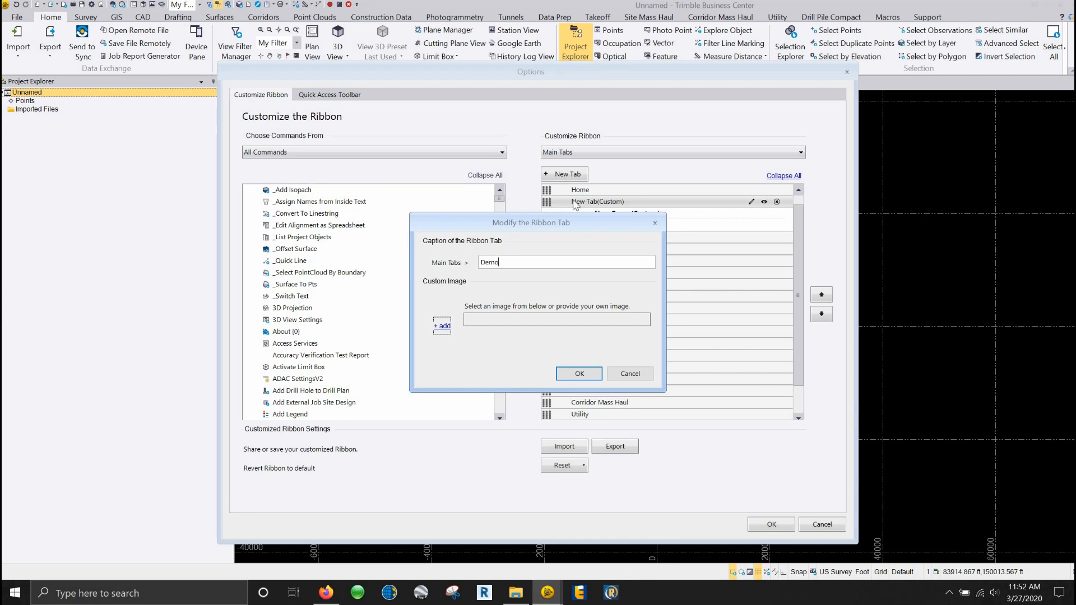
click(578, 373)
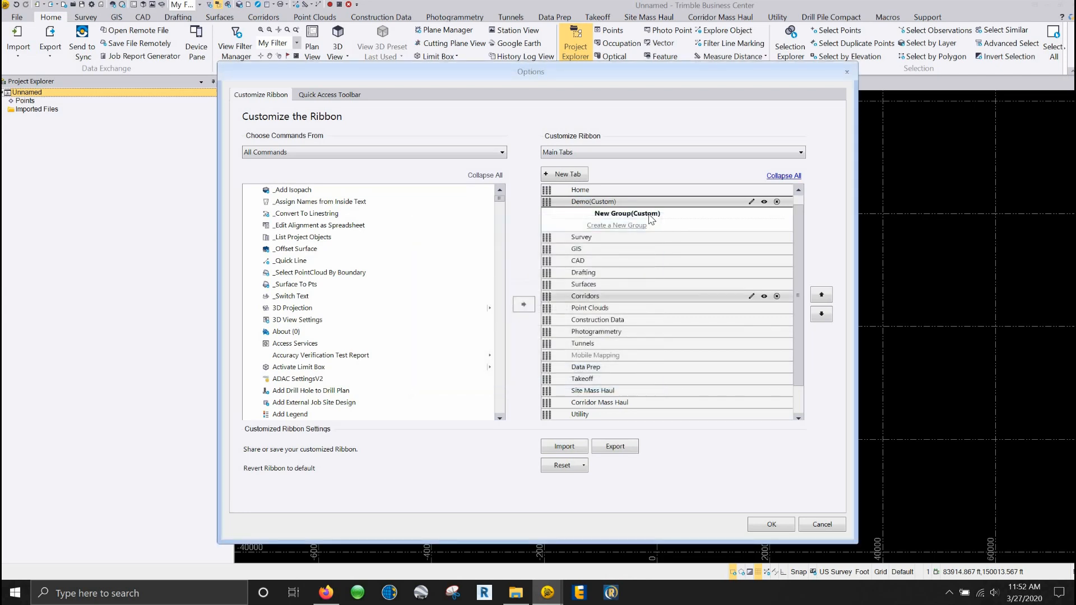
Rename the Demo tab's new group to COGO.
click(626, 213)
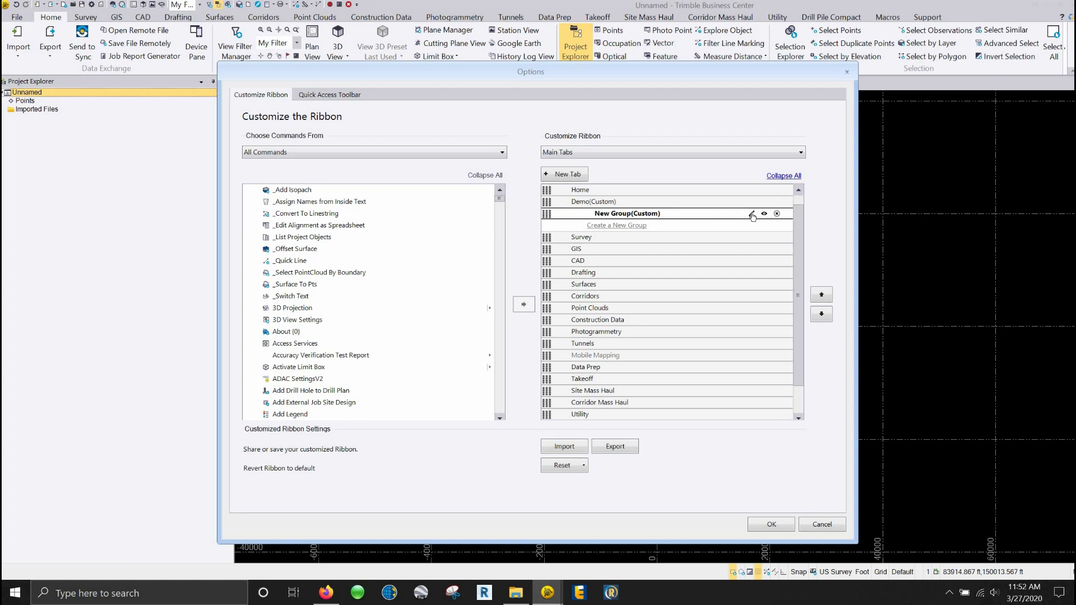
click(751, 212)
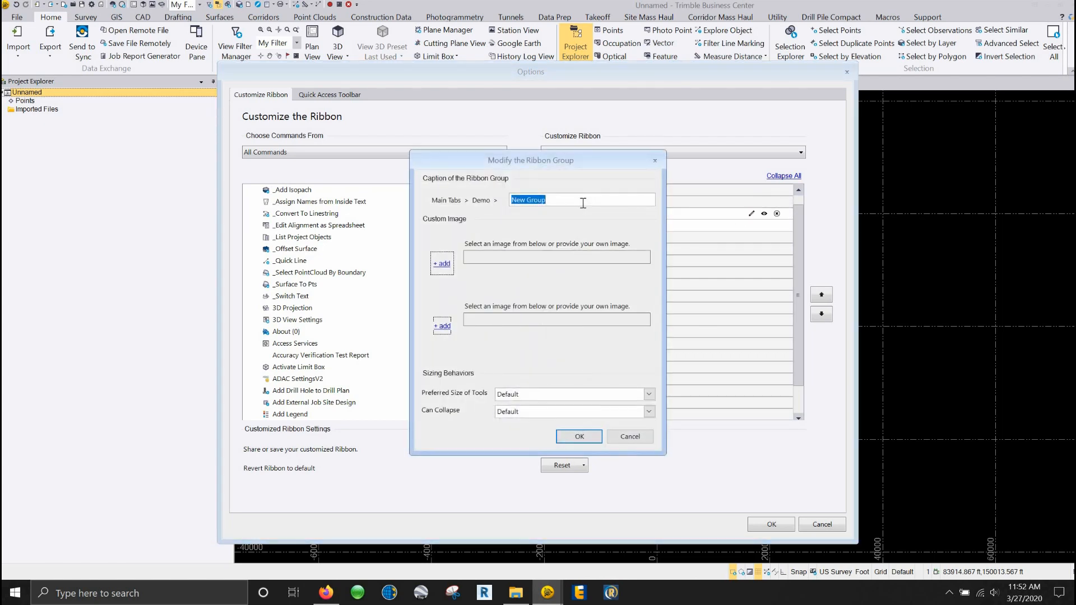
text(COGO)
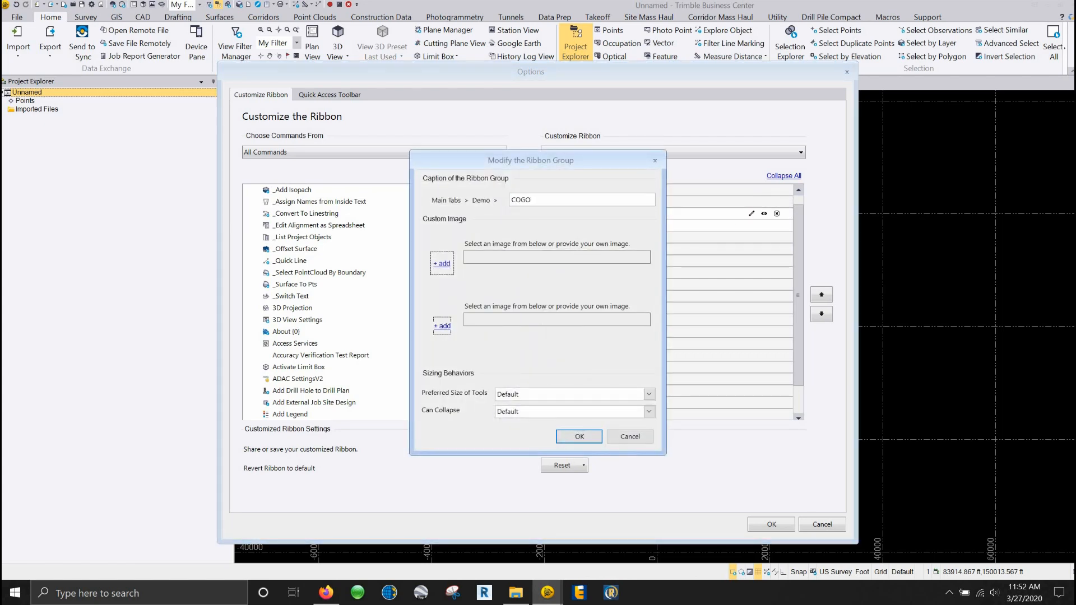
click(578, 436)
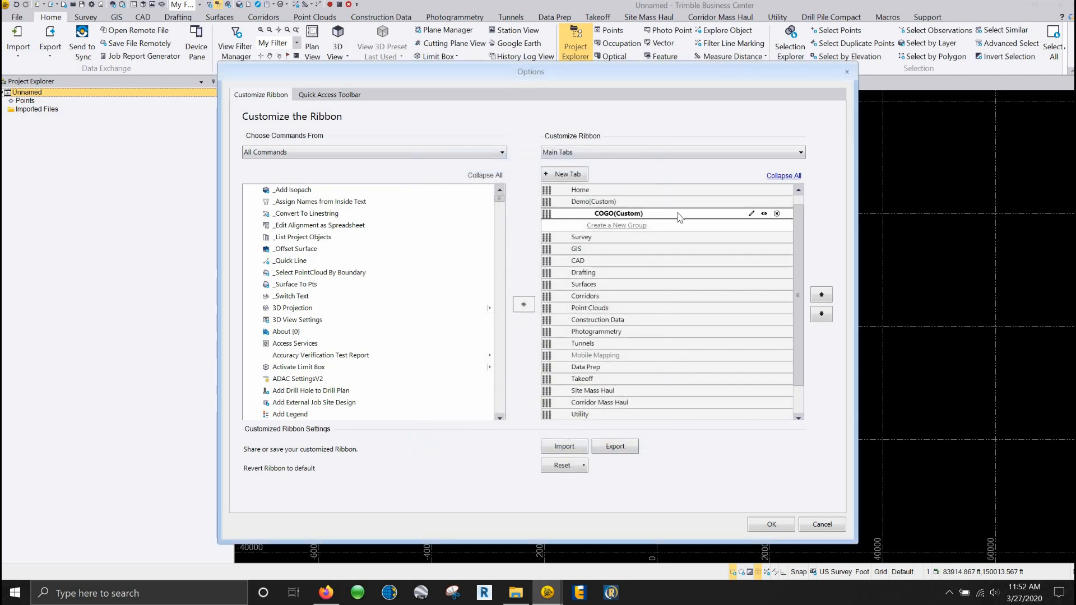
mouse_move(341, 274)
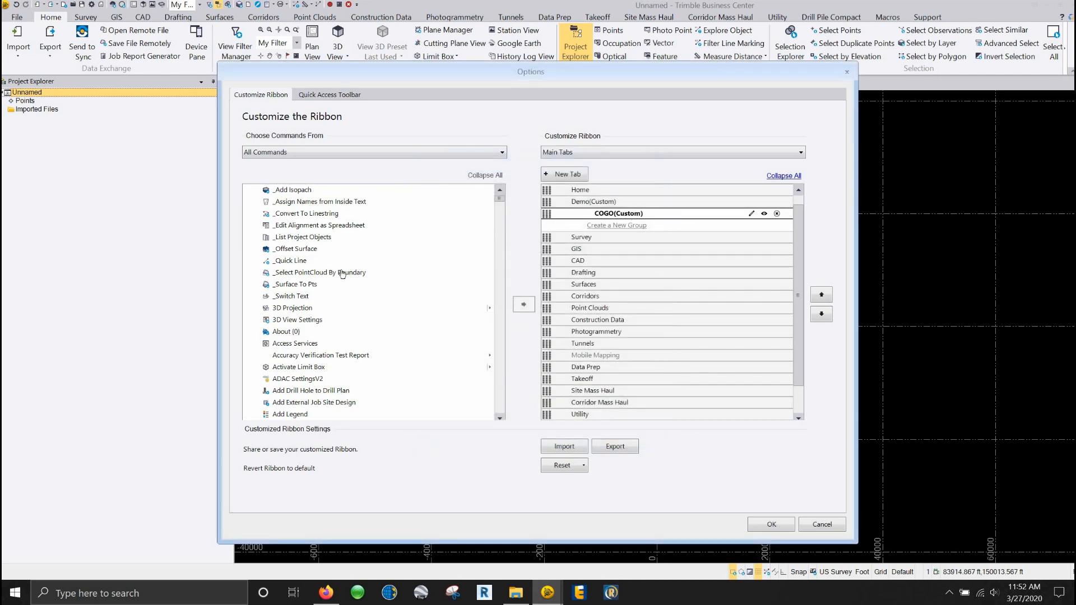
Scroll through the All Commands list before choosing a command source.
scroll(down, 3)
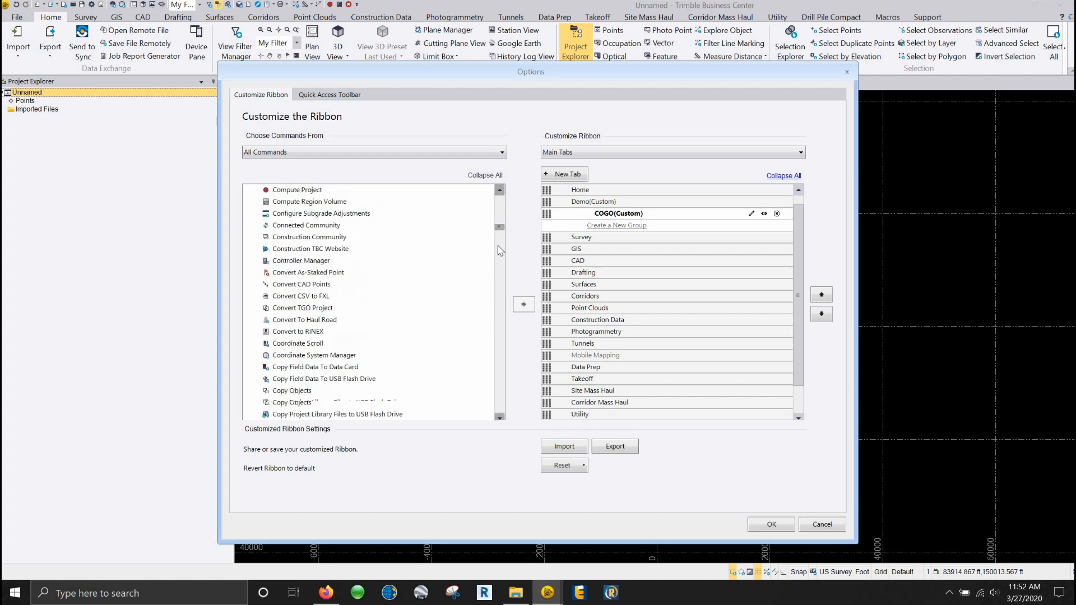
scroll(down, 3)
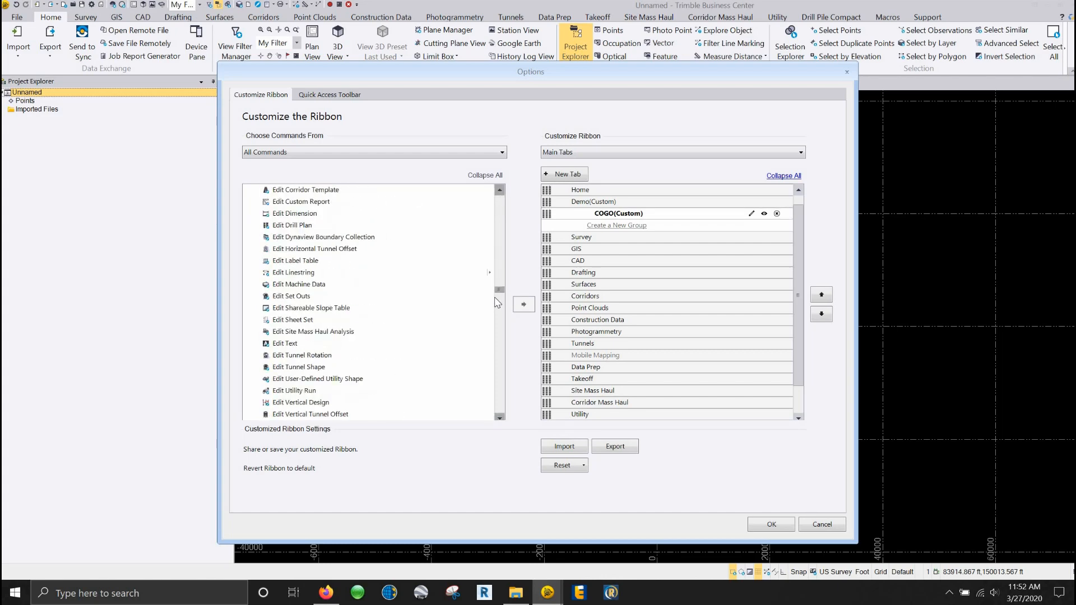
scroll(up, 3)
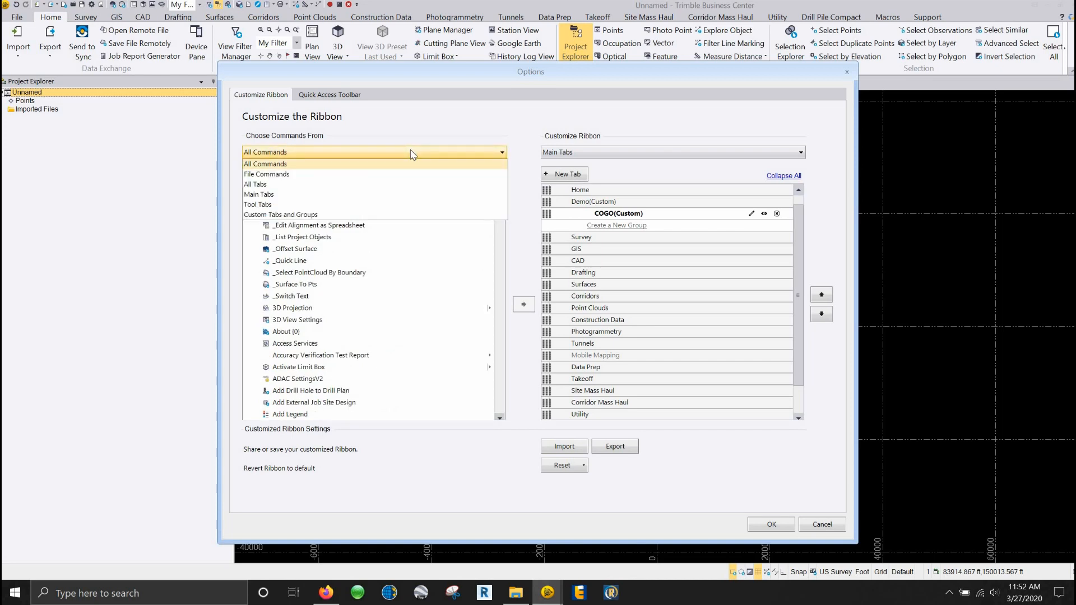
mouse_move(288, 197)
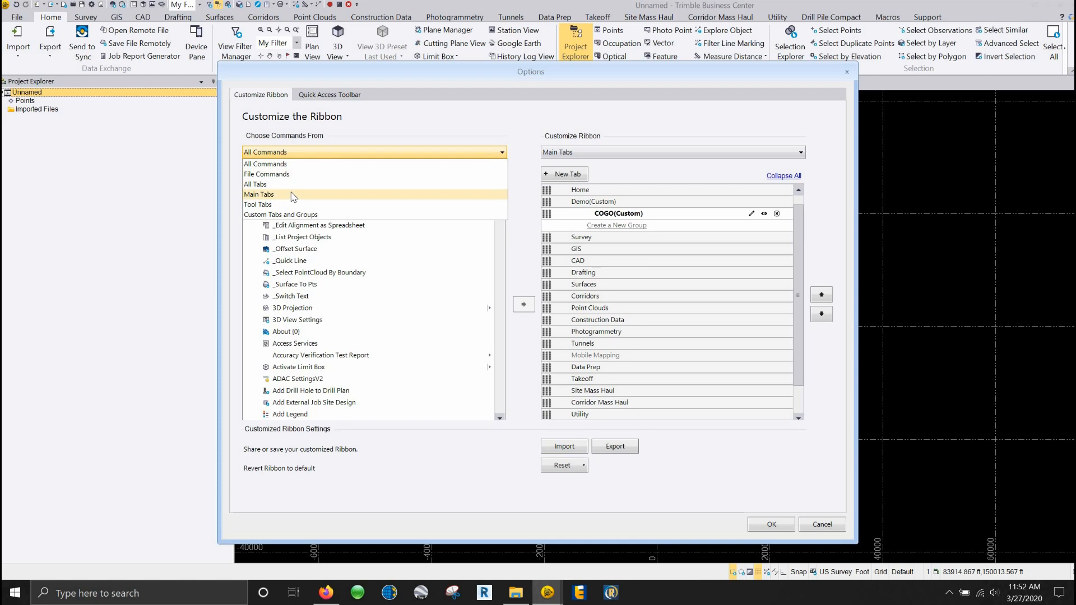
List commands by Main Tabs, expand Survey's COGO group and add Transform Survey Points.
click(259, 194)
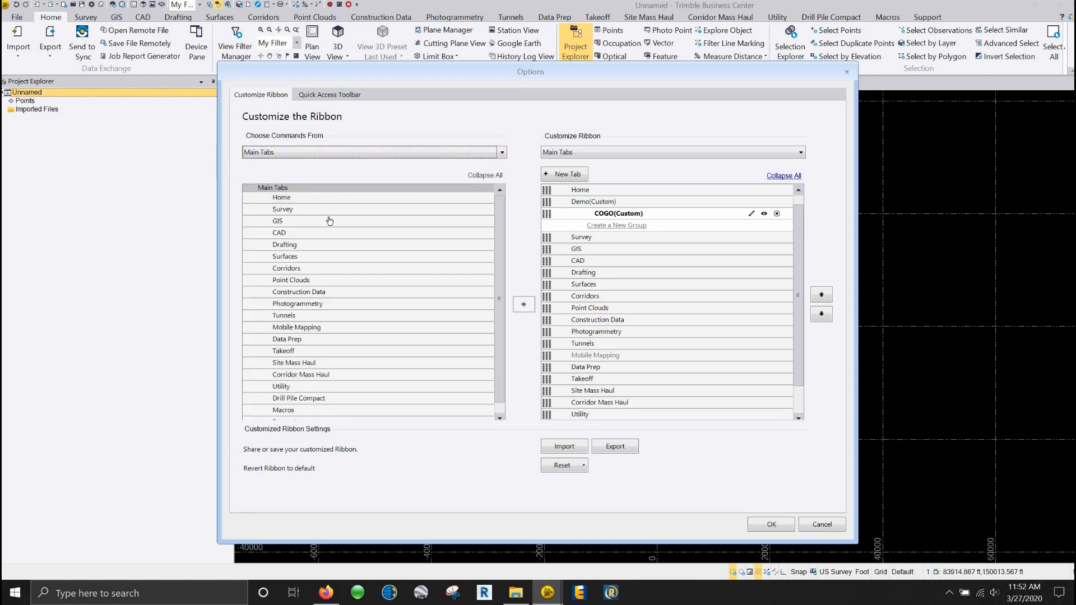
click(282, 208)
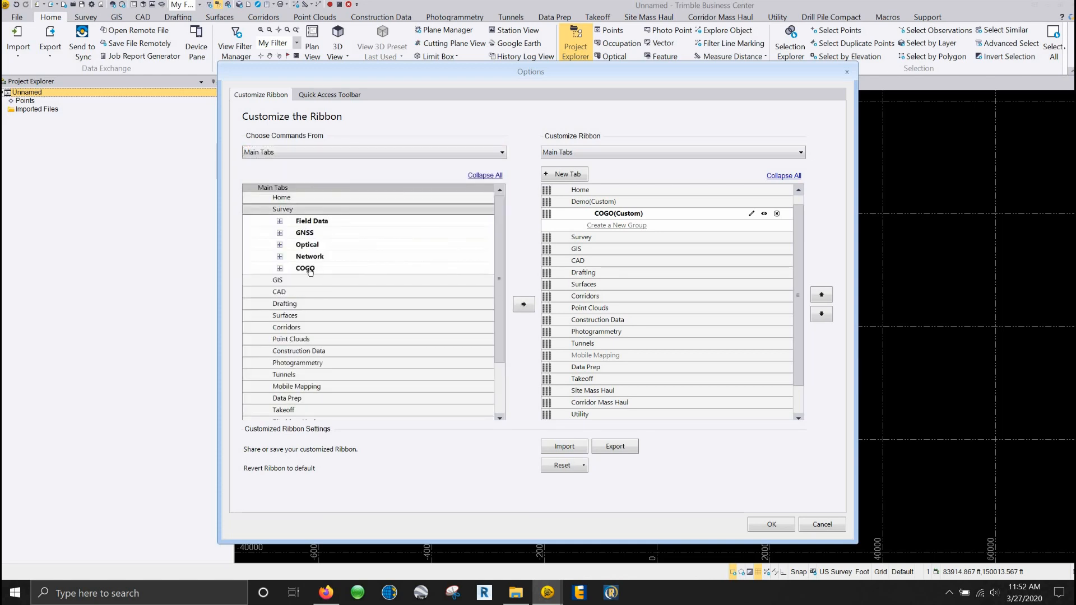
click(279, 268)
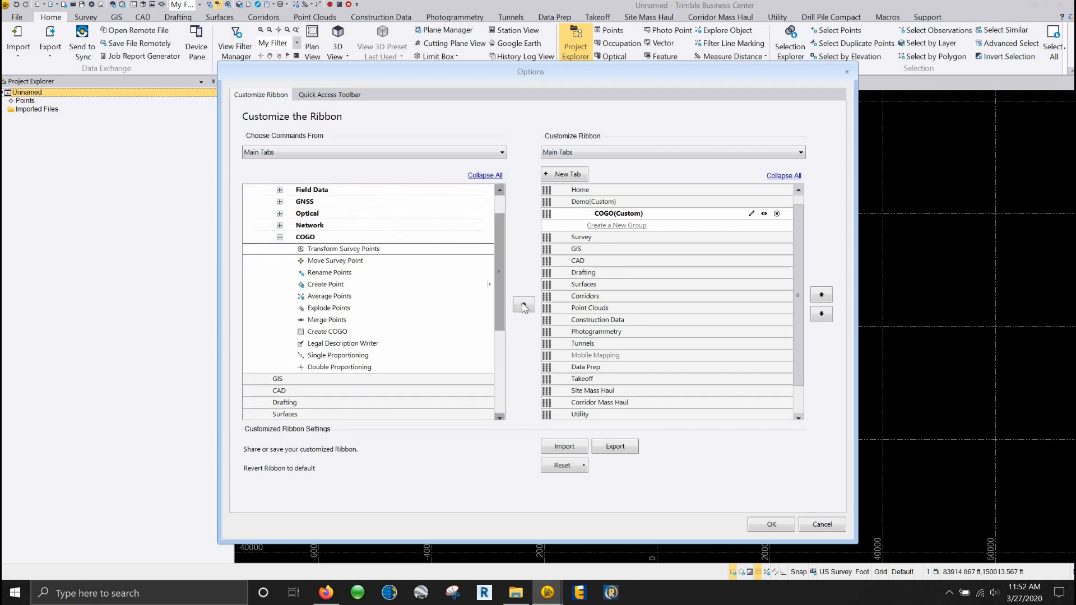
click(523, 305)
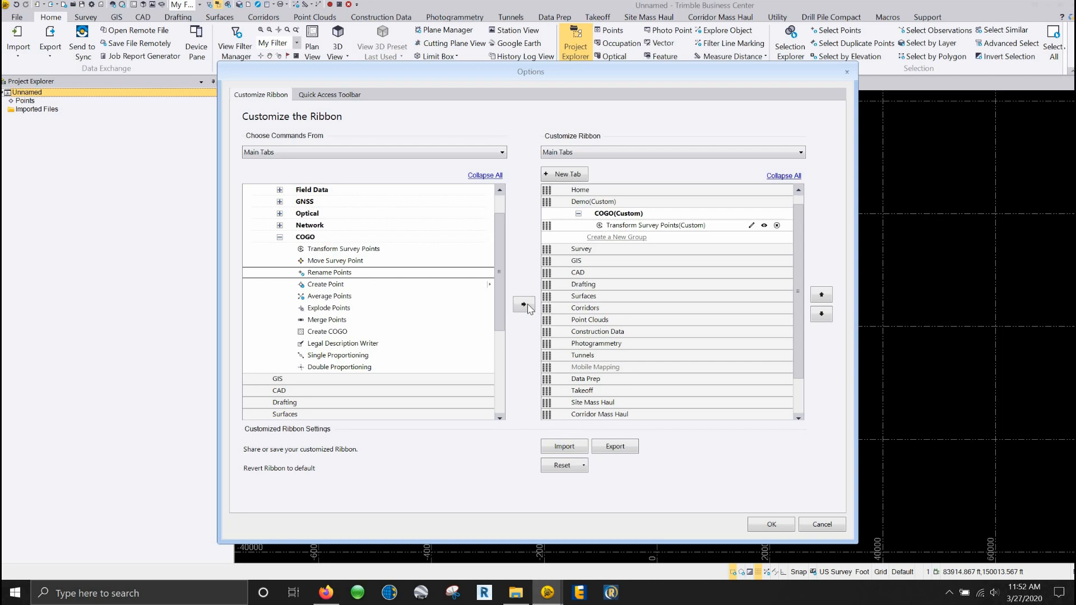
Add Average Points and Merge Points to COGO, then collapse the group.
click(524, 304)
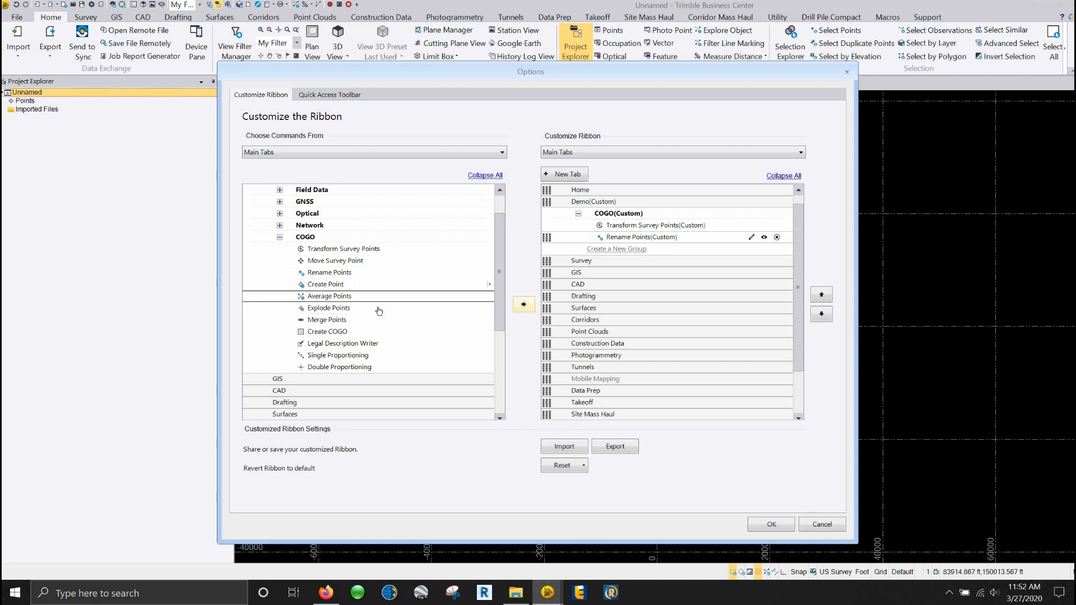
click(523, 304)
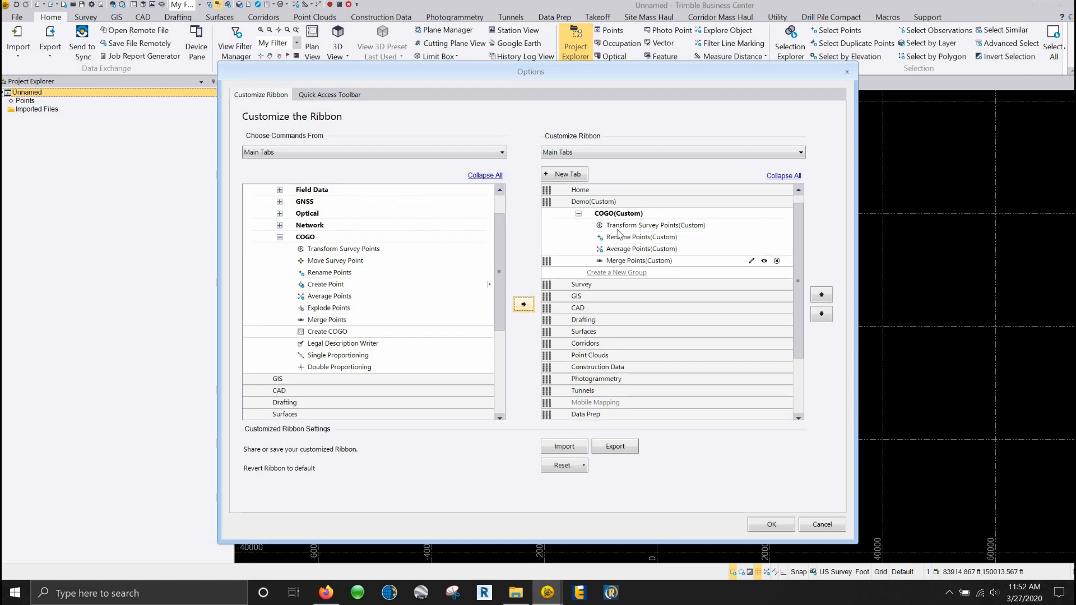
click(618, 213)
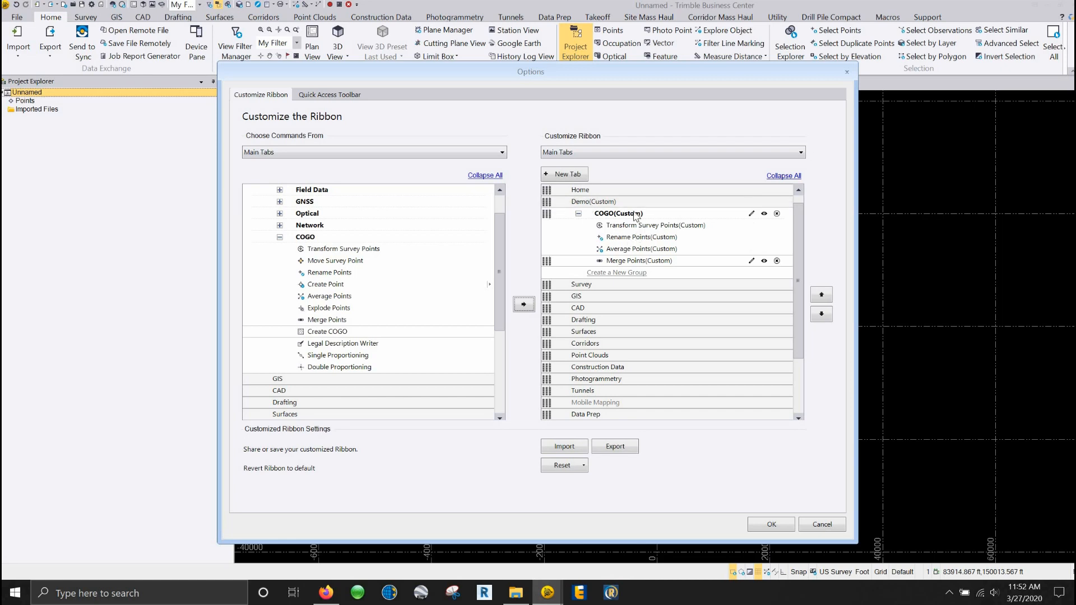
click(578, 213)
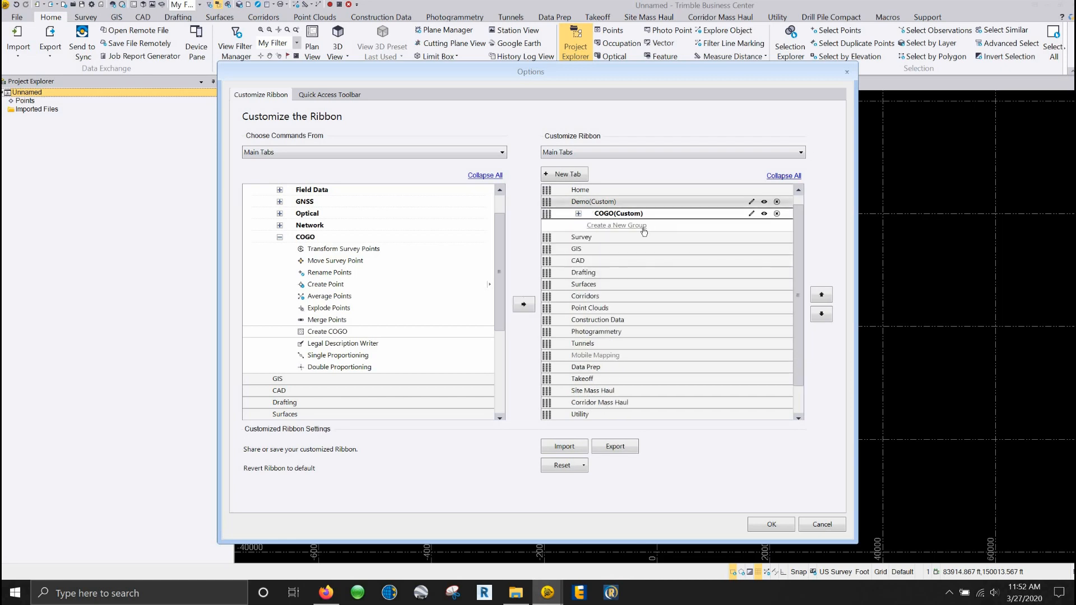
Create a second group under Demo and name it CAD.
click(616, 225)
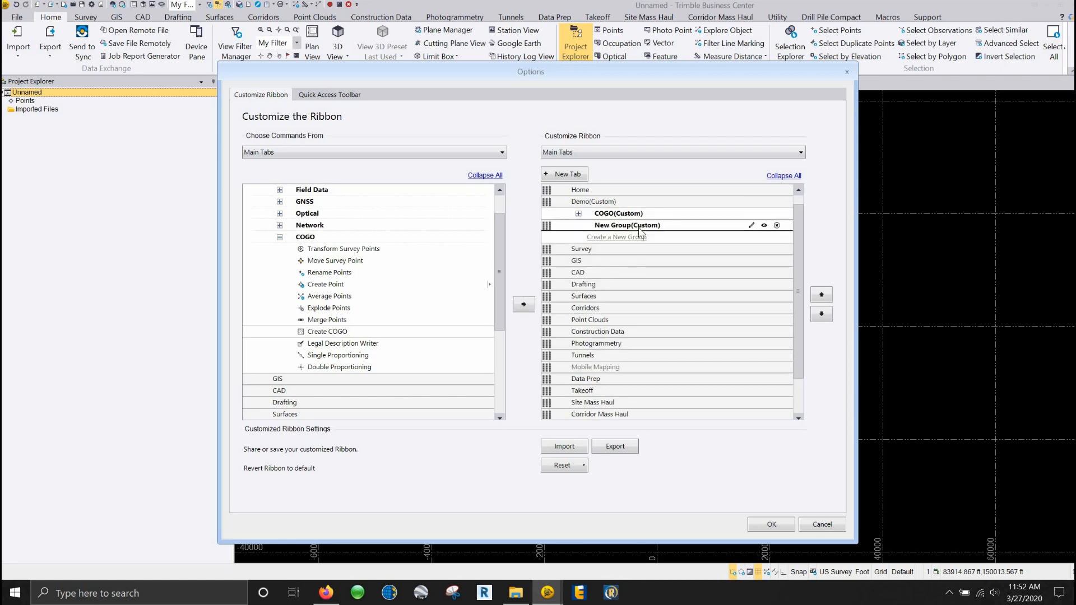
click(751, 225)
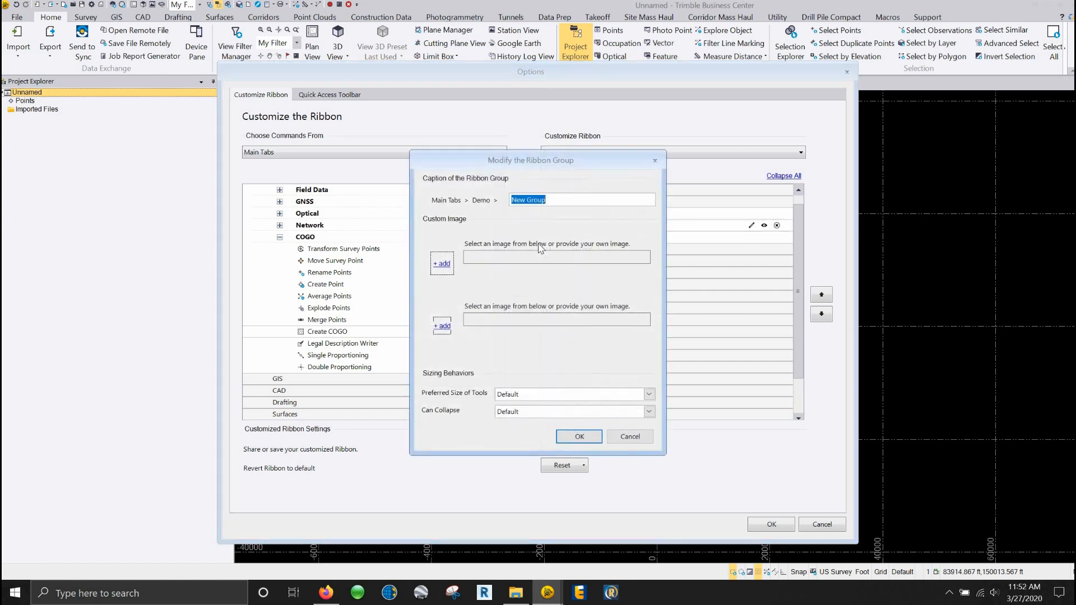
mouse_move(566, 231)
text(CAD)
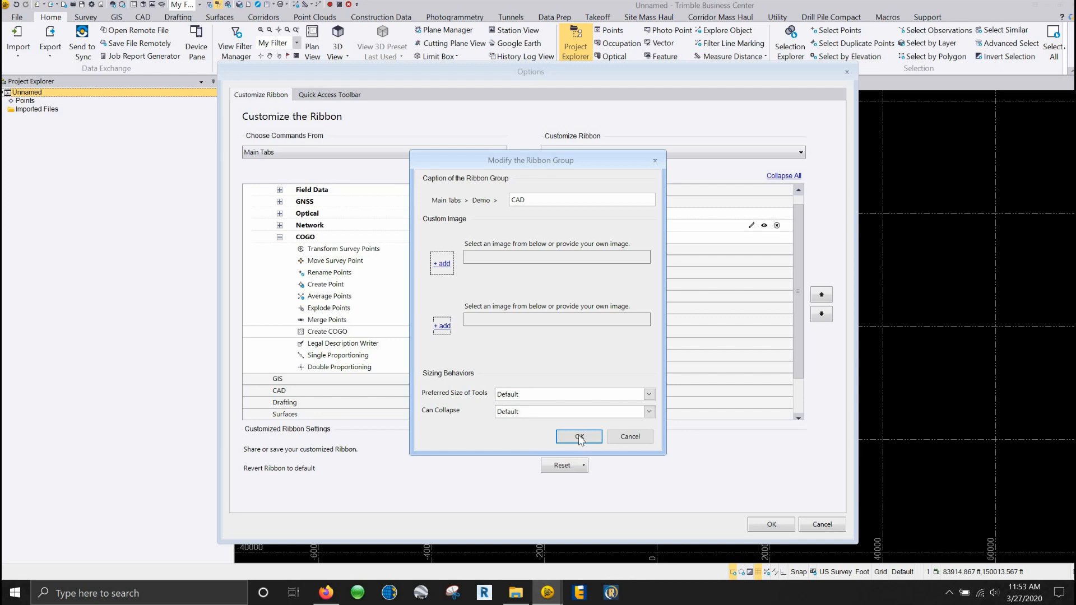
click(578, 438)
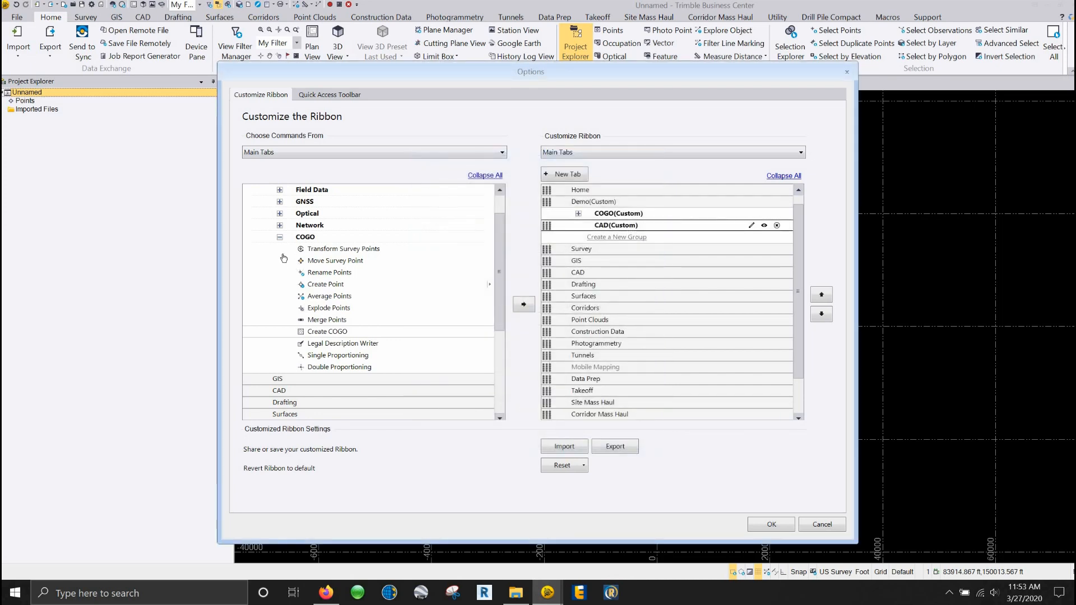
From the CAD Points commands, add Create Point to the CAD group.
click(279, 236)
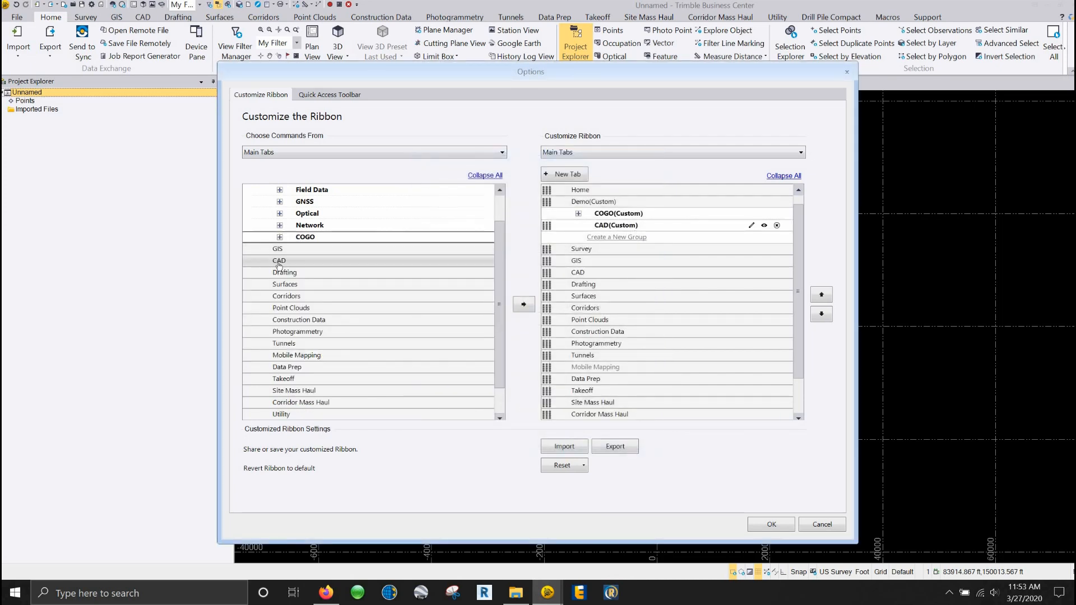
click(279, 260)
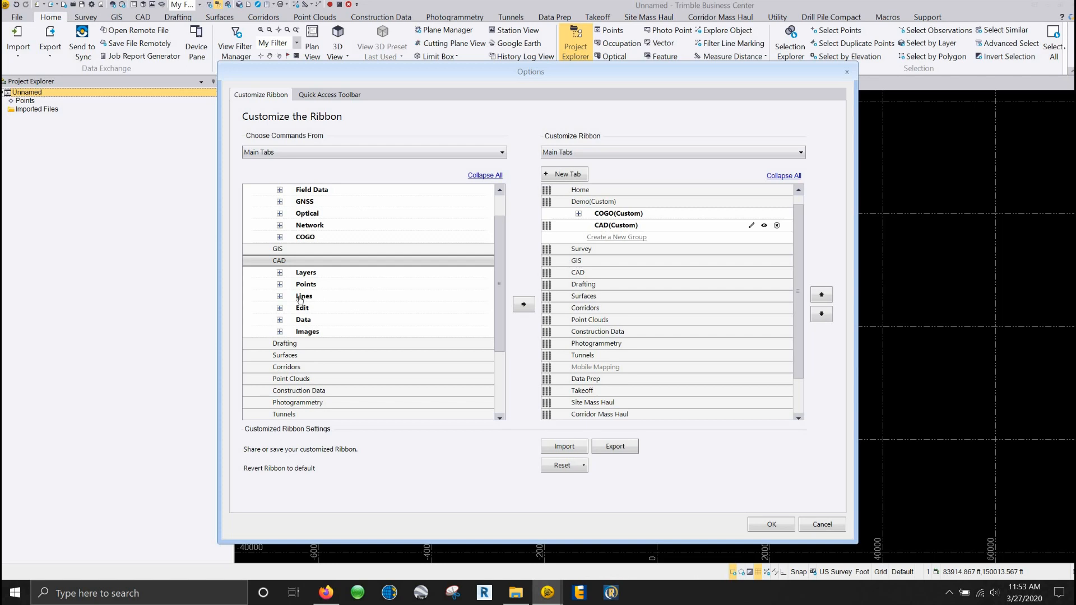
click(279, 284)
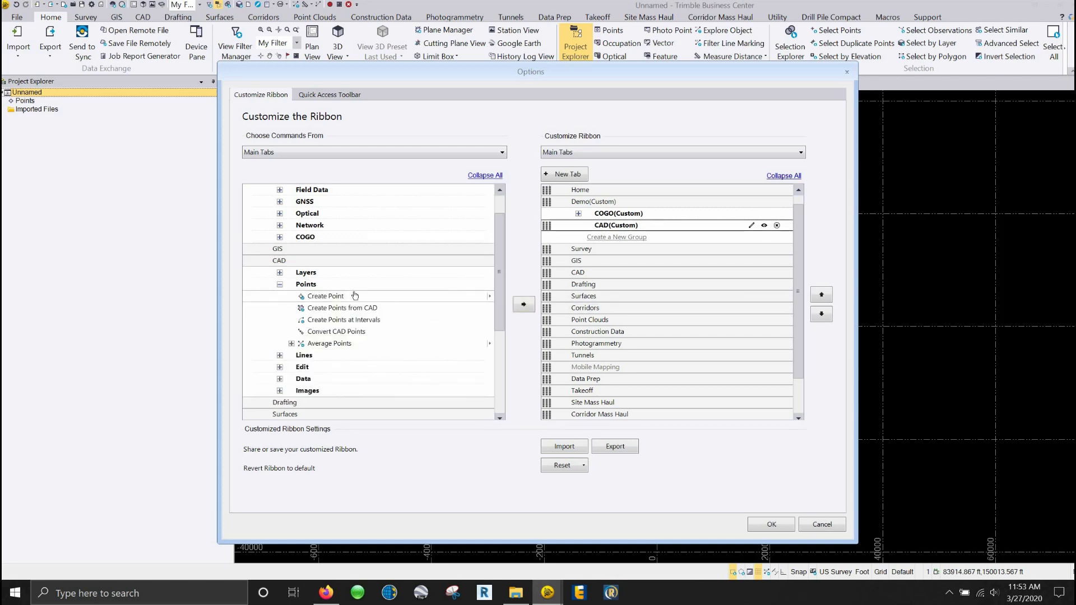
click(524, 304)
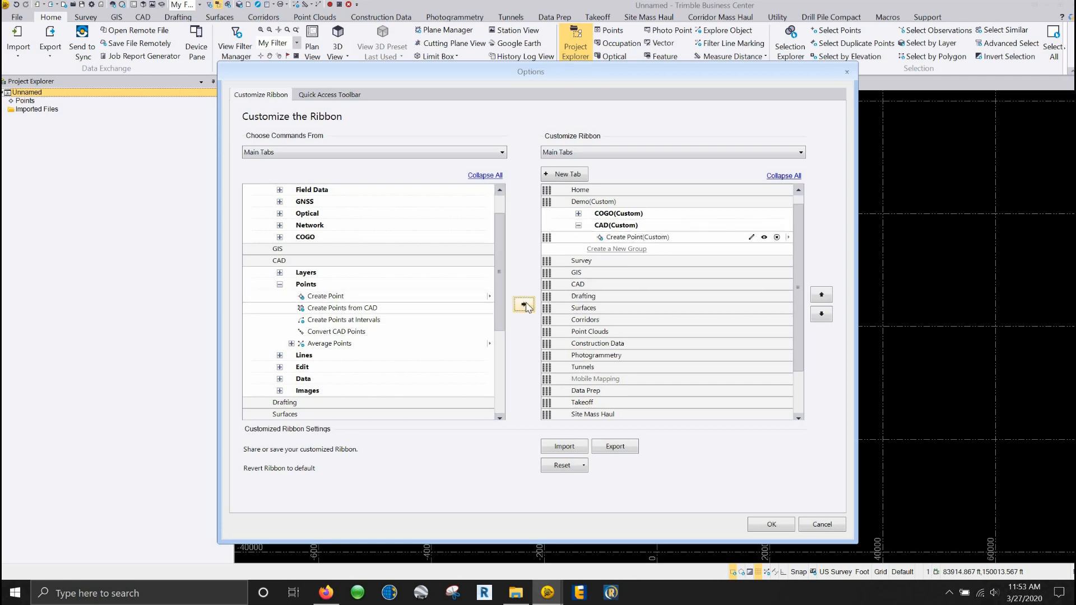
mouse_move(338, 357)
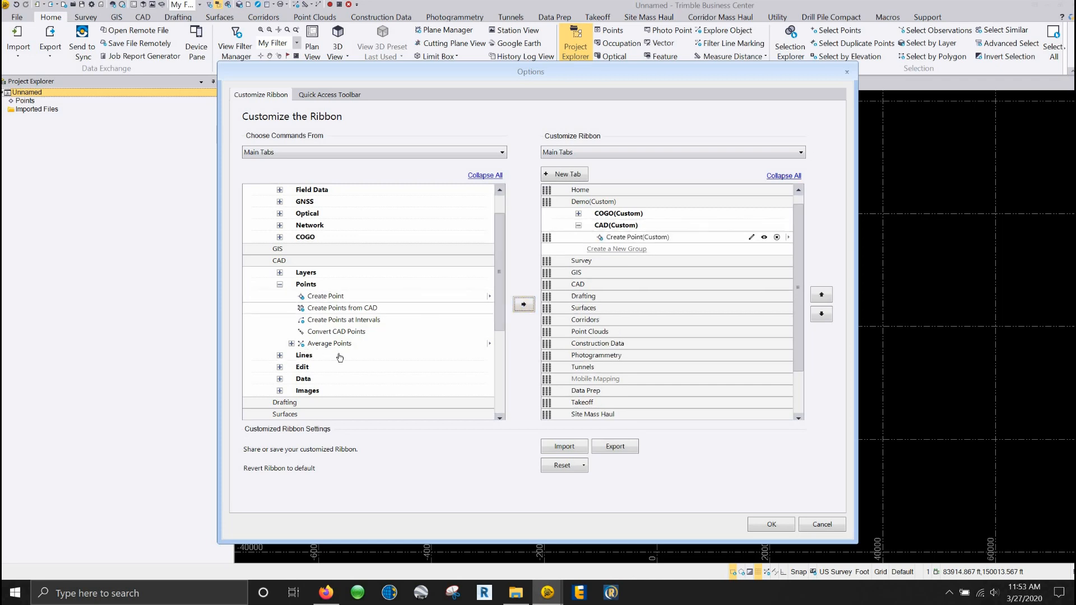
From CAD Lines, add Create Polyline and Create Linestring, then collapse CAD.
click(279, 356)
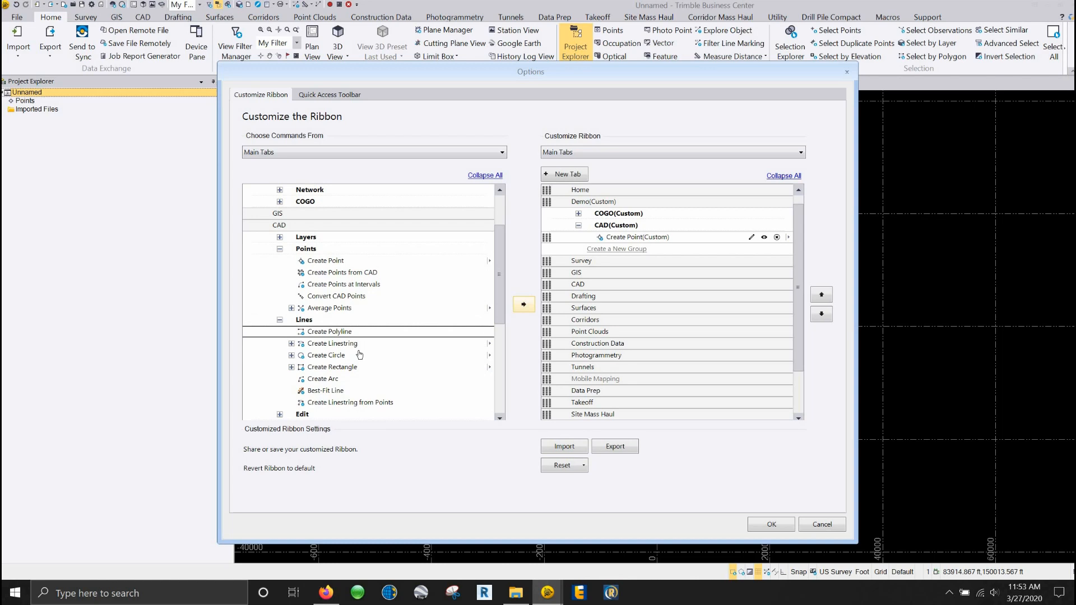
click(524, 304)
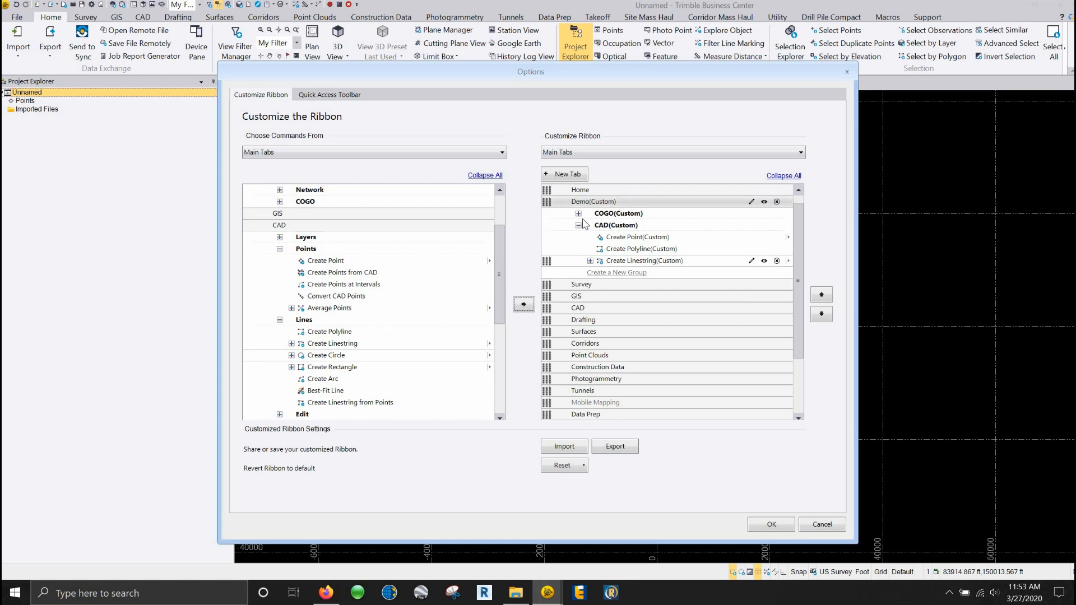
click(578, 225)
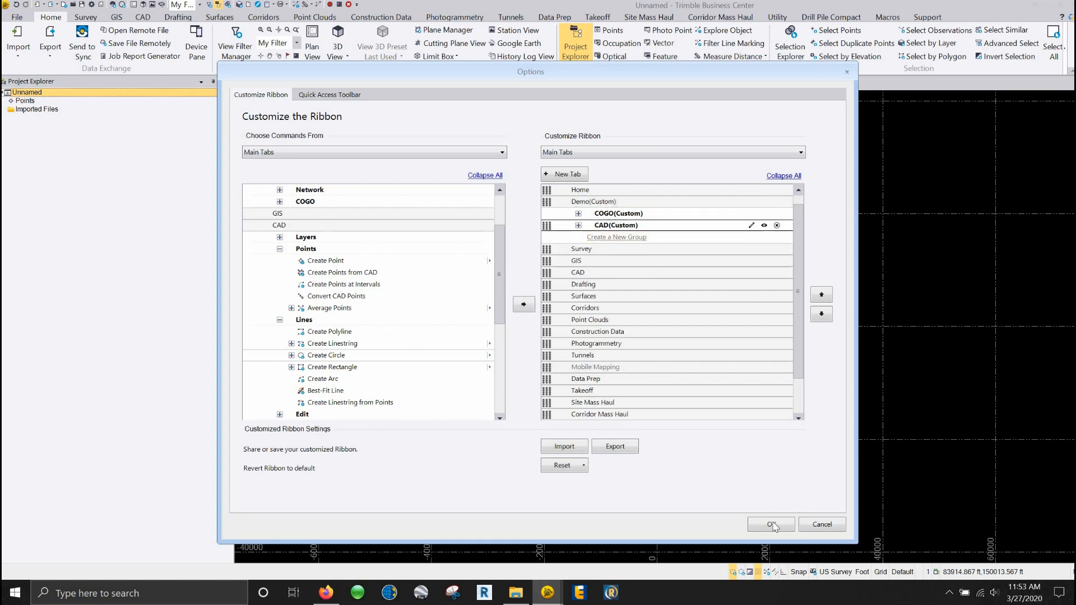
Apply the ribbon changes with OK so the Demo tab shows its COGO and CAD groups.
click(770, 525)
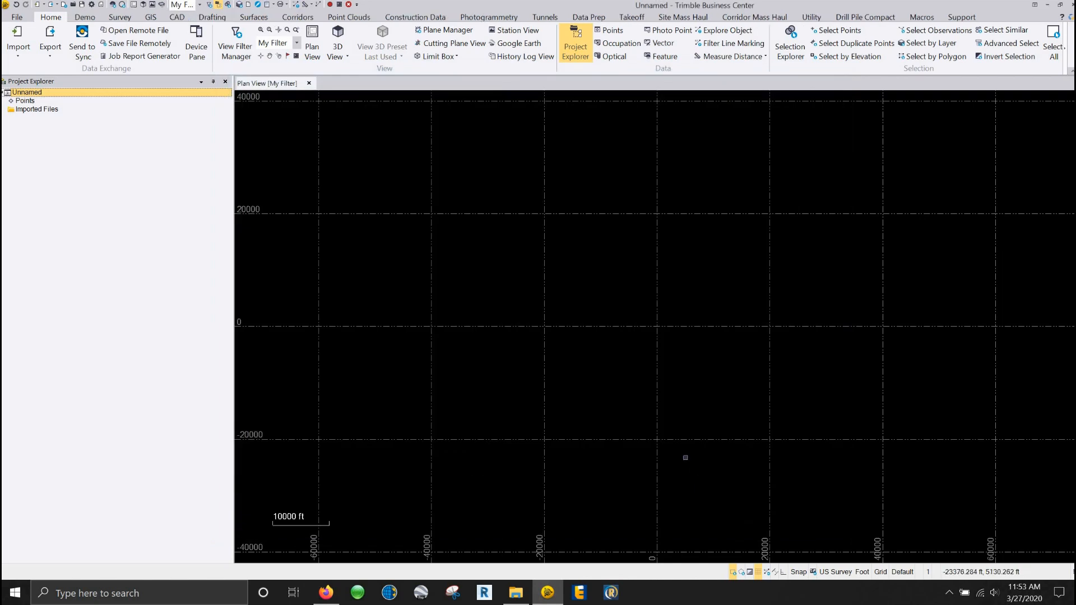
mouse_move(685, 458)
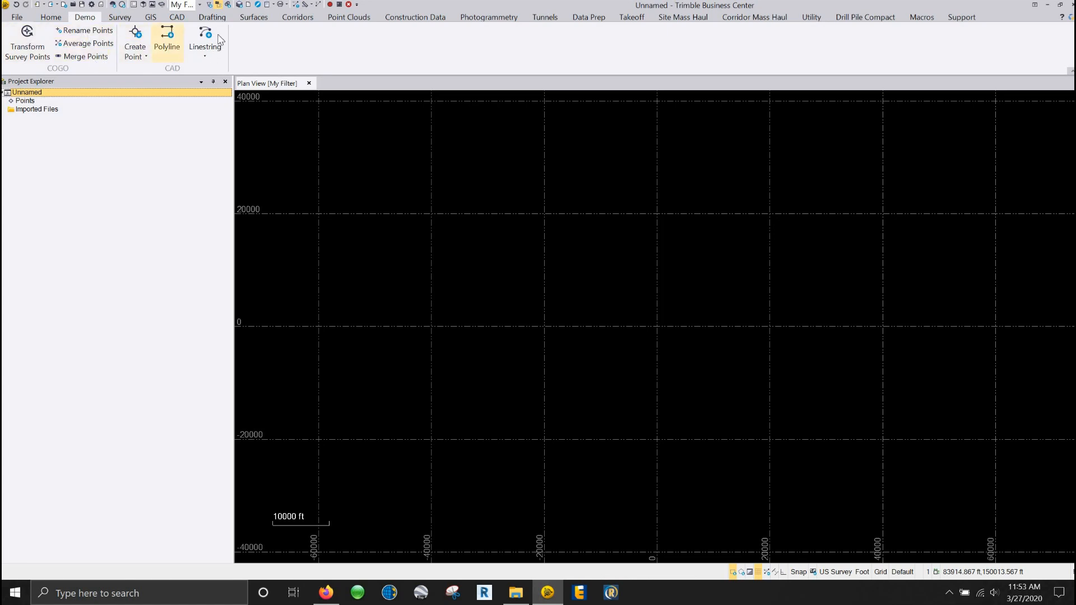
mouse_move(205, 38)
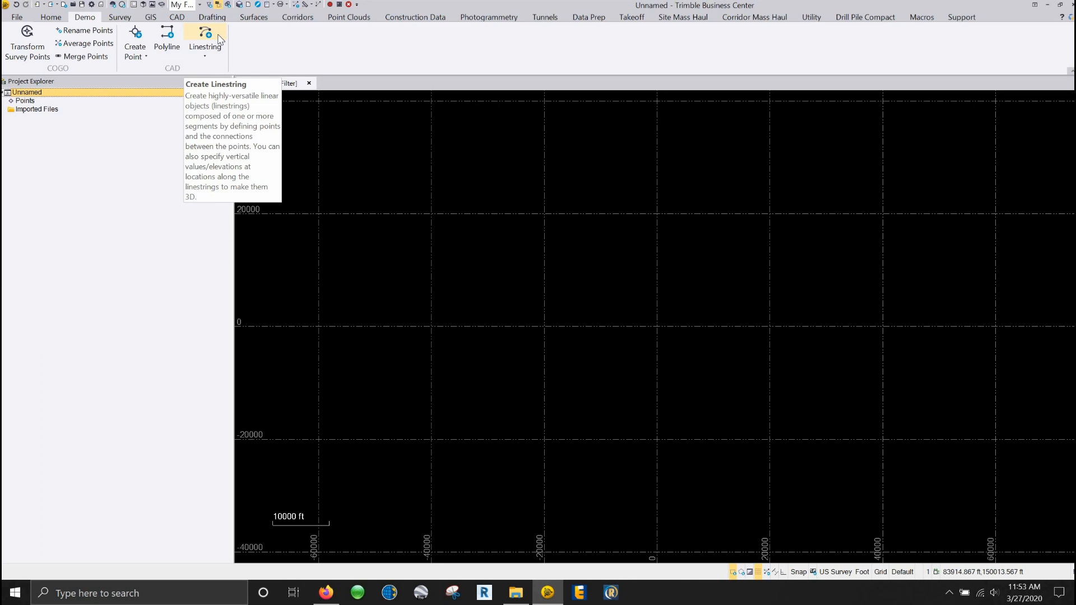
mouse_move(27, 52)
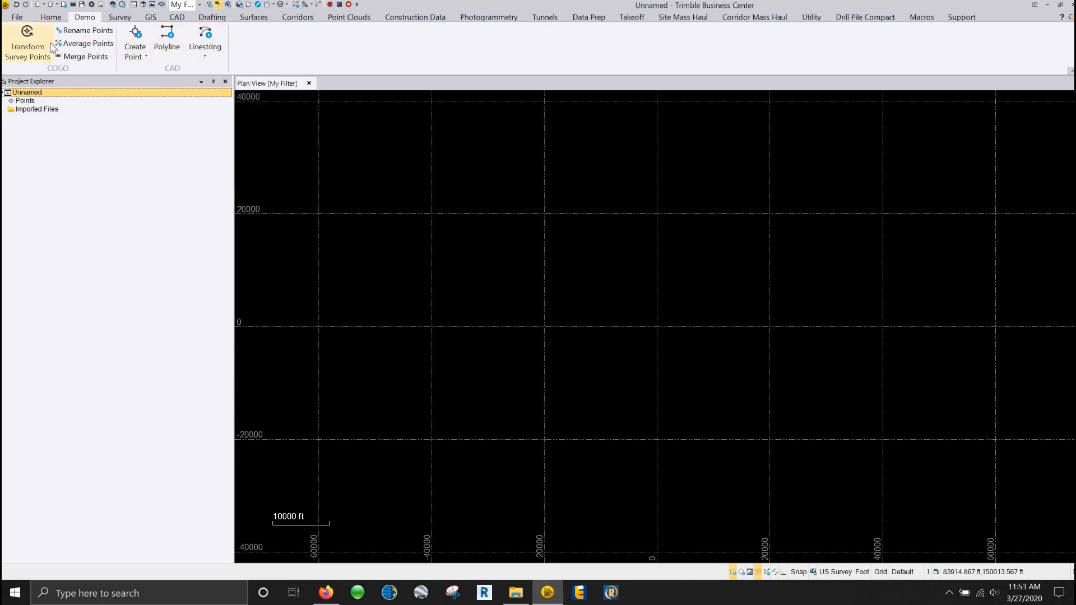
mouse_move(124, 38)
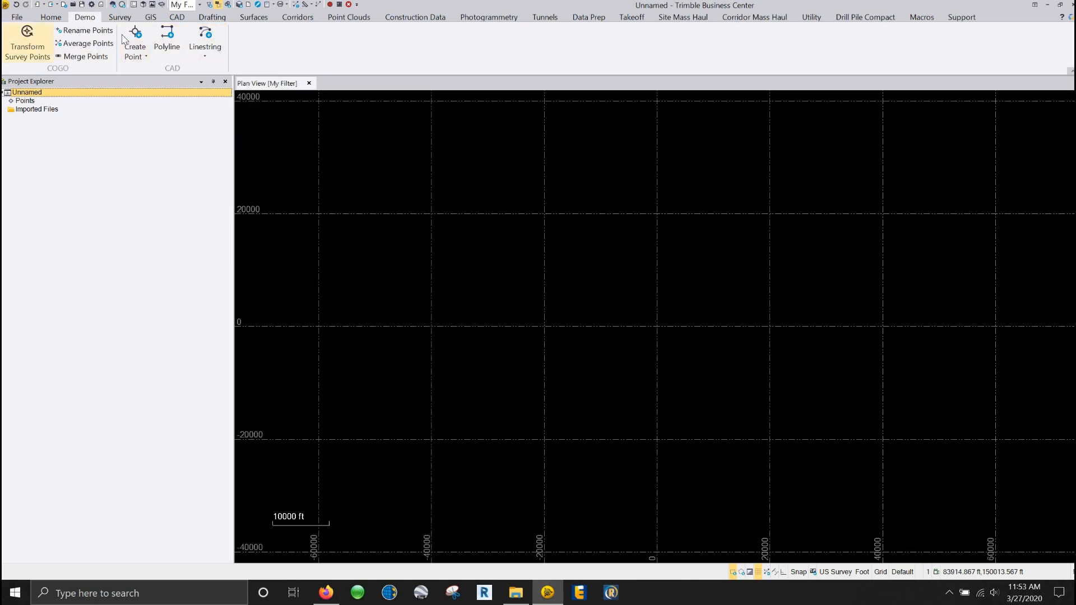
mouse_move(215, 19)
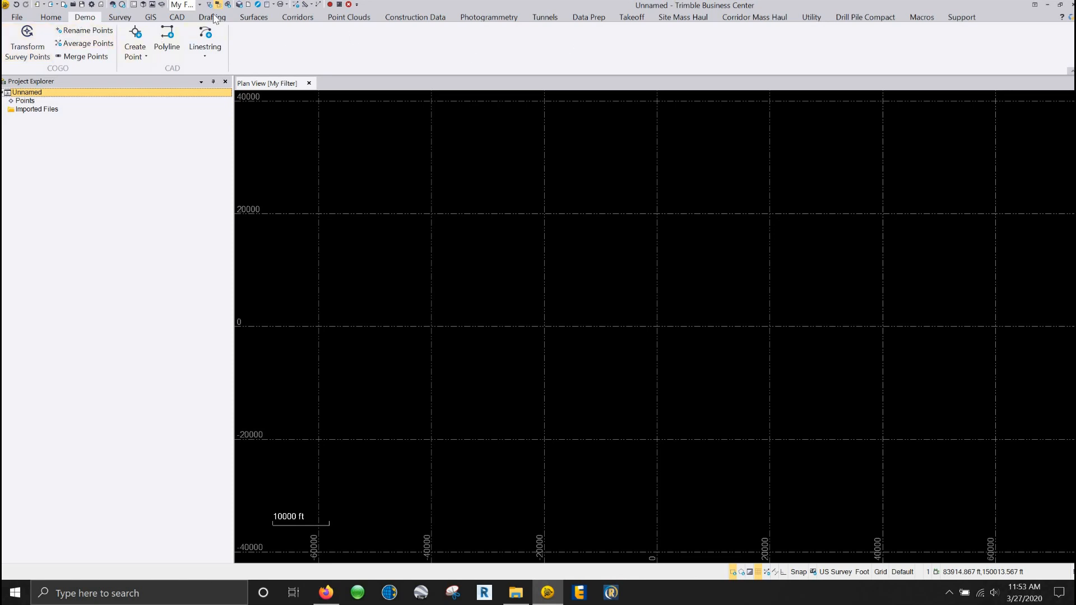
mouse_move(446, 58)
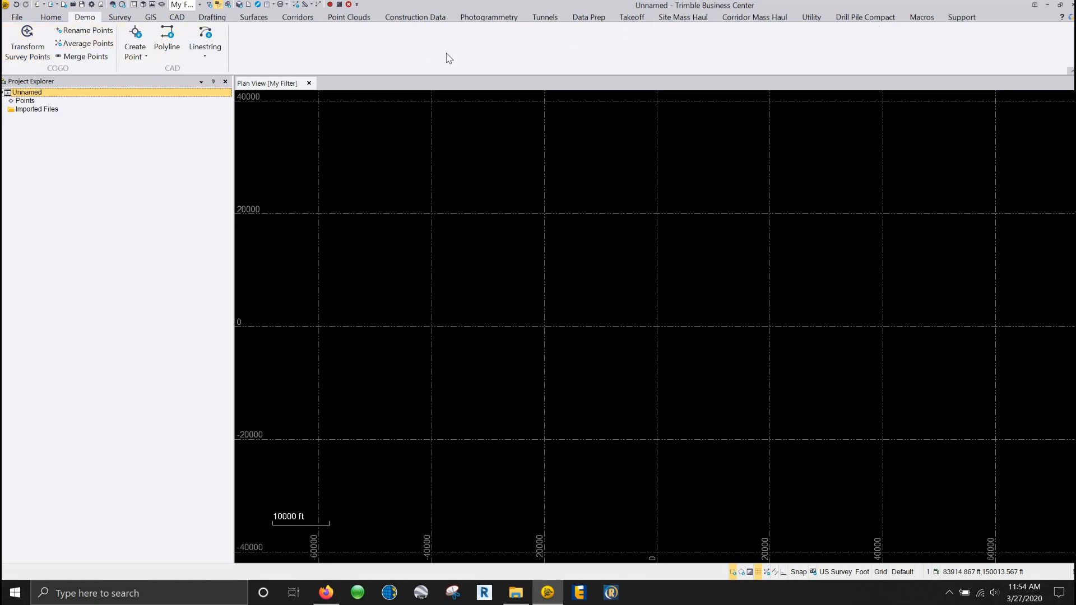
mouse_move(387, 88)
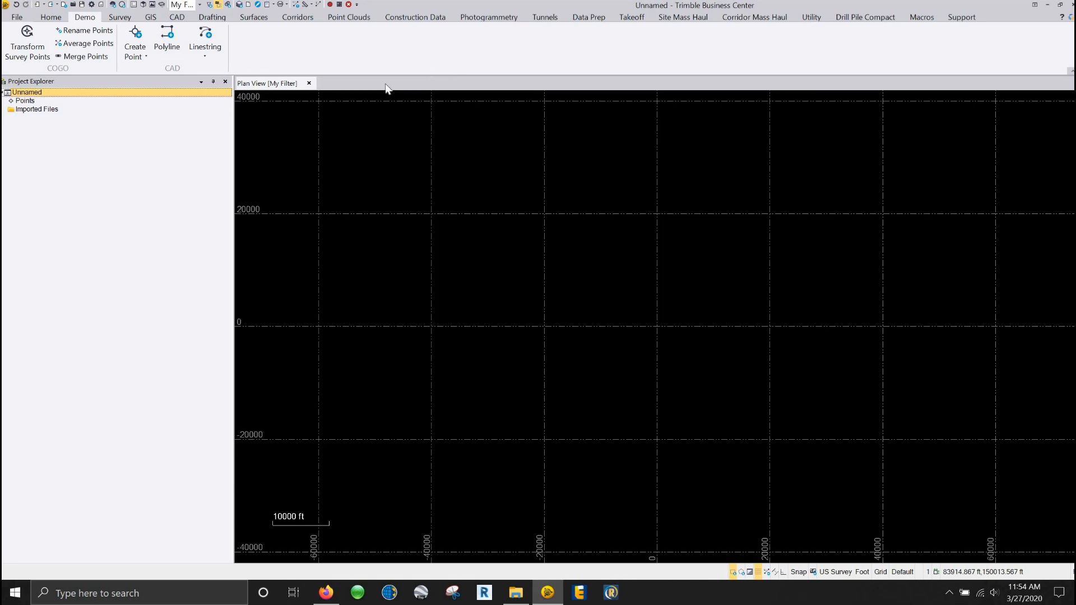
mouse_move(872, 63)
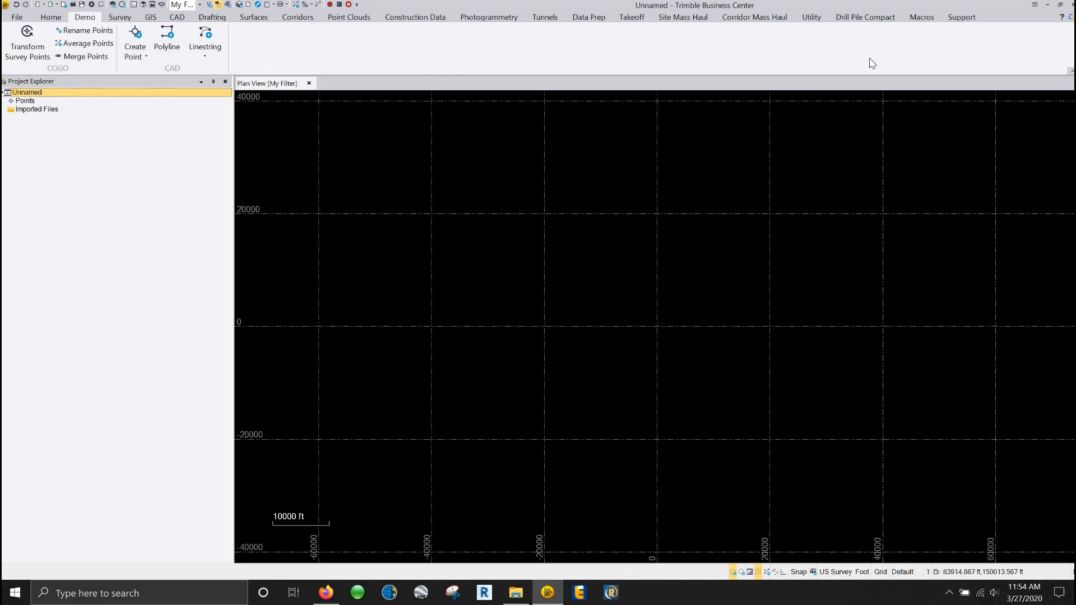
mouse_move(859, 63)
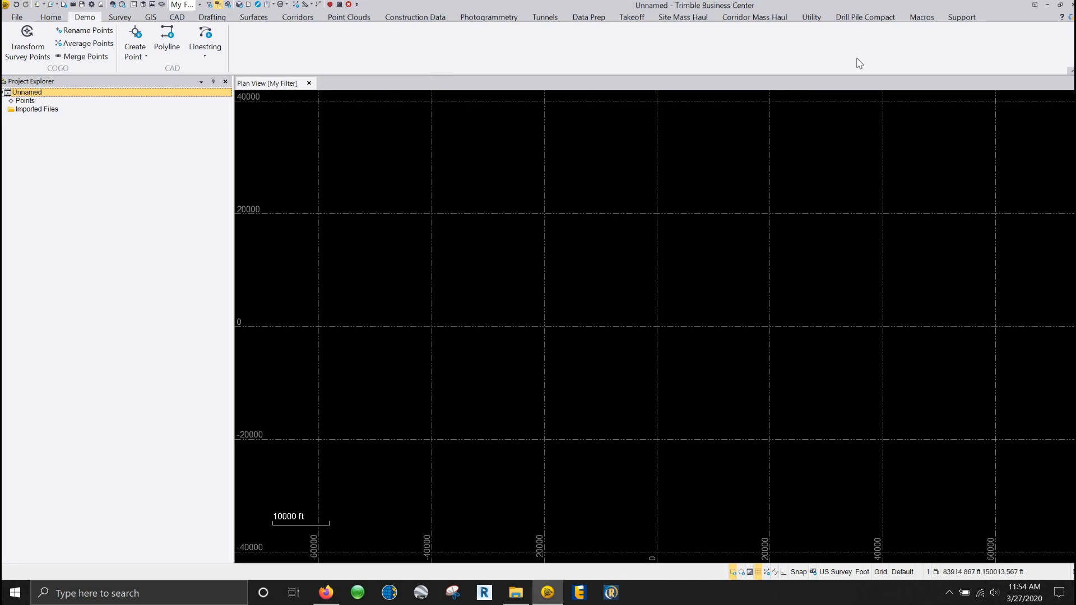